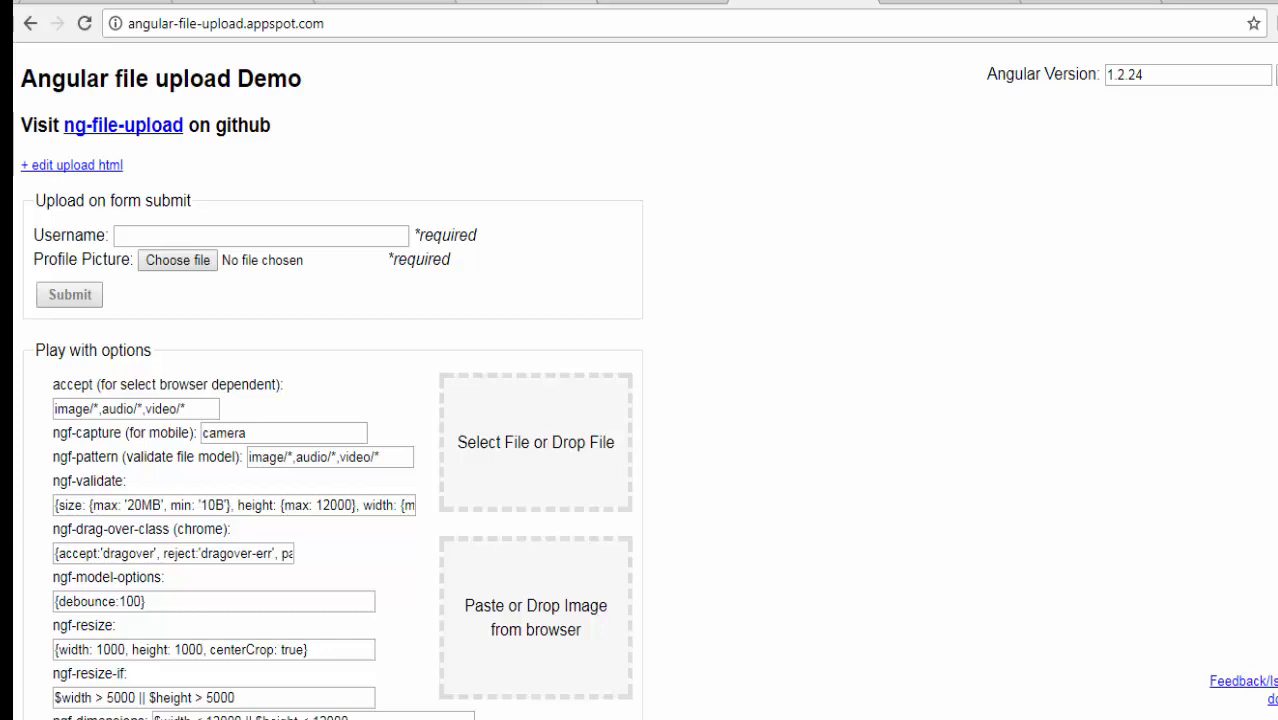
- Enter username testingworld and attach BDD.png from the Desktop as the profile picture
{"action": "left_click", "coordinate": [260, 236]}
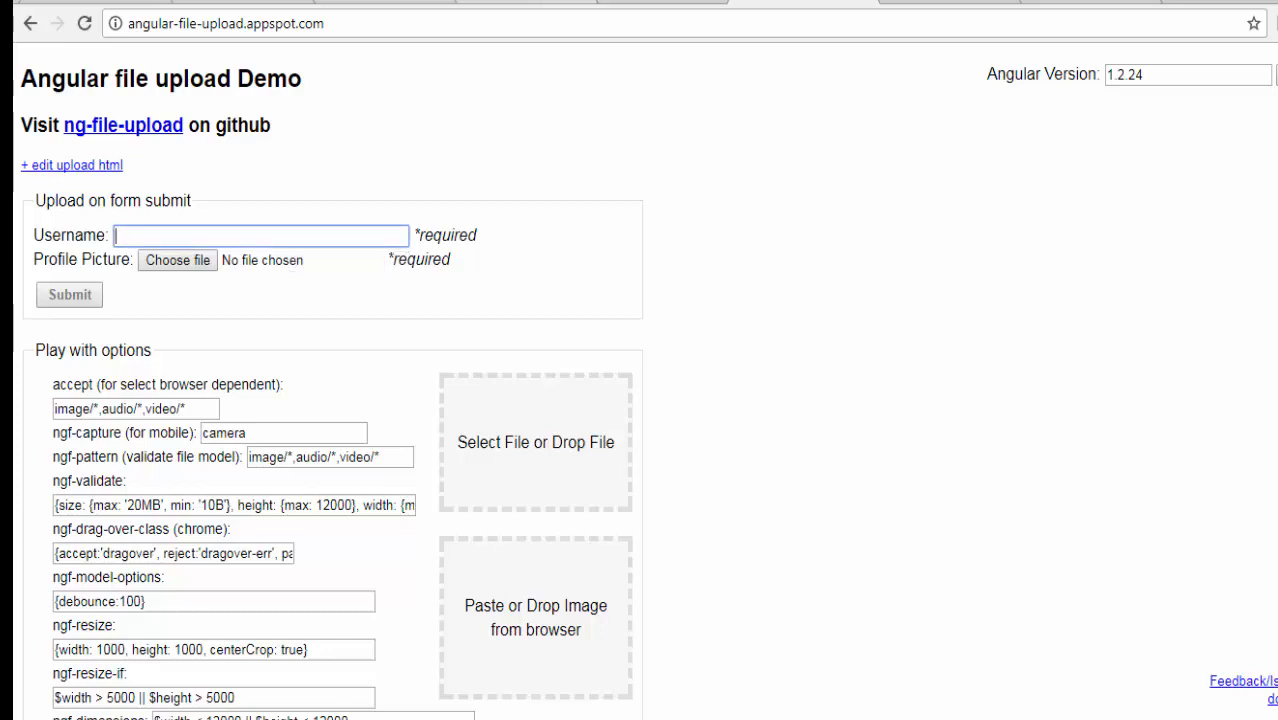
{"action": "type", "text": "testingworld"}
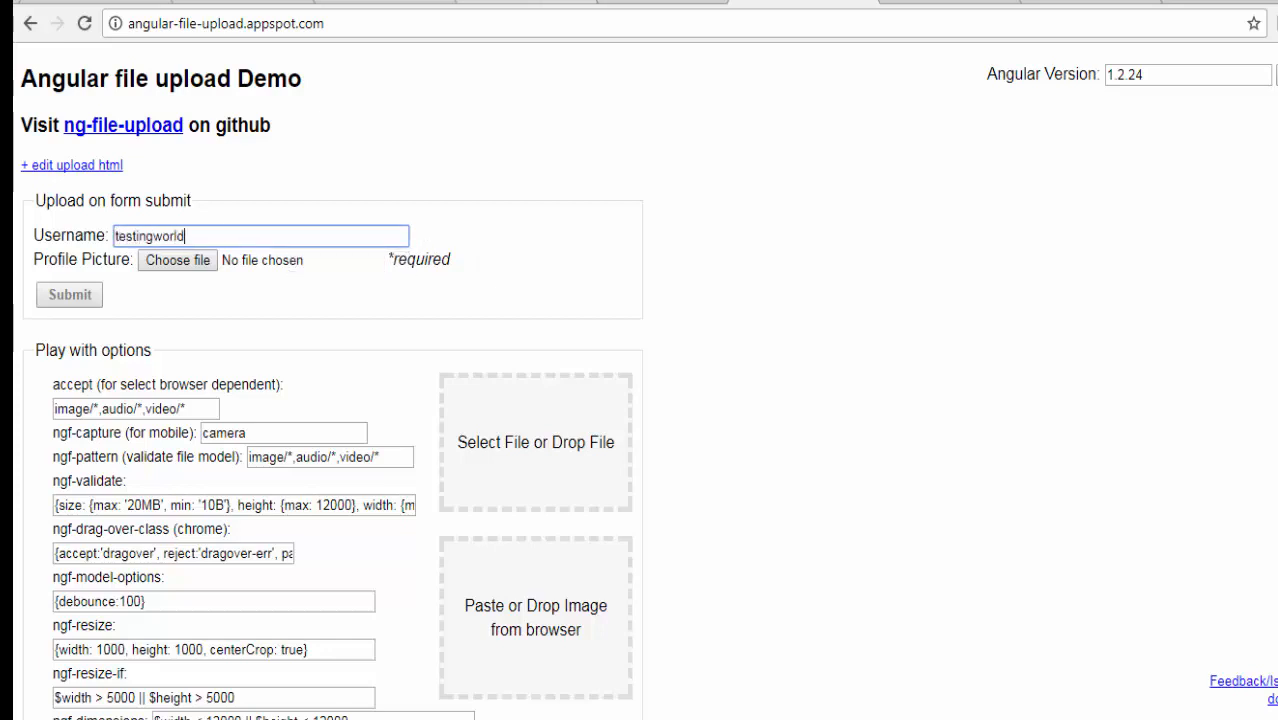
{"action": "left_click", "coordinate": [176, 260]}
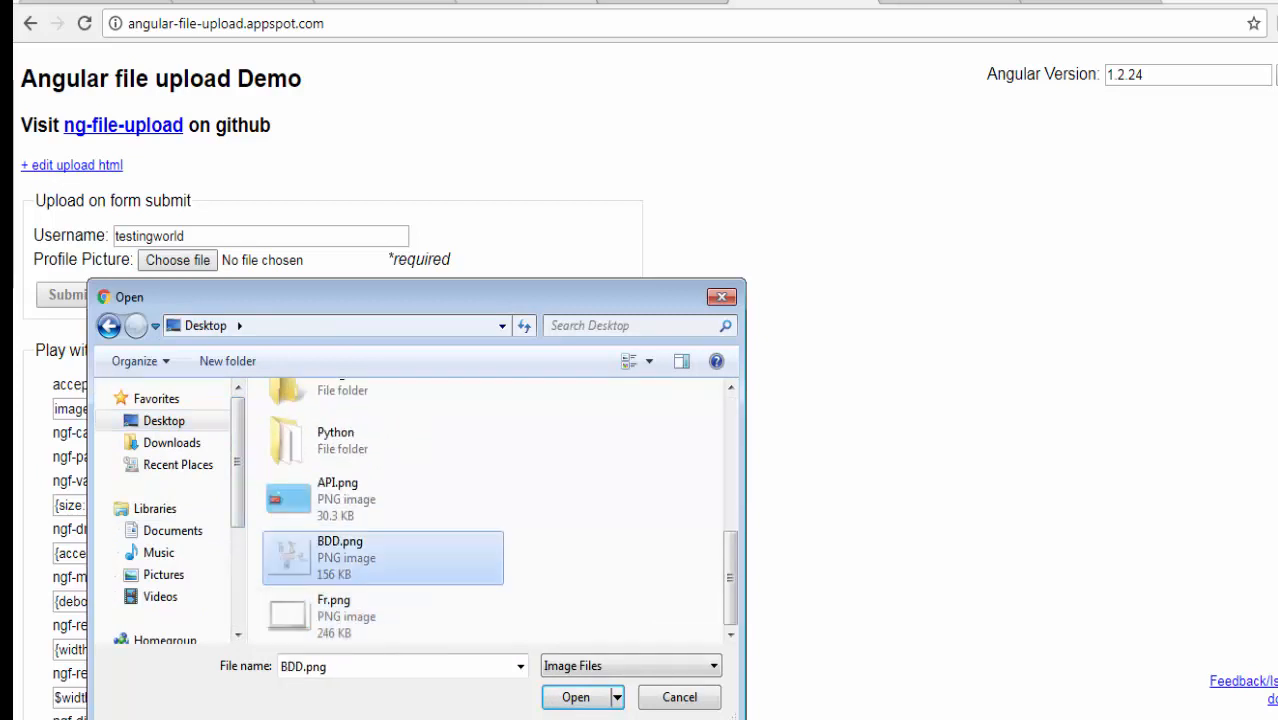
{"action": "left_click", "coordinate": [576, 696]}
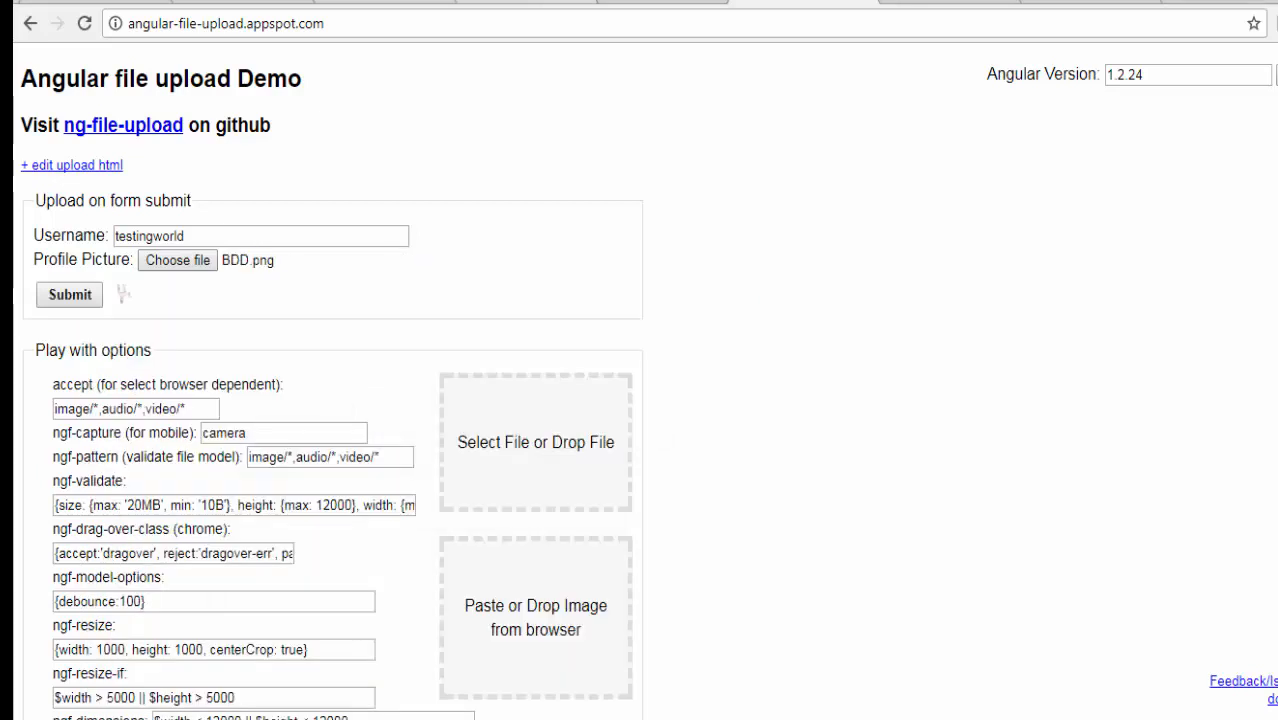
- Submit the upload form and wait for BDD.png to reach 100% Upload Successful
{"action": "left_click", "coordinate": [68, 294]}
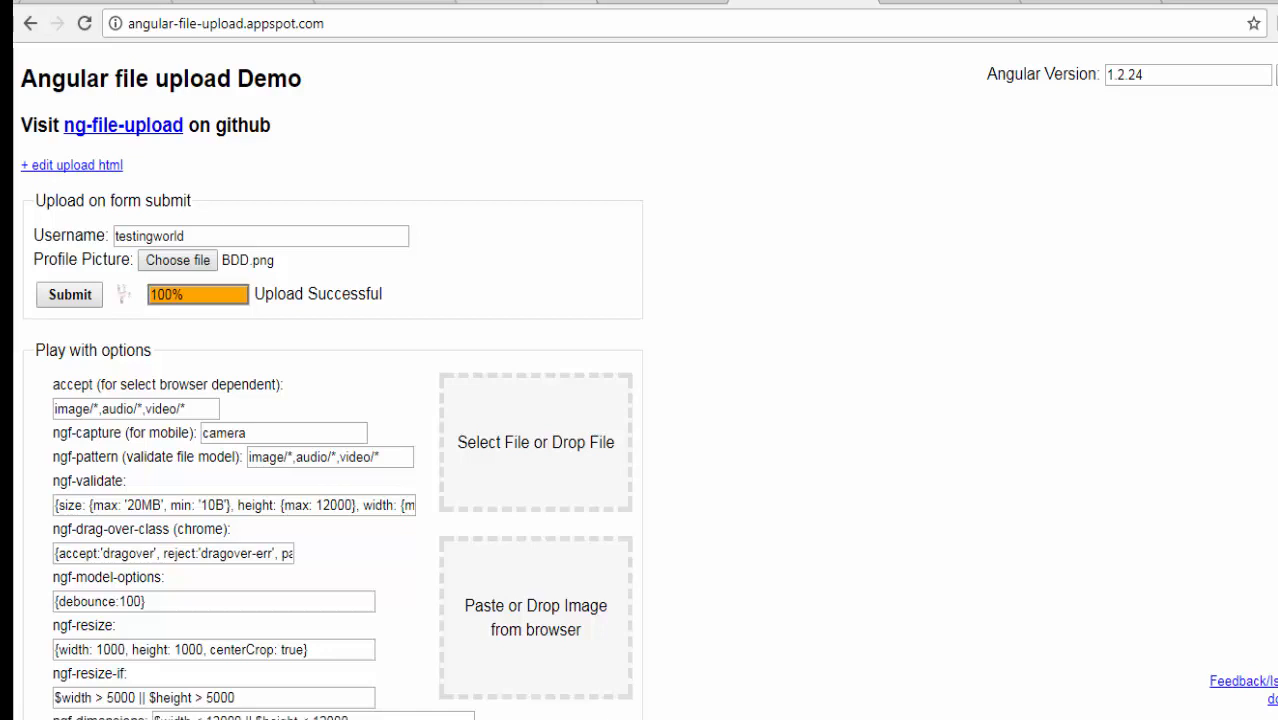
{"action": "left_click", "coordinate": [224, 24]}
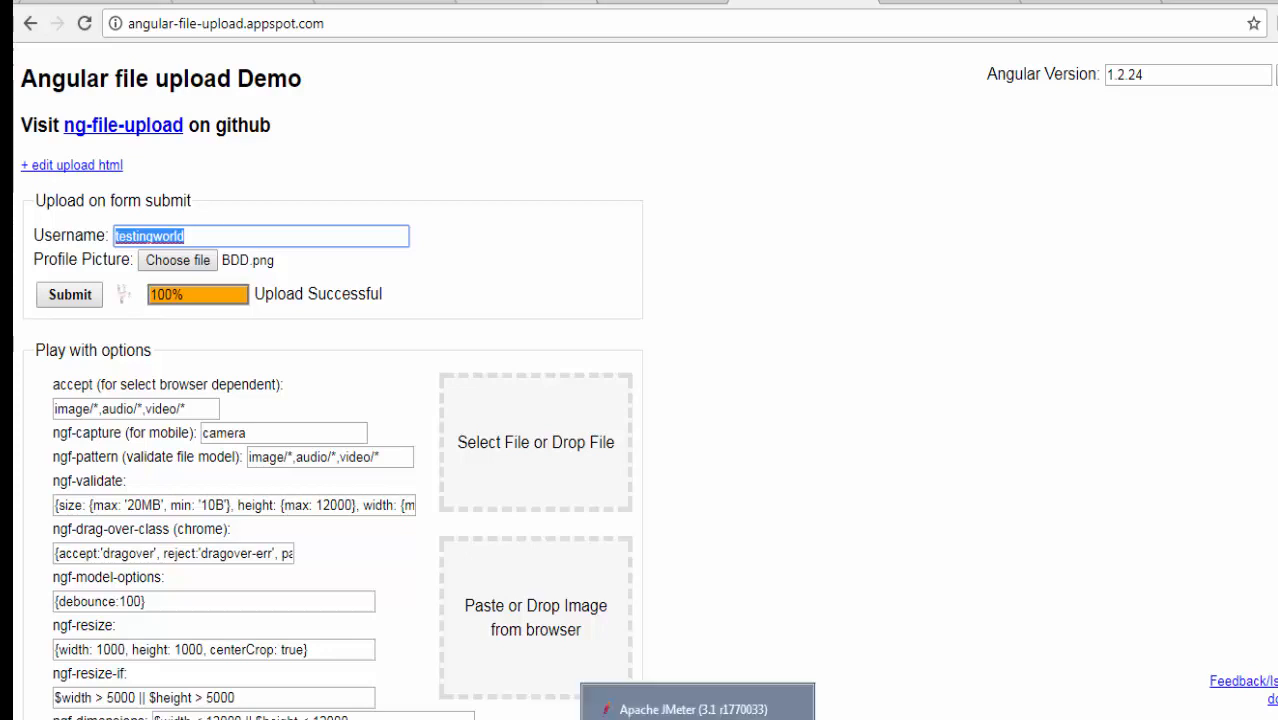
- Switch to JMeter and add a Thread Group under the Test Plan
{"action": "left_click", "coordinate": [690, 708]}
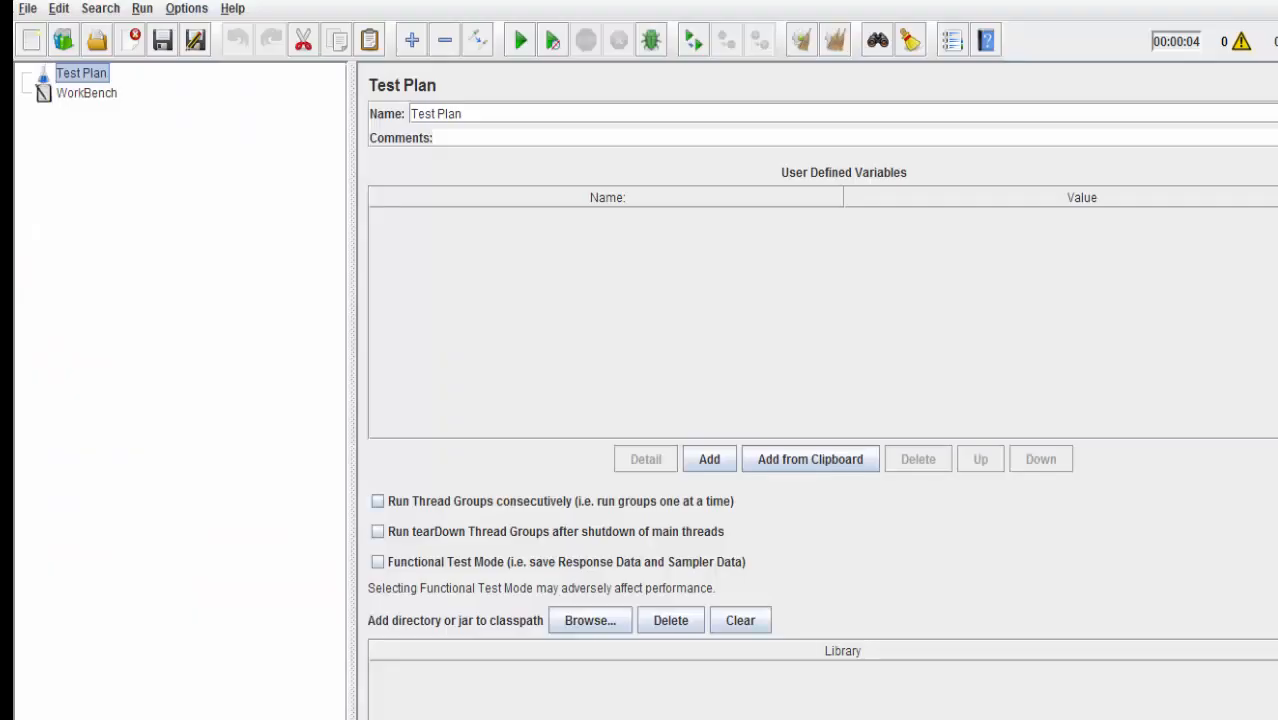
{"action": "right_click", "coordinate": [80, 72]}
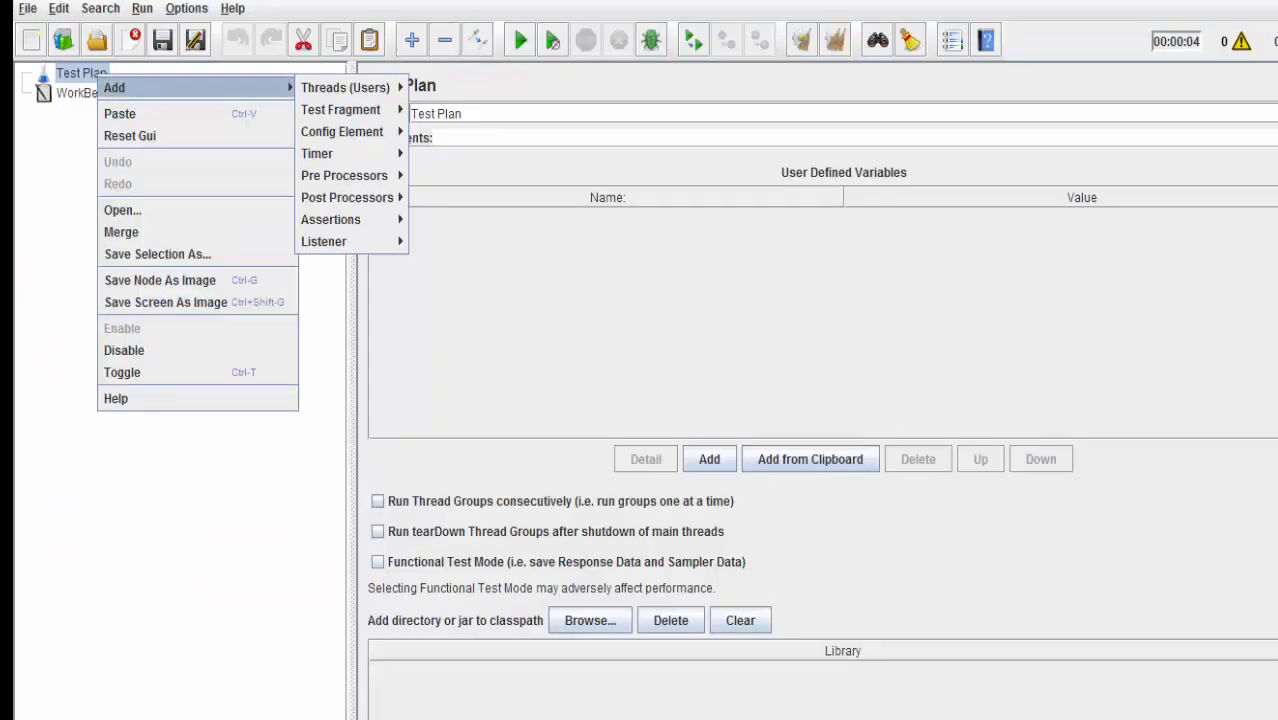
{"action": "left_click", "coordinate": [344, 88]}
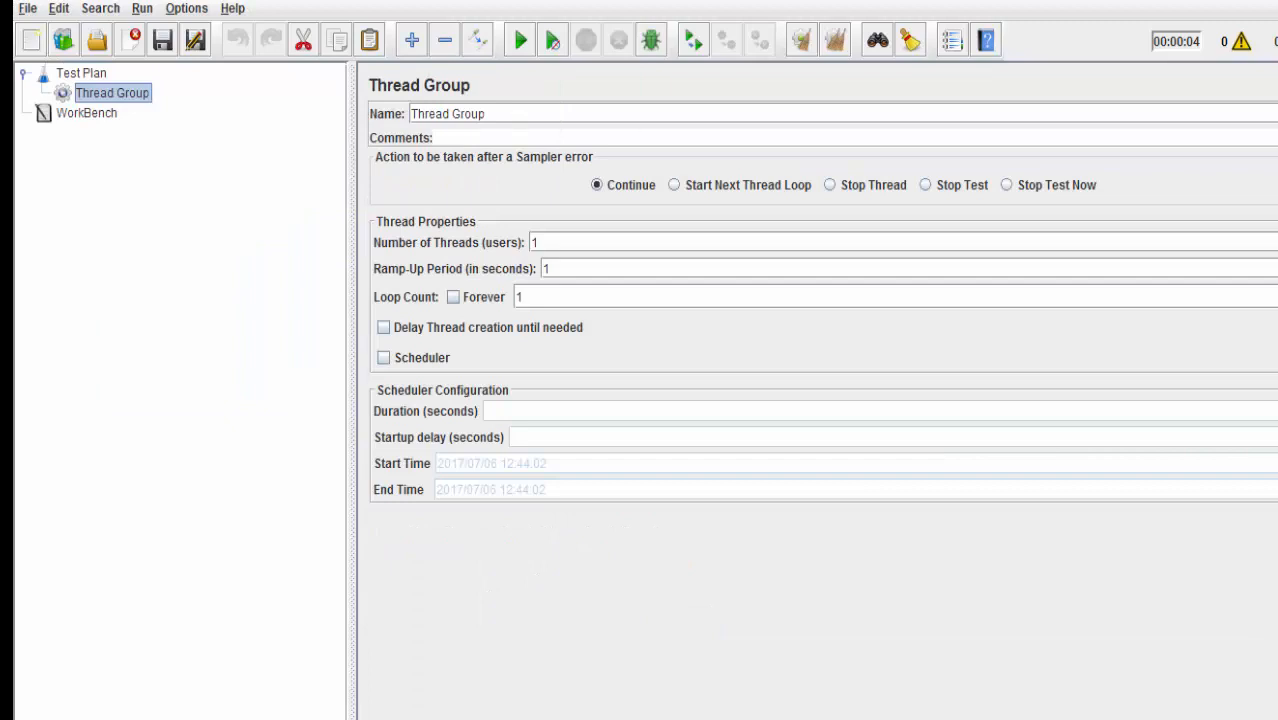
{"action": "right_click", "coordinate": [112, 92]}
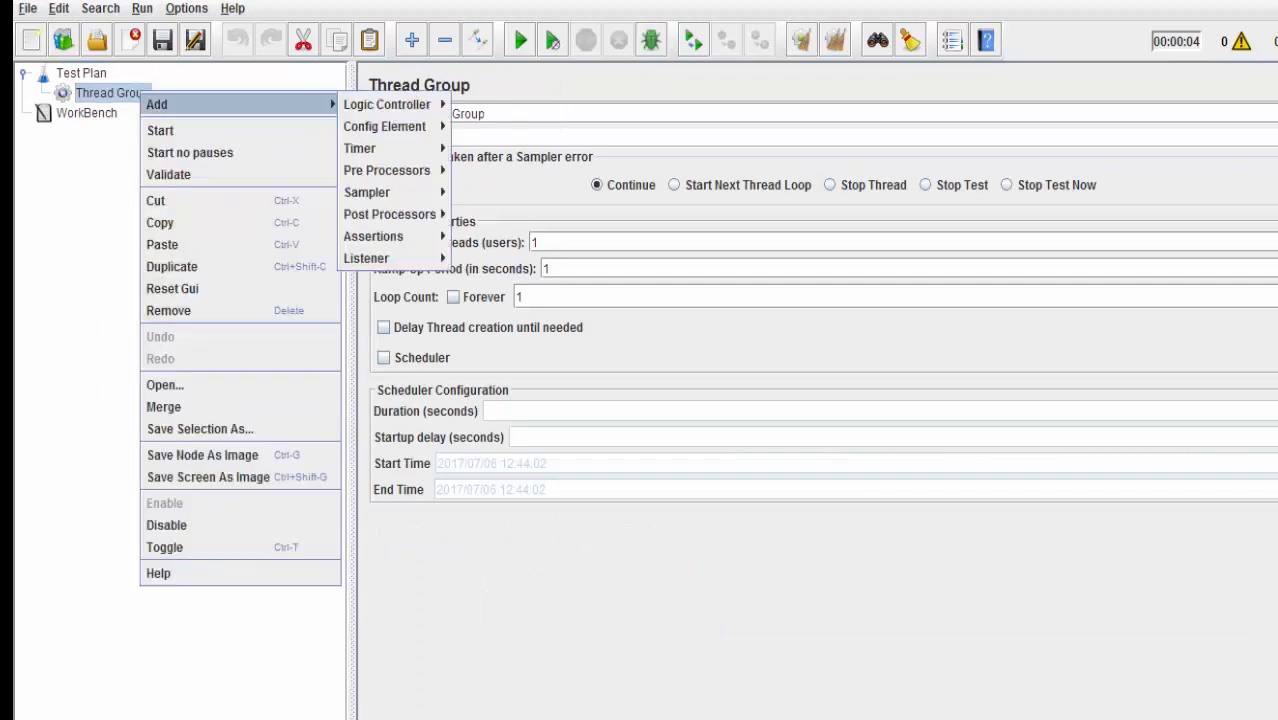
{"action": "mouse_move", "coordinate": [388, 170]}
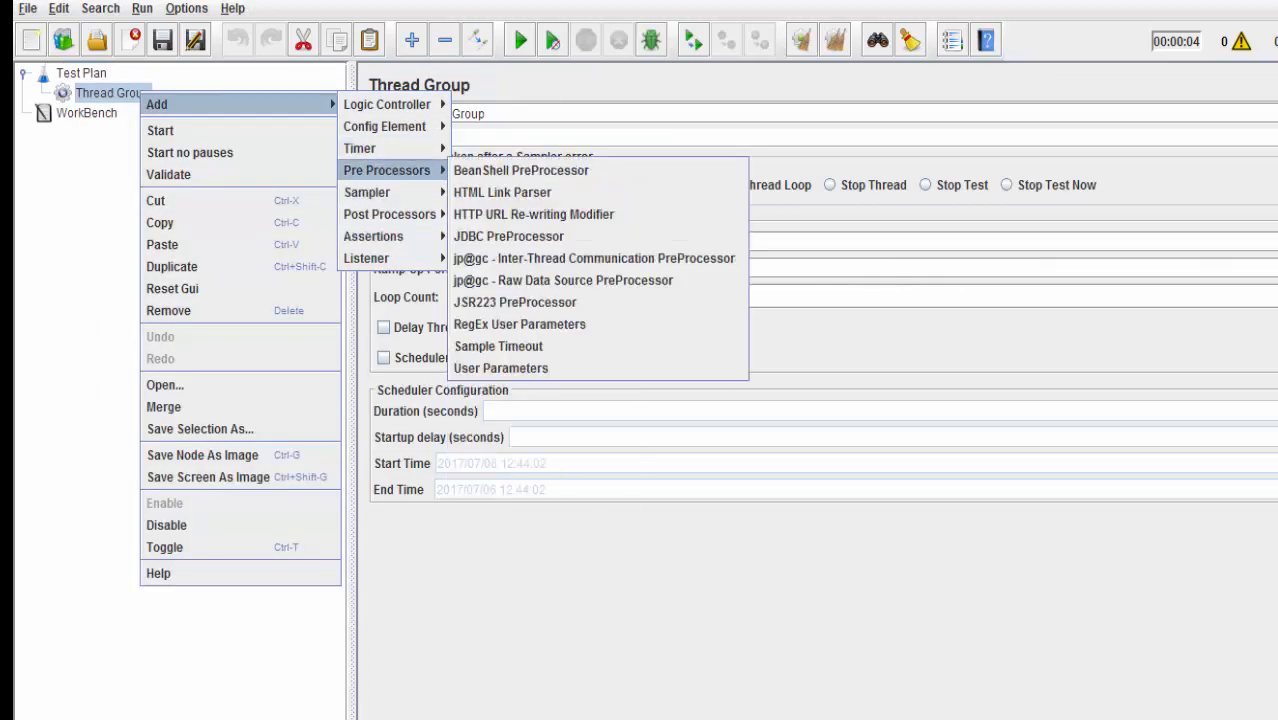
{"action": "mouse_move", "coordinate": [388, 104]}
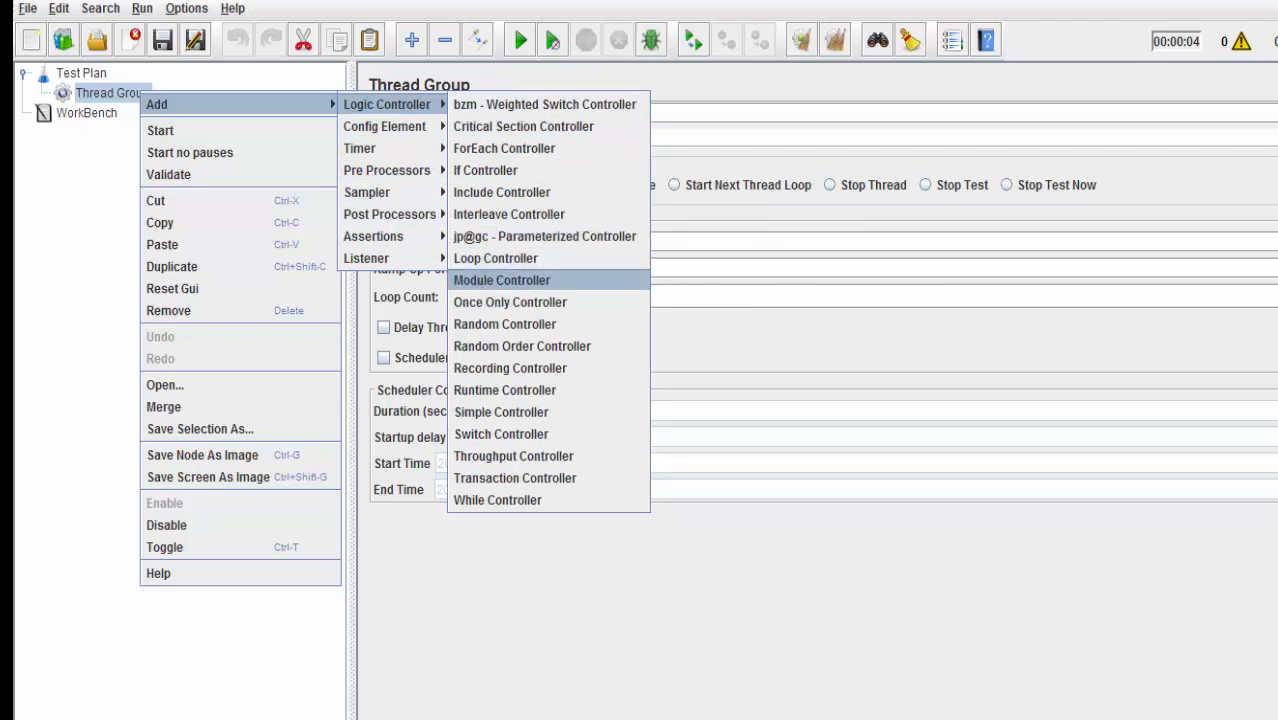
{"action": "mouse_move", "coordinate": [496, 258]}
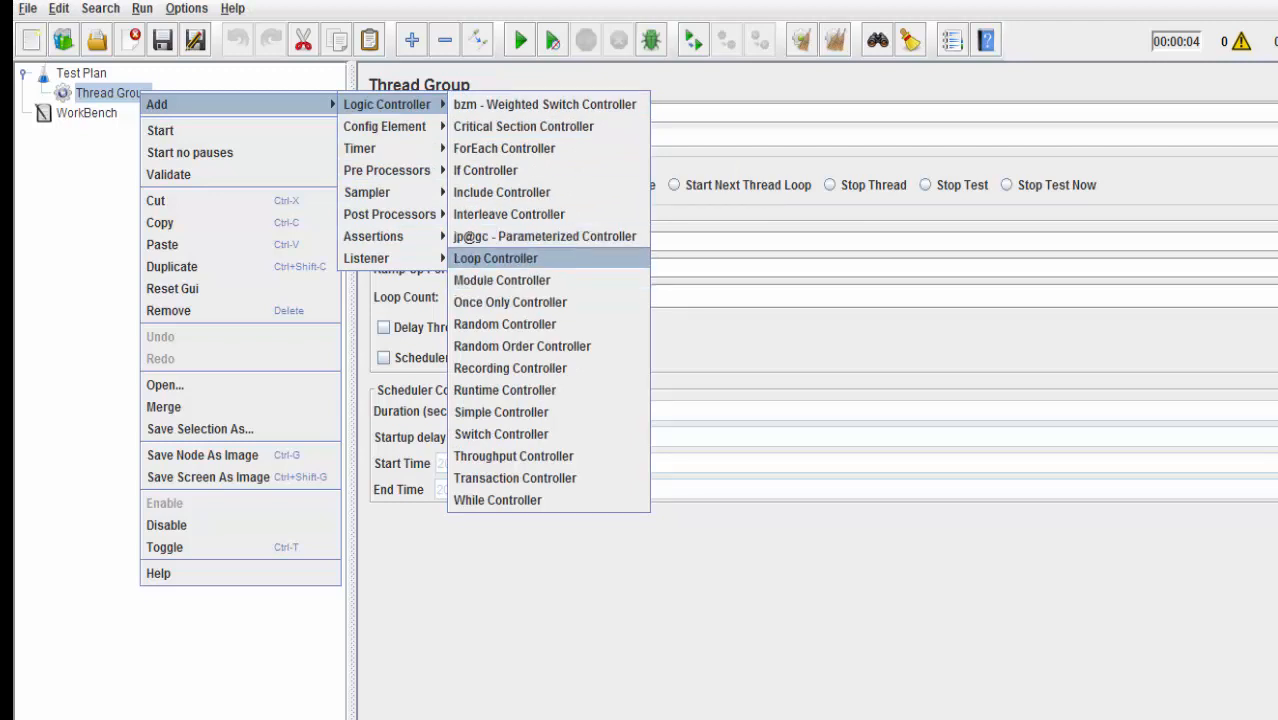
- Add two Simple Controllers under the Thread Group named Open URL and Upload File
{"action": "left_click", "coordinate": [500, 412]}
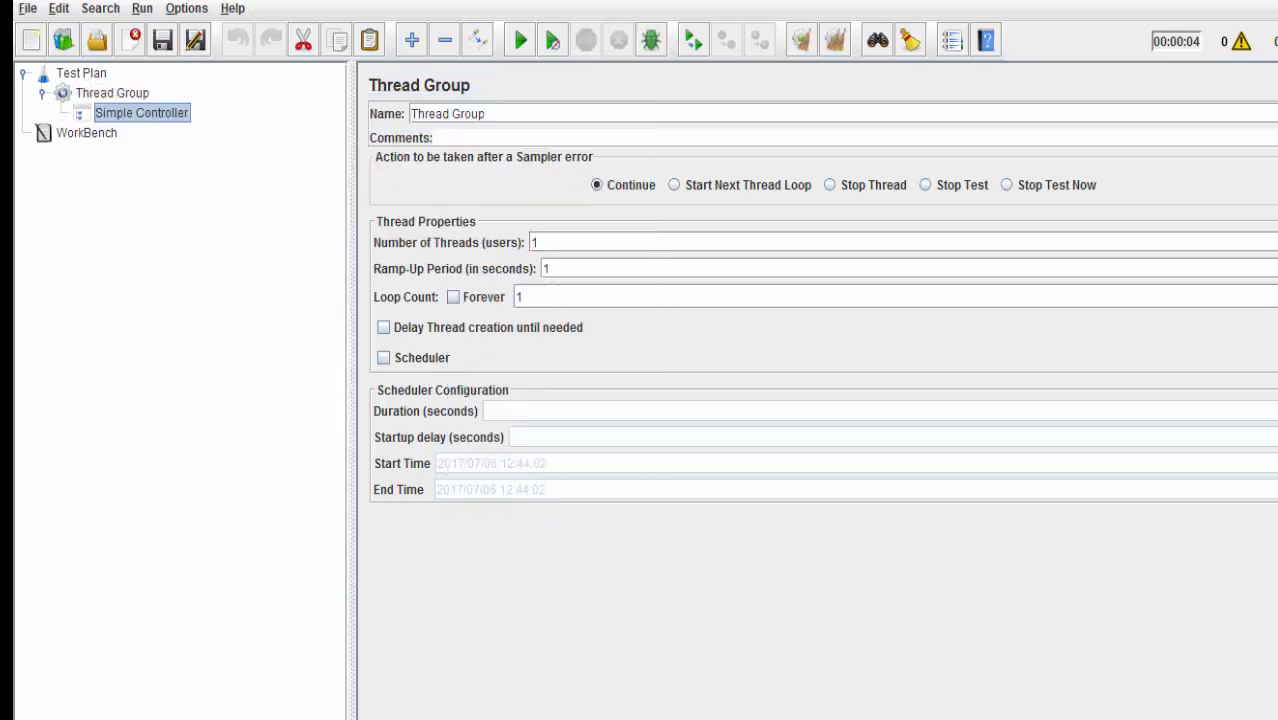
{"action": "left_click", "coordinate": [140, 112]}
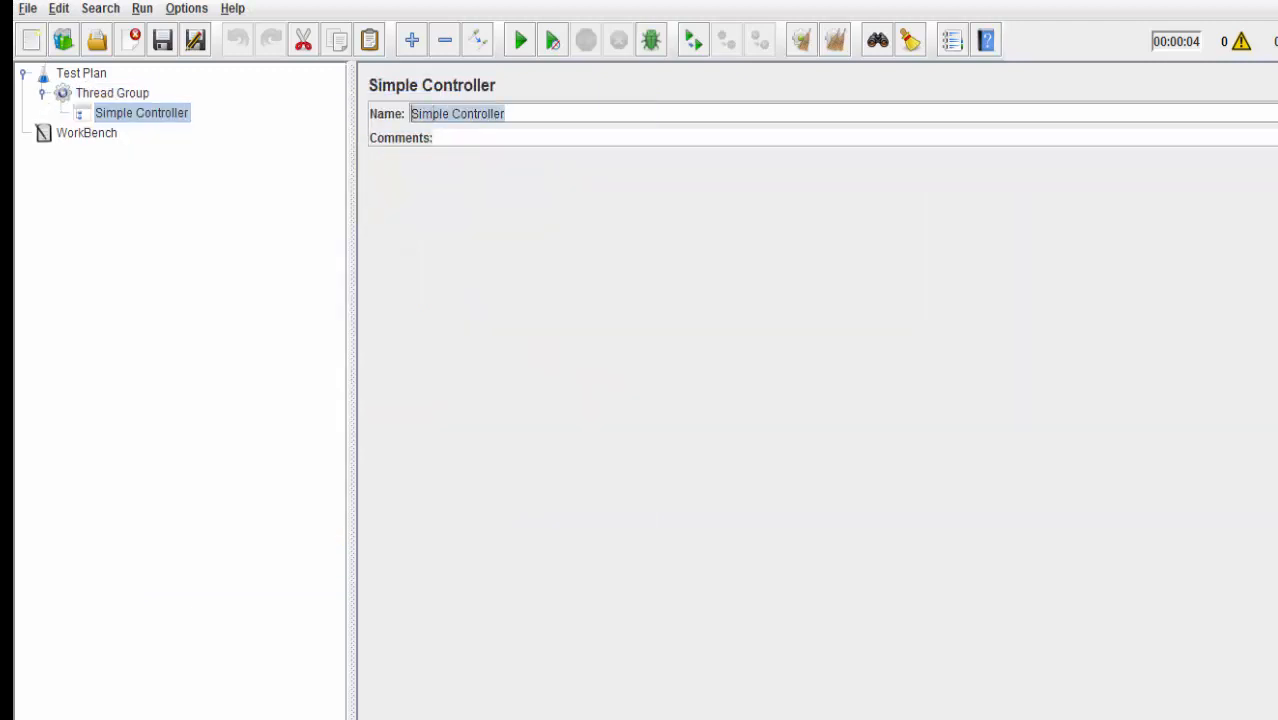
{"action": "type", "text": "Open URL"}
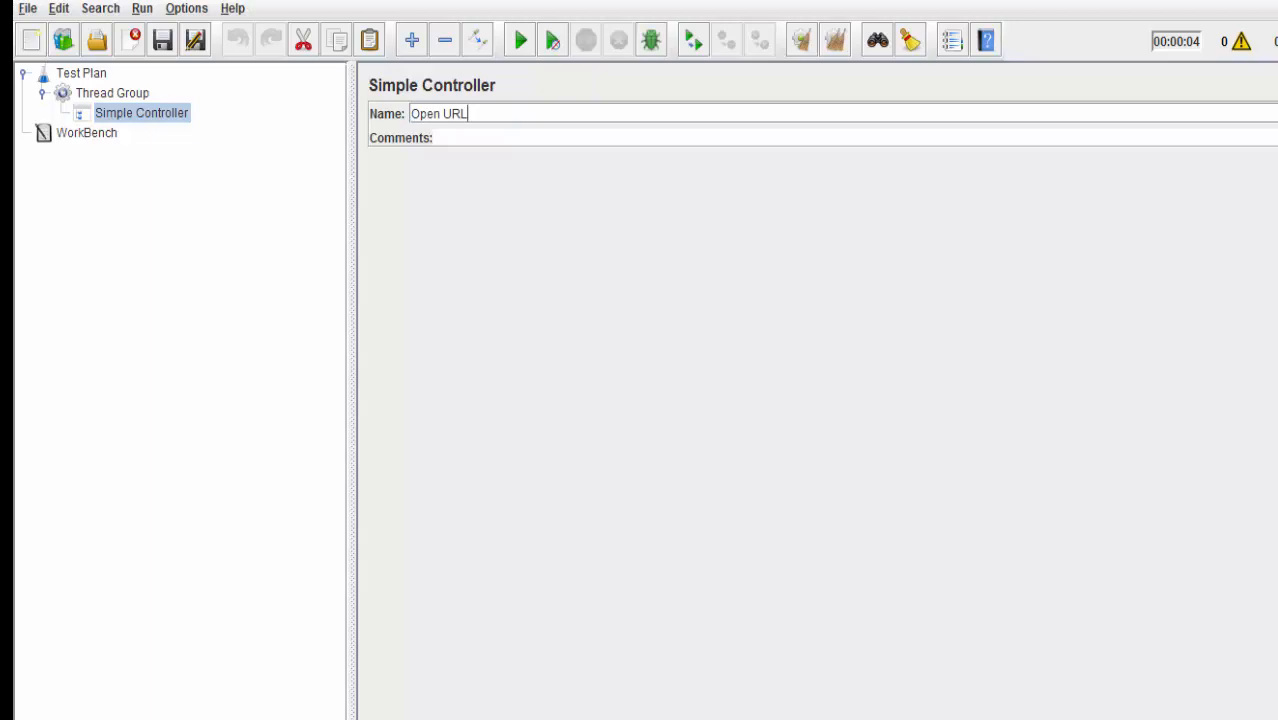
{"action": "left_click", "coordinate": [112, 92]}
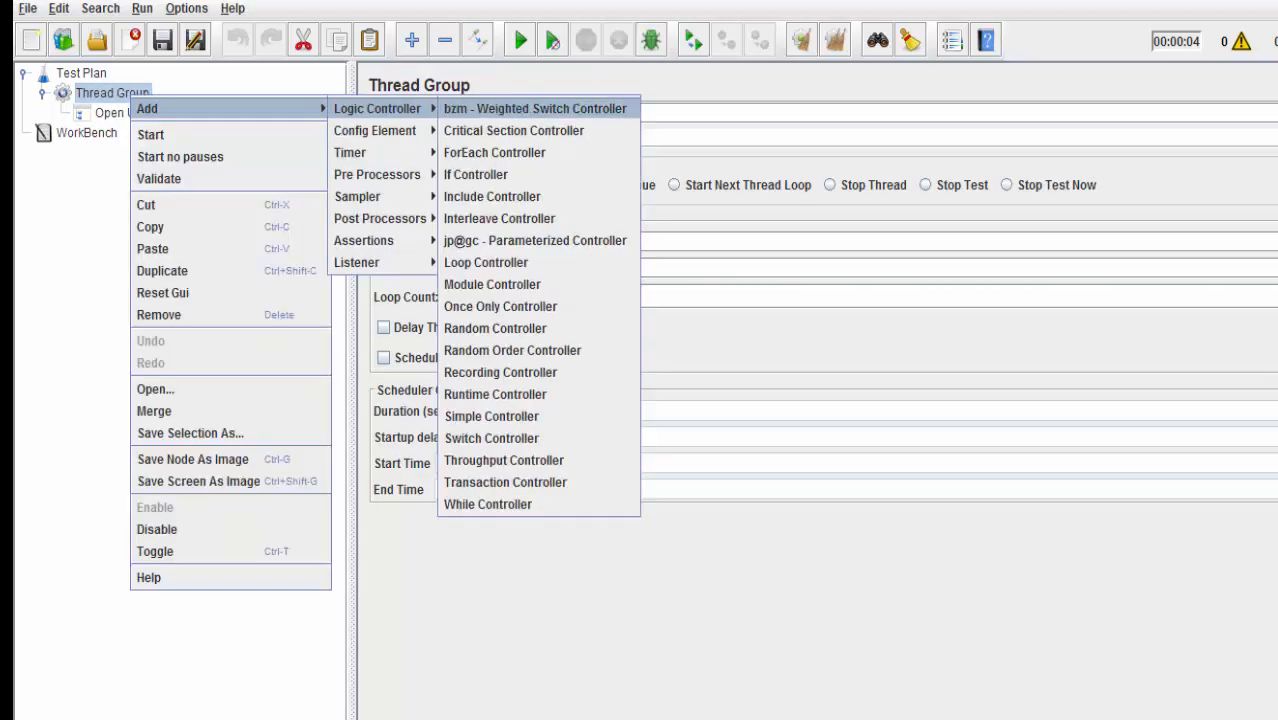
{"action": "mouse_move", "coordinate": [492, 416]}
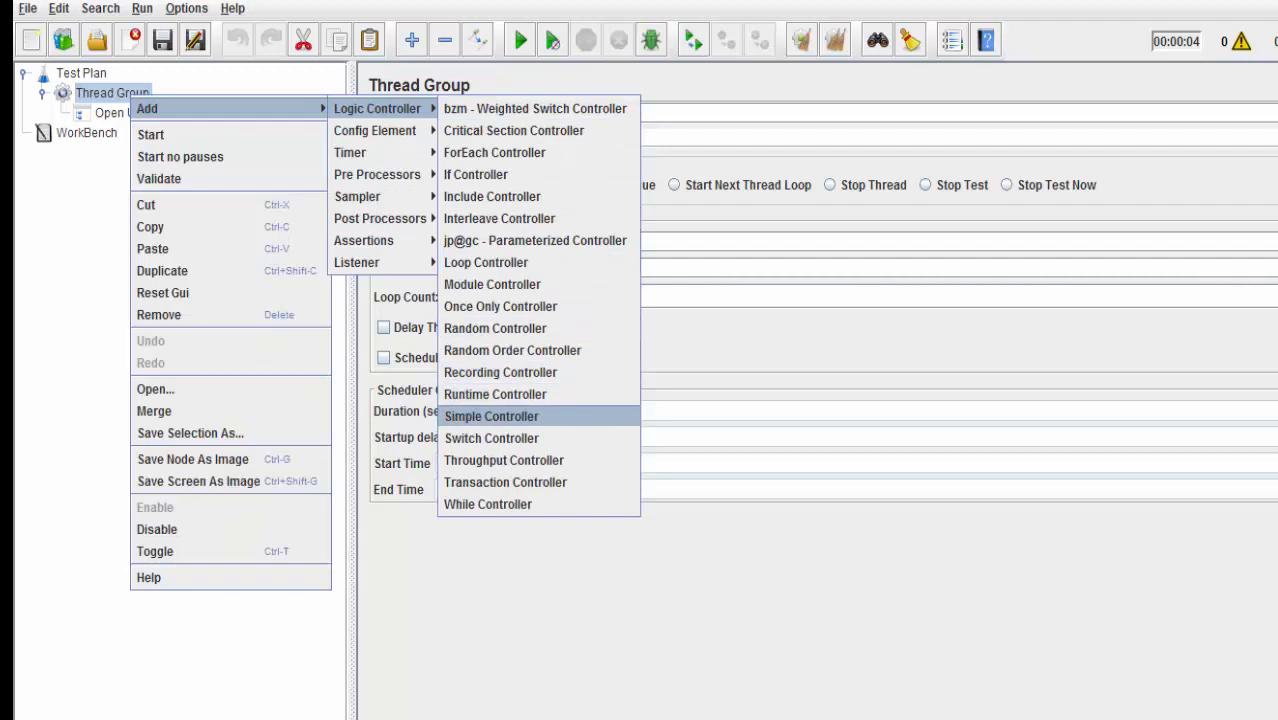
{"action": "left_click", "coordinate": [492, 416]}
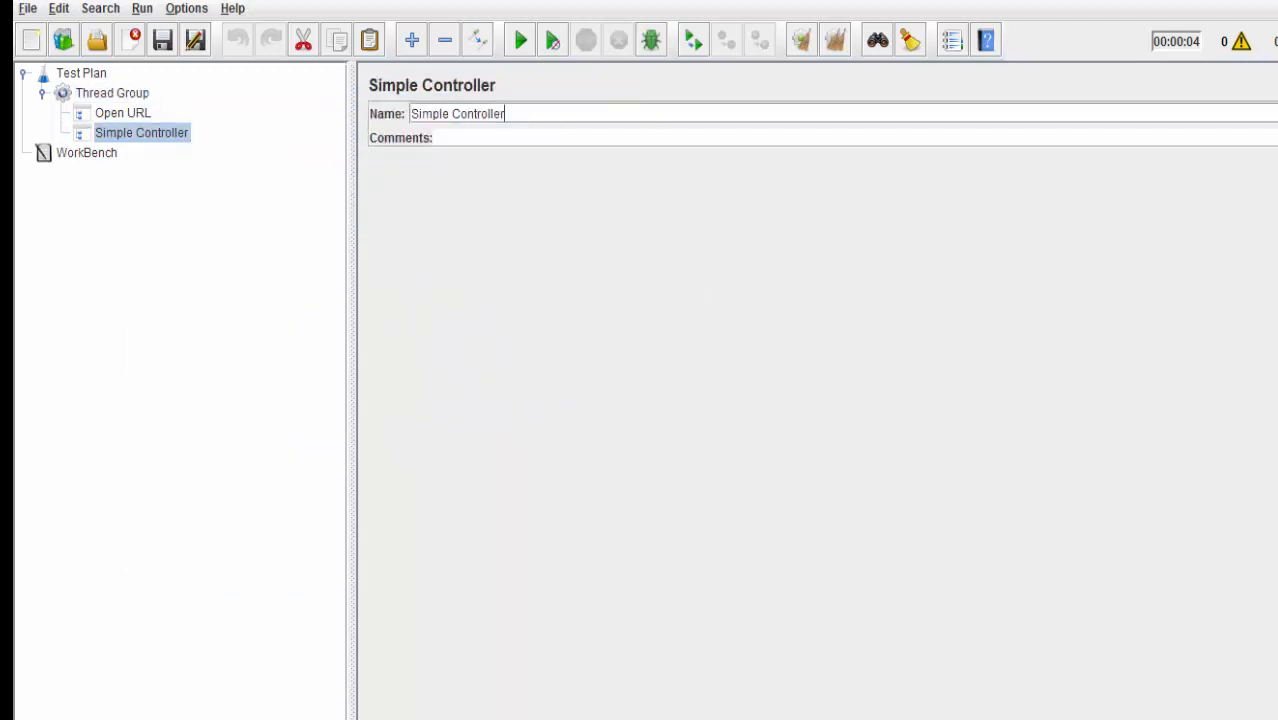
{"action": "type", "text": "Upload File"}
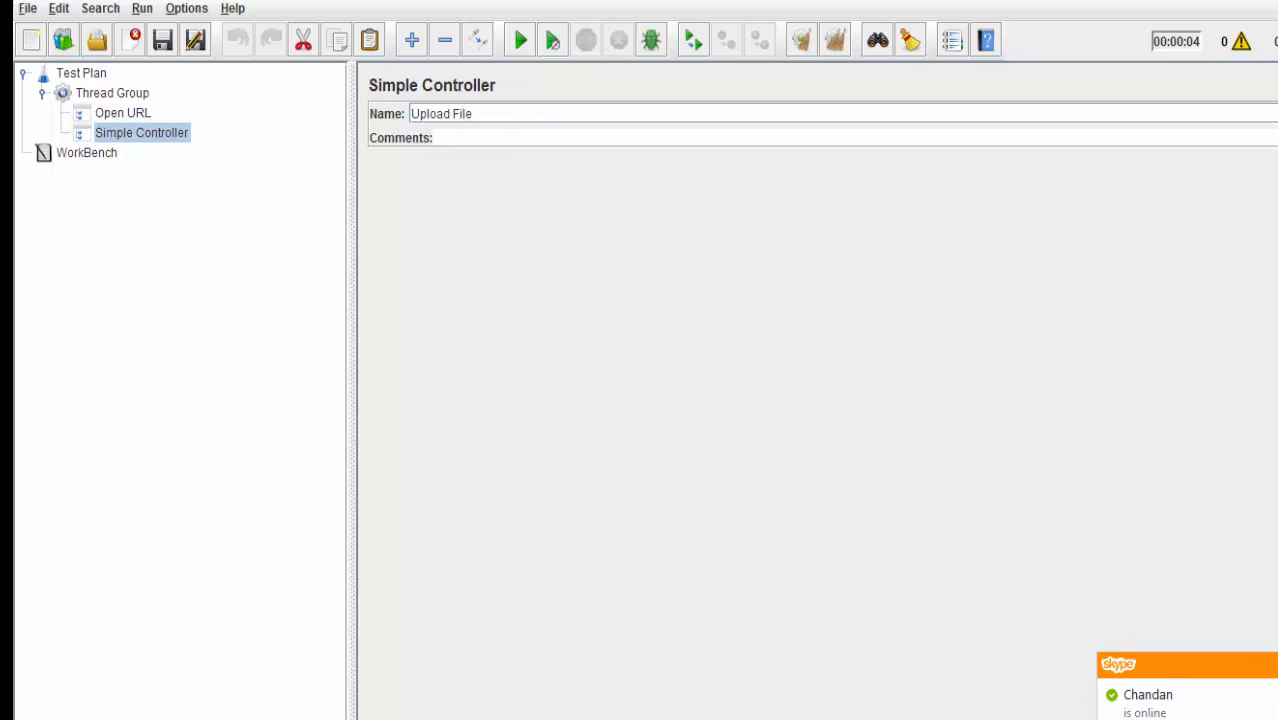
{"action": "left_click", "coordinate": [88, 152]}
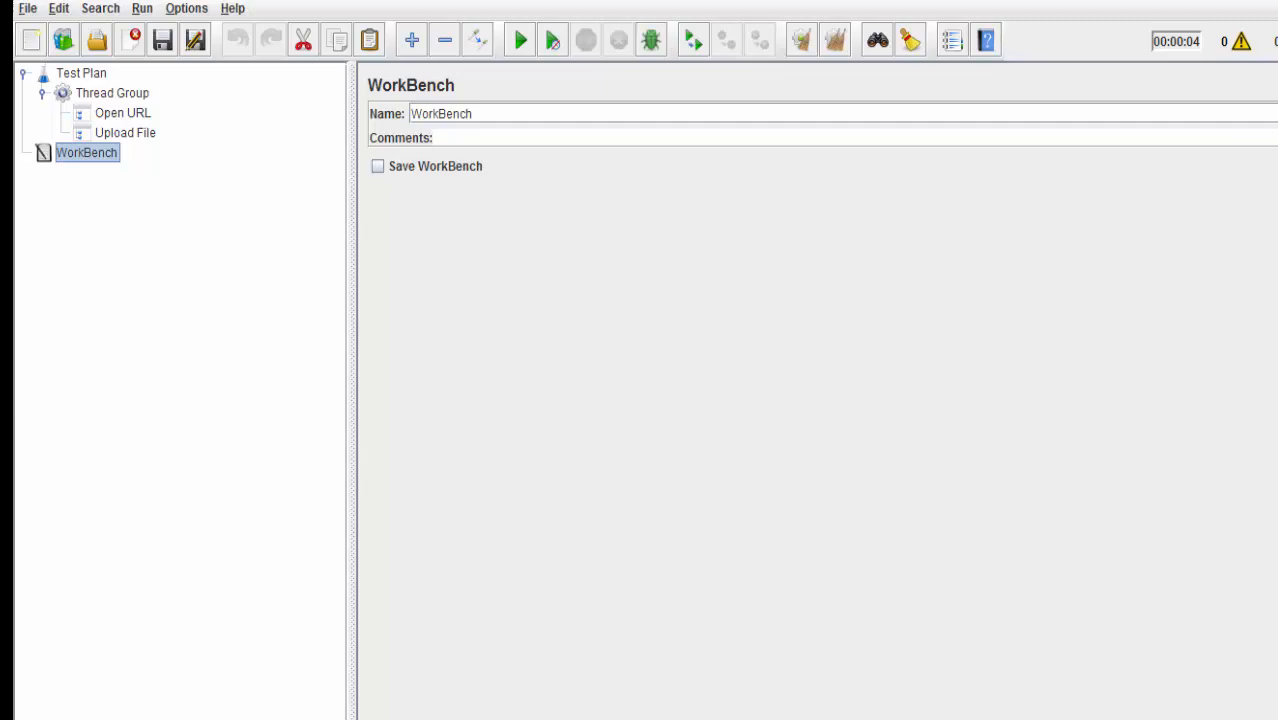
- Add an HTTP(S) Test Script Recorder under the WorkBench and review its settings
{"action": "right_click", "coordinate": [86, 152]}
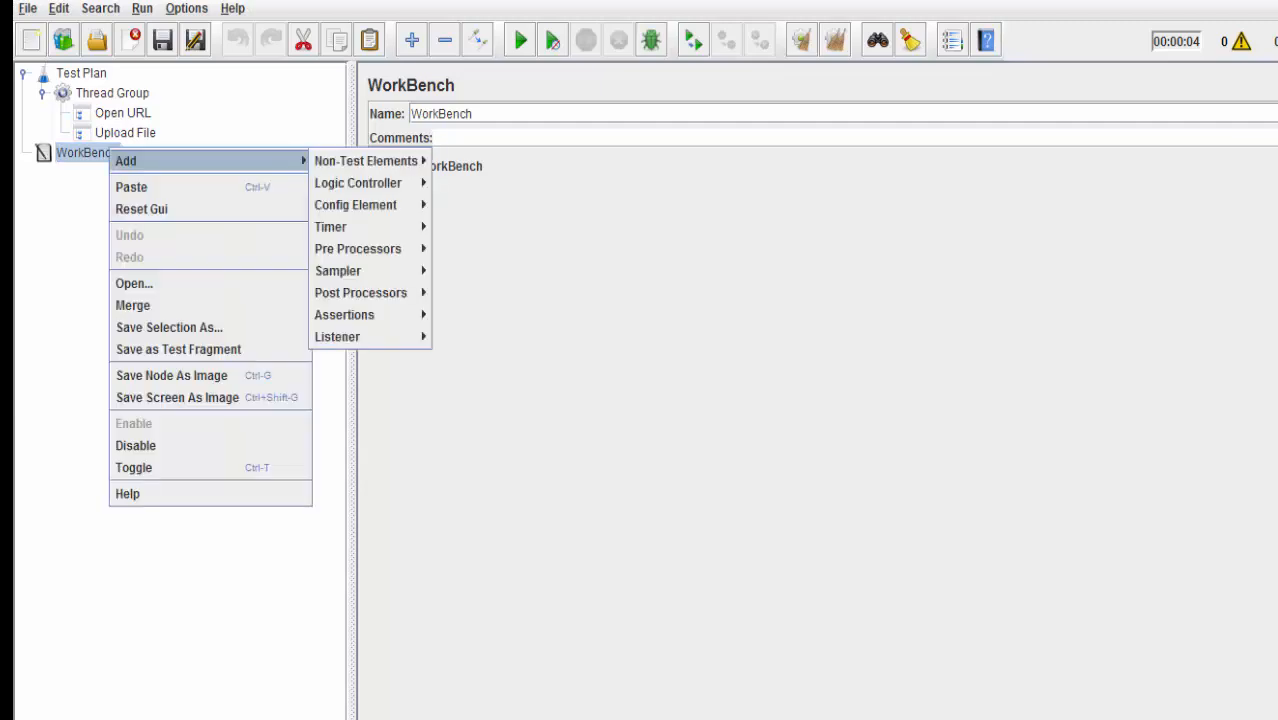
{"action": "mouse_move", "coordinate": [368, 160]}
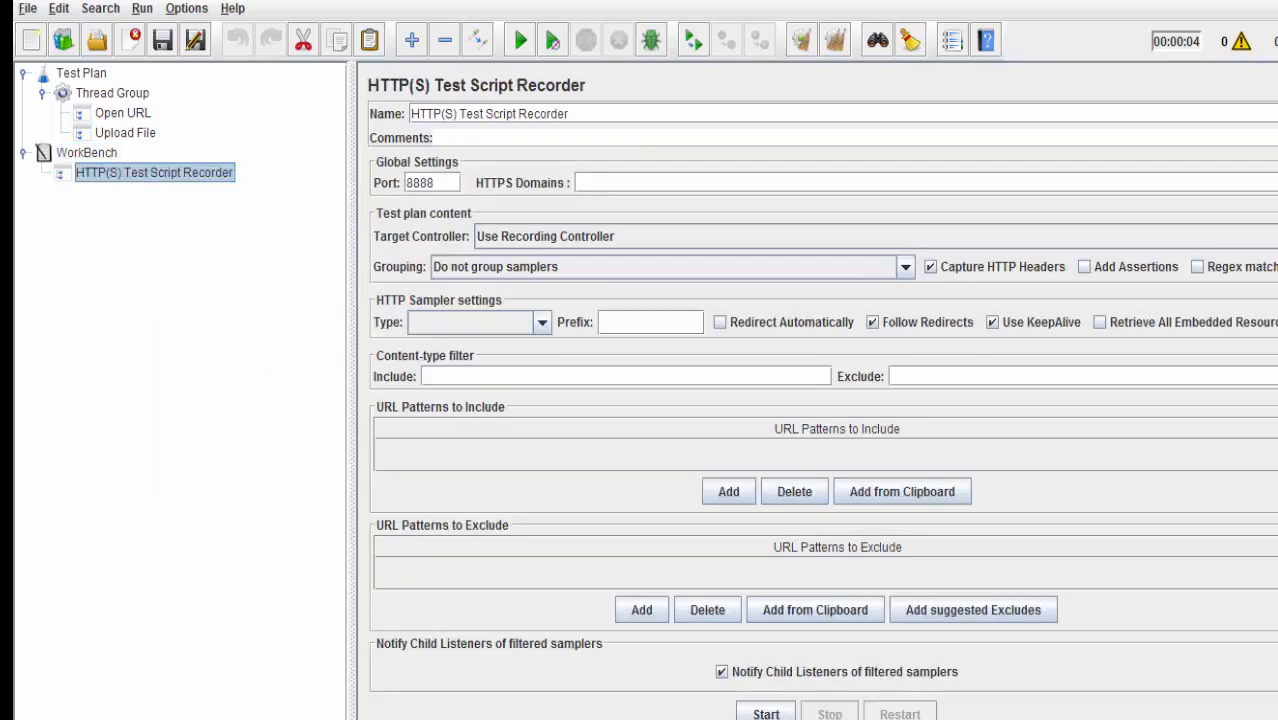
{"action": "triple_click", "coordinate": [420, 182]}
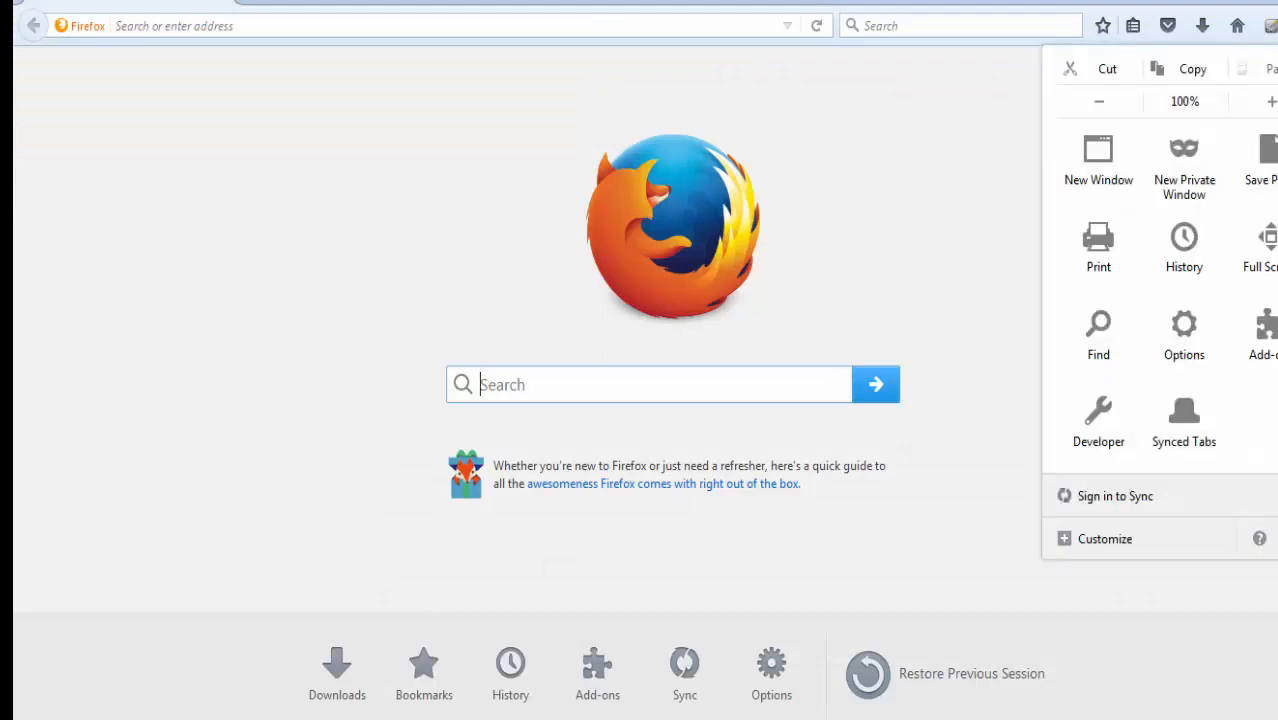
- Clear all Firefox history, cookies, cache and logins for the Everything time range
{"action": "left_click", "coordinate": [1184, 248]}
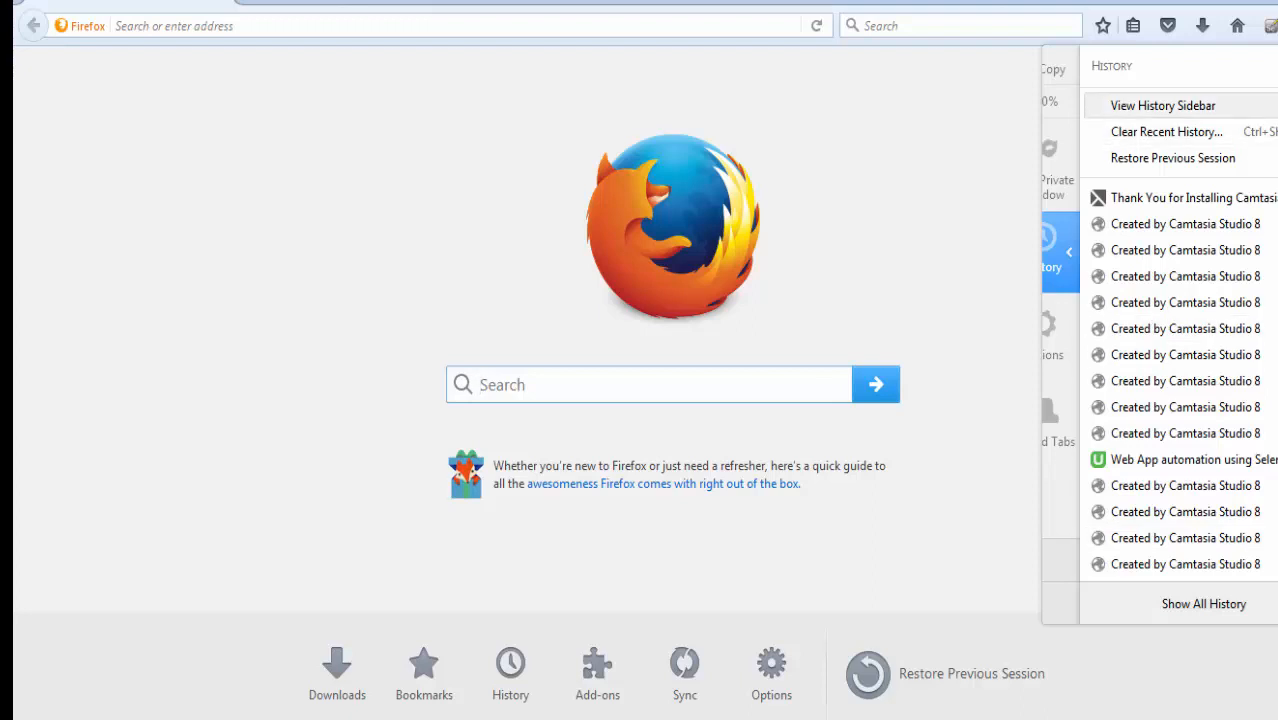
{"action": "left_click", "coordinate": [1164, 132]}
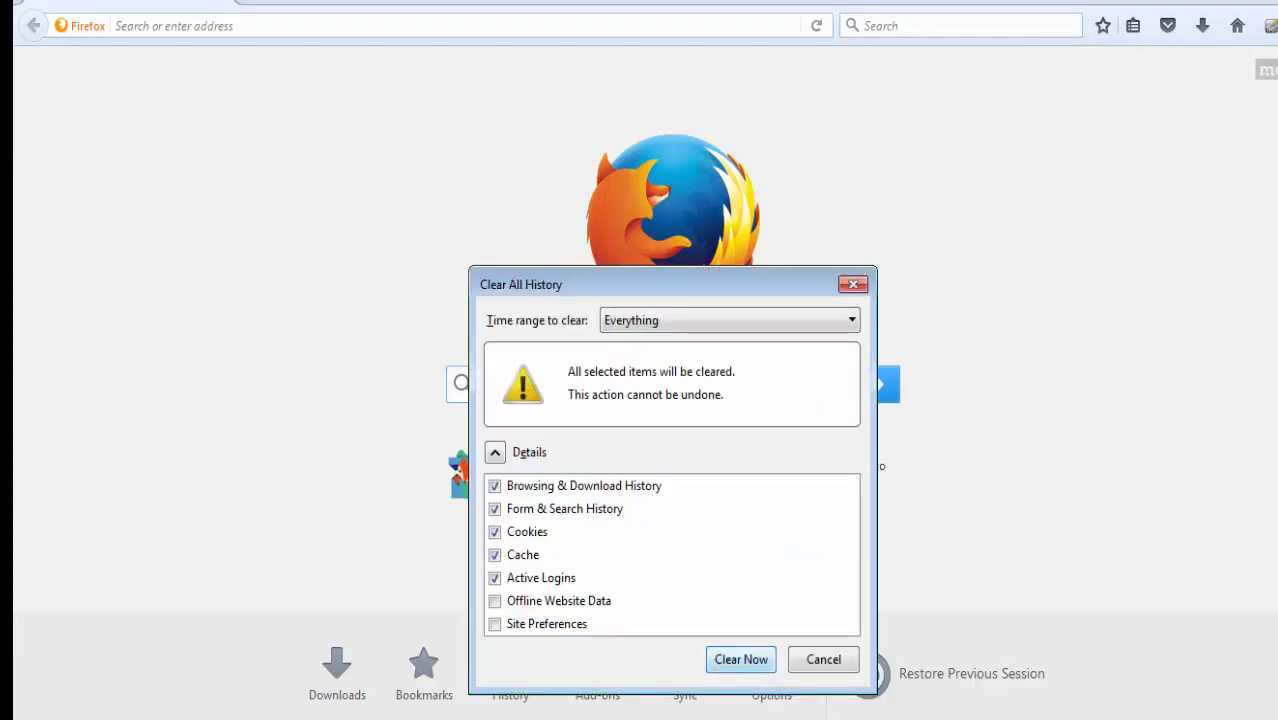
{"action": "left_click", "coordinate": [740, 660]}
{"action": "type", "text": "%"}
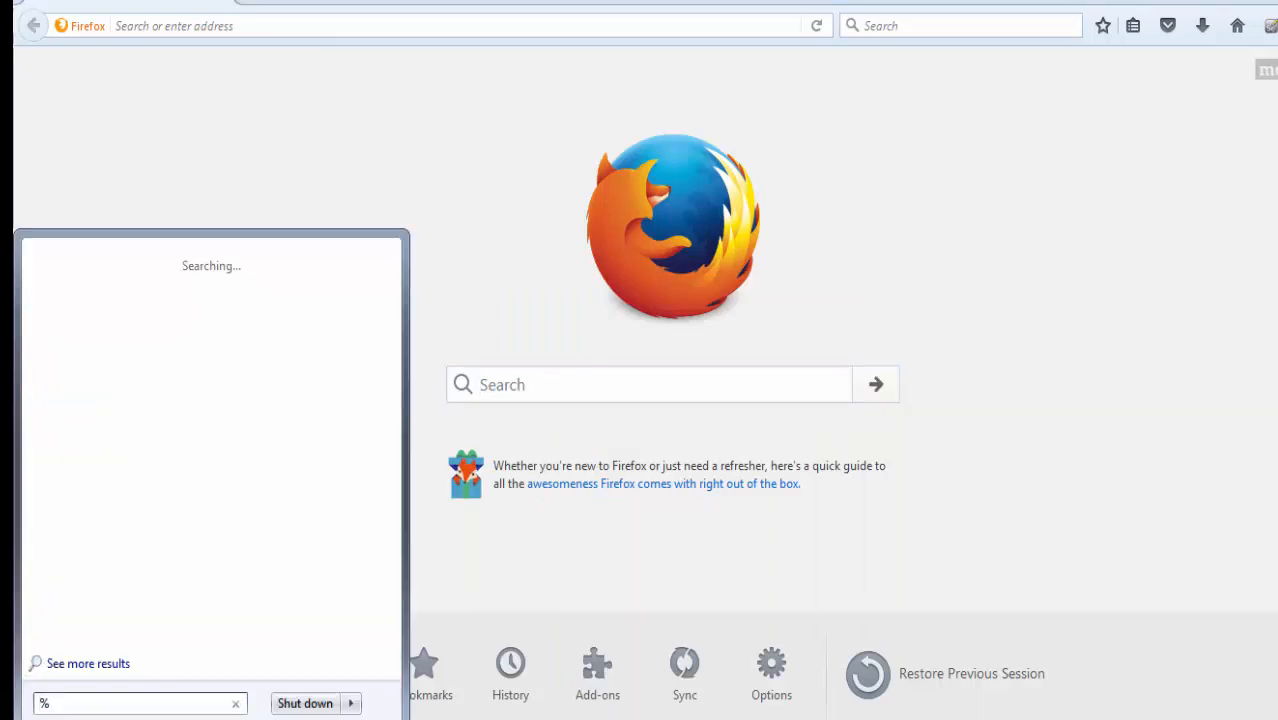
- Open the %temp% folder from Start search, then close the Explorer window
{"action": "type", "text": "temp%"}
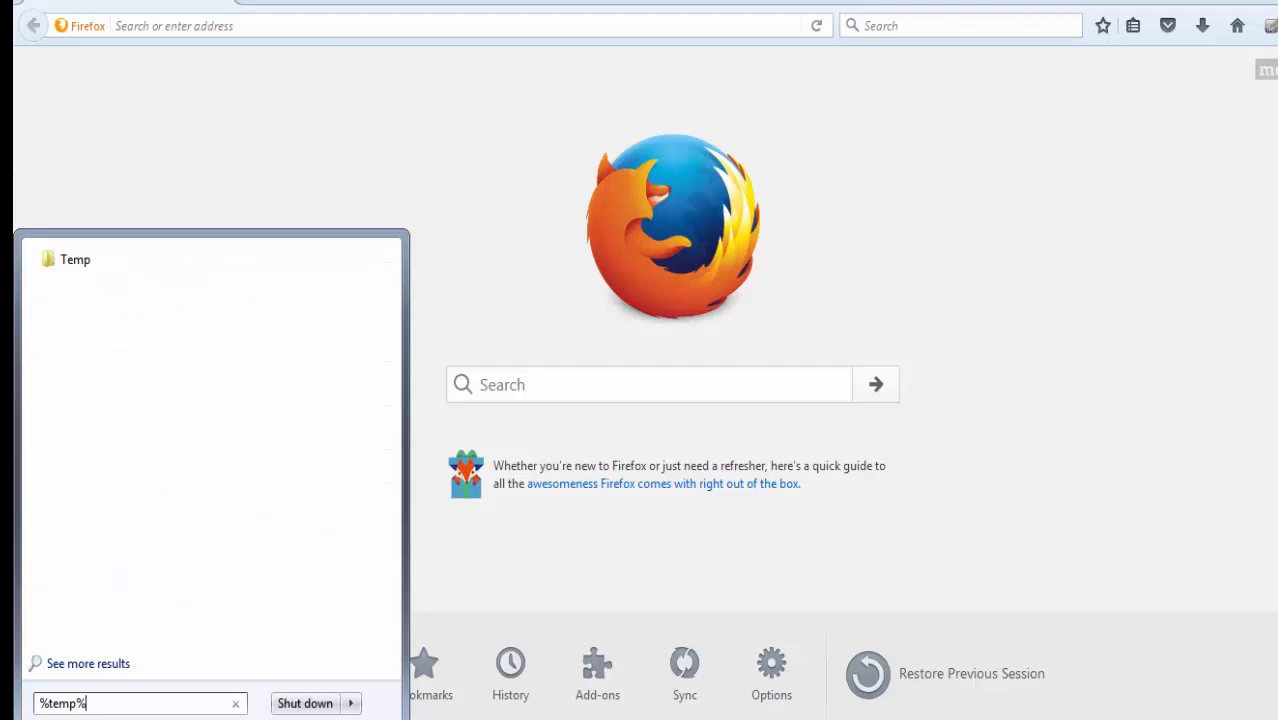
{"action": "key", "text": "enter"}
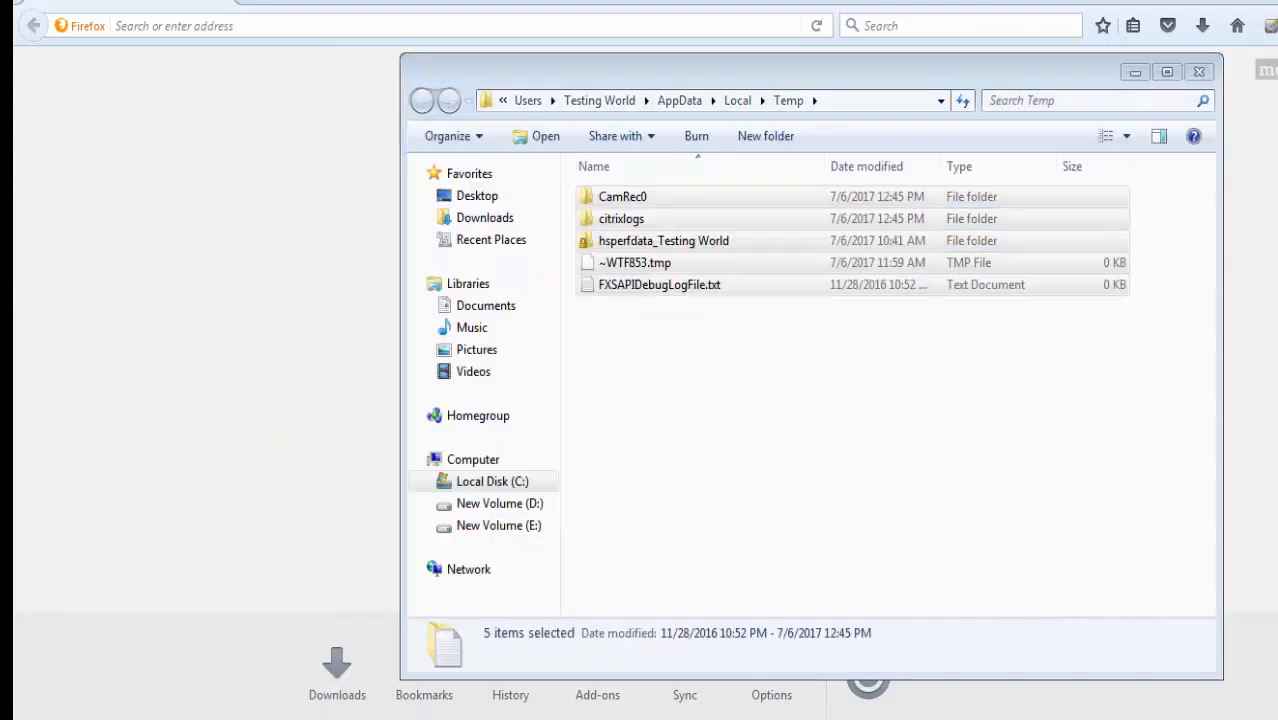
{"action": "left_click", "coordinate": [1166, 72]}
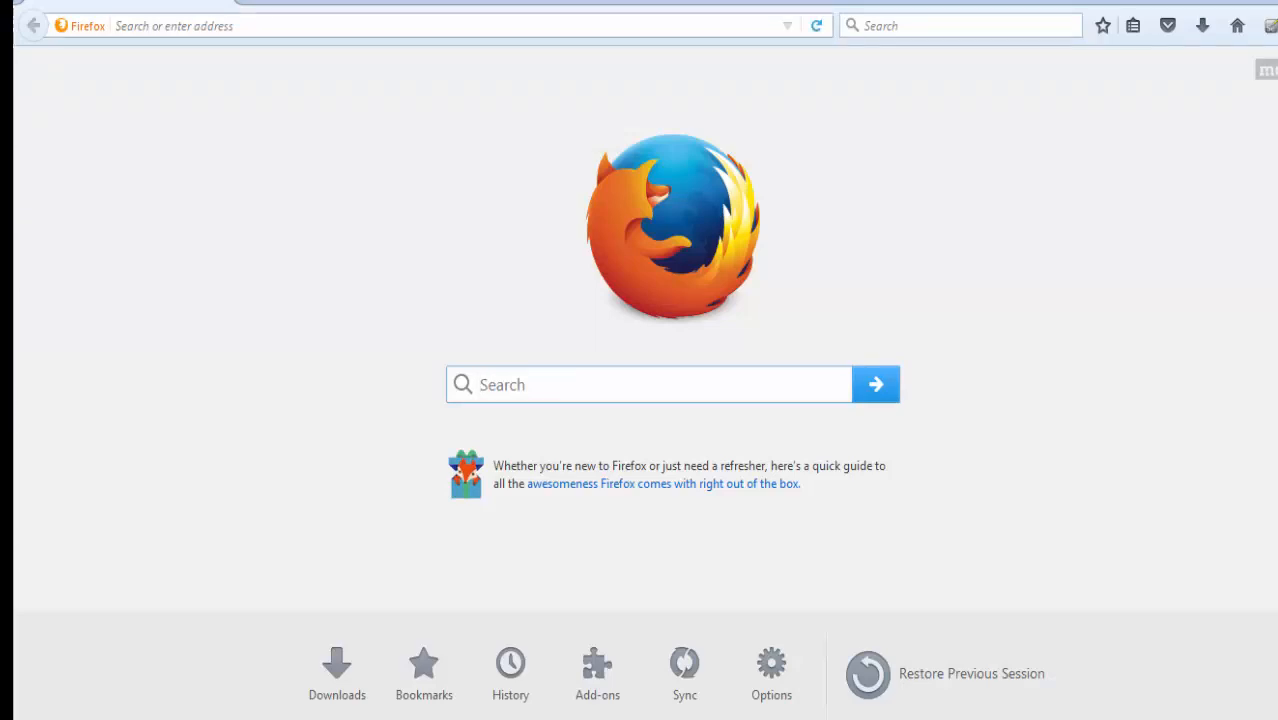
{"action": "mouse_move", "coordinate": [816, 24]}
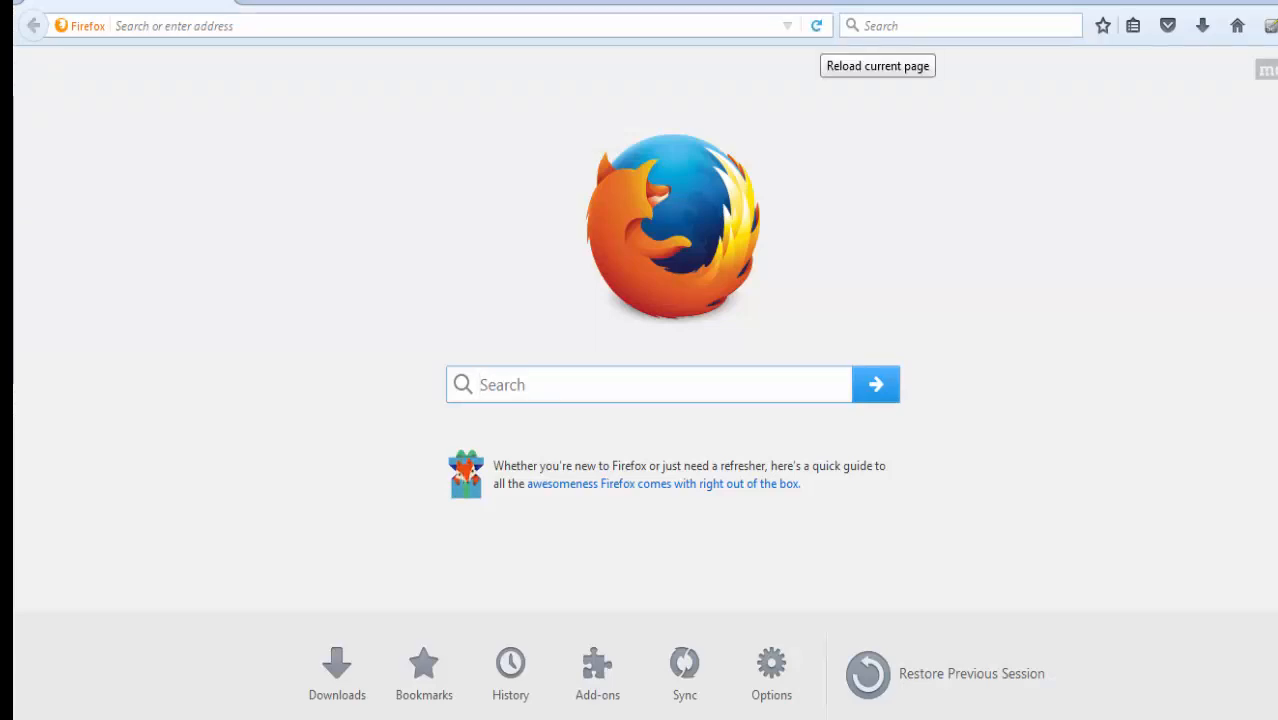
- Reach the connection proxy settings under Firefox Options > Advanced > Network
{"action": "left_click", "coordinate": [648, 384]}
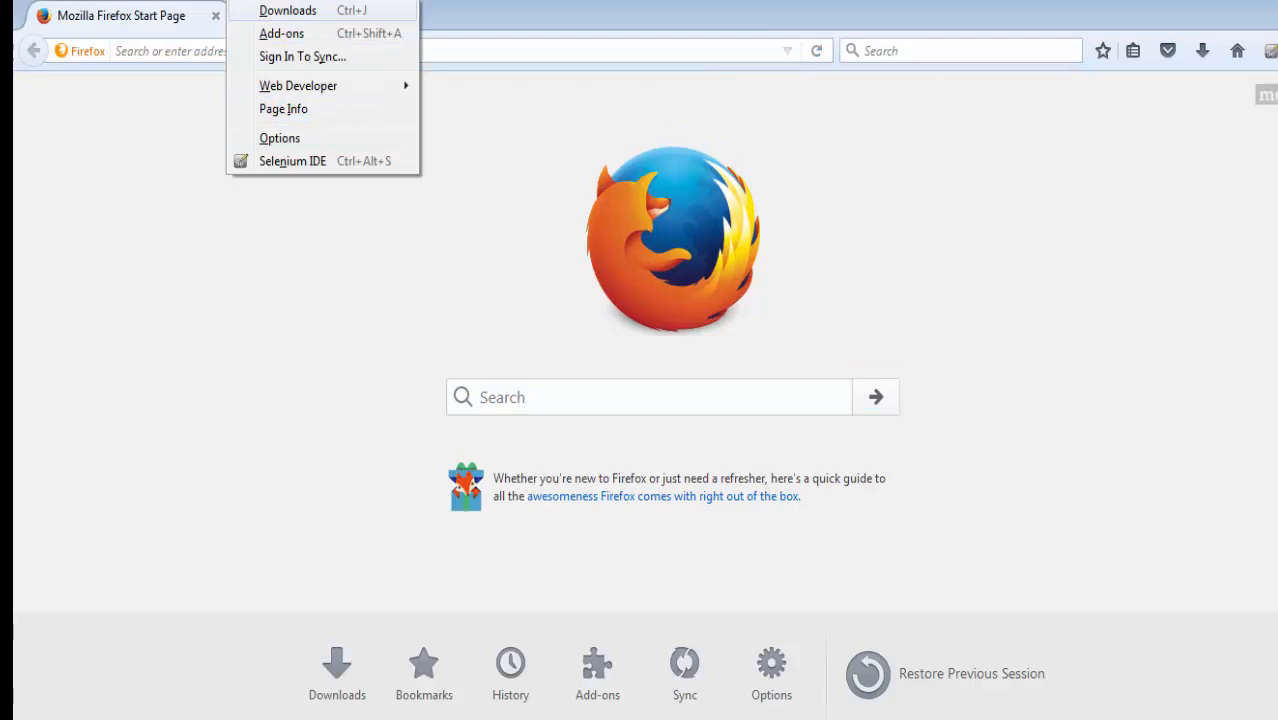
{"action": "left_click", "coordinate": [280, 138]}
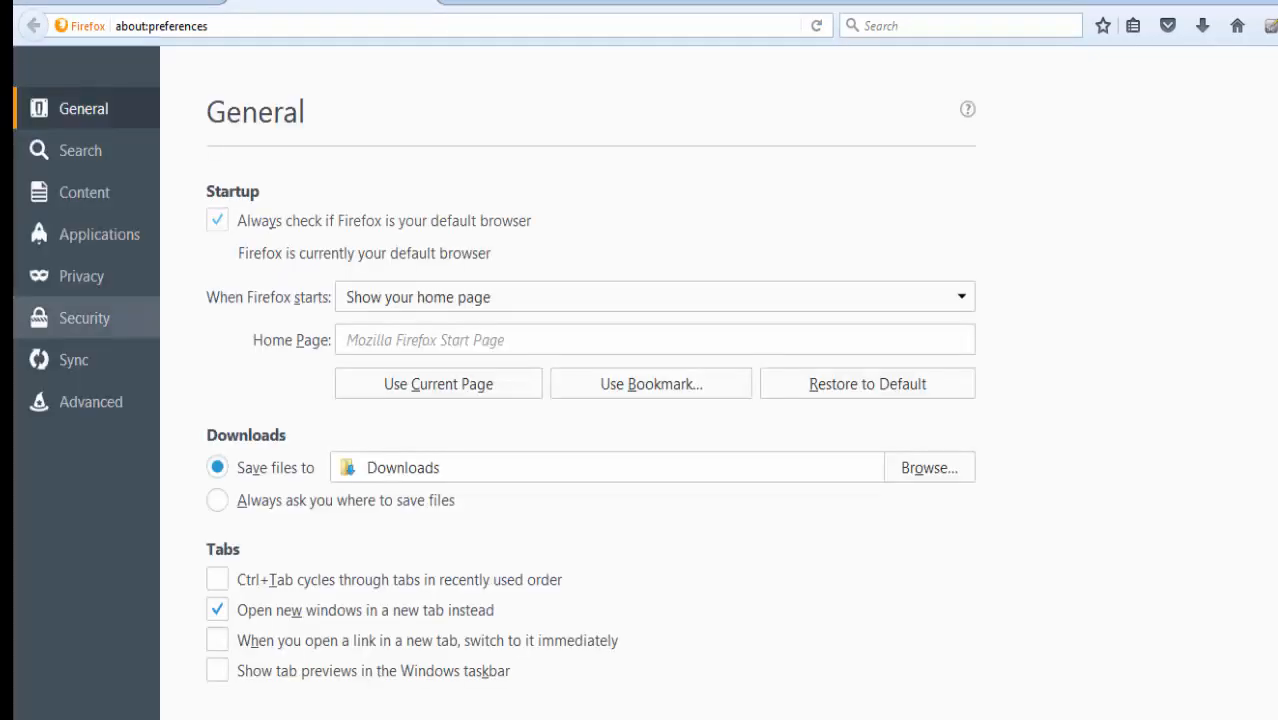
{"action": "left_click", "coordinate": [90, 400]}
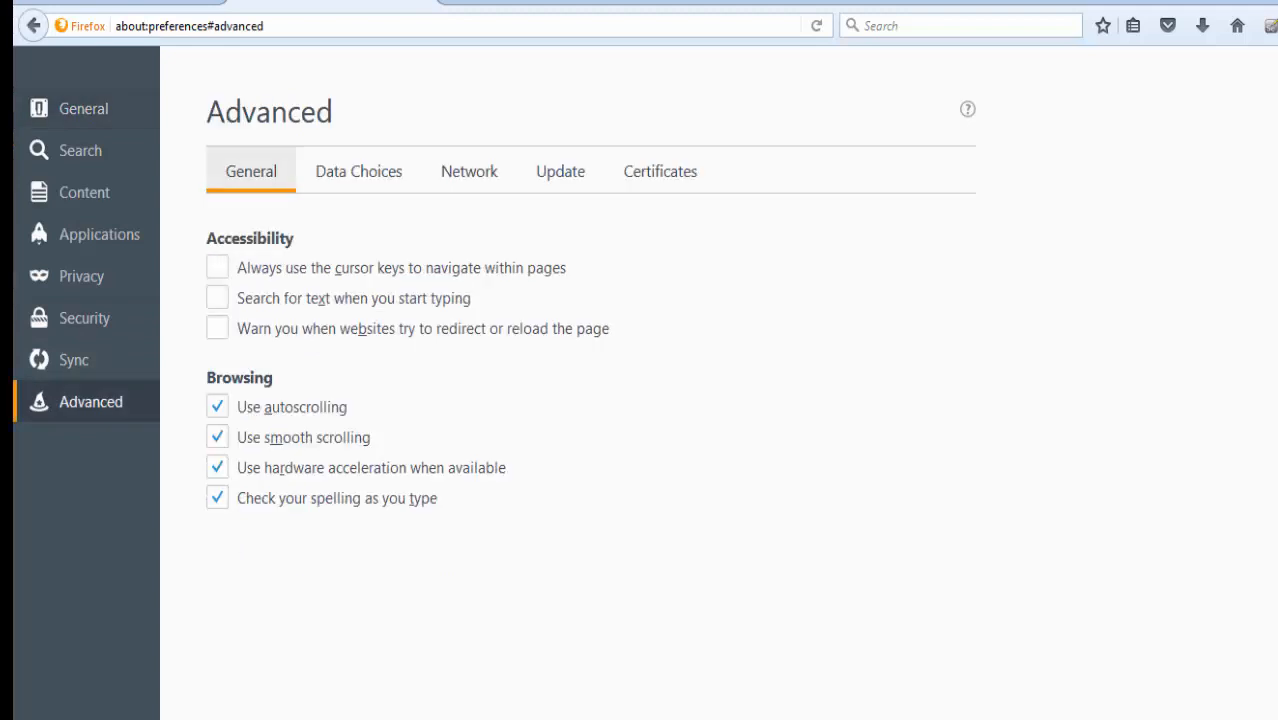
{"action": "left_click", "coordinate": [470, 172]}
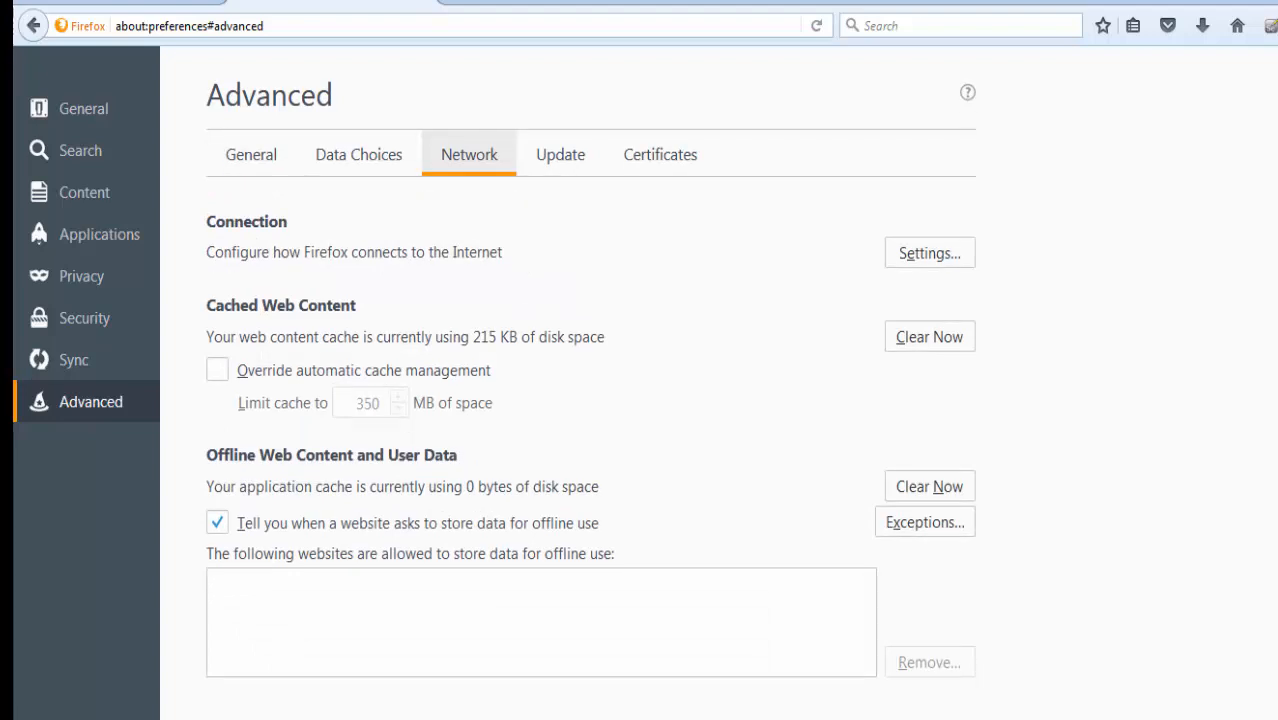
{"action": "left_click", "coordinate": [928, 252]}
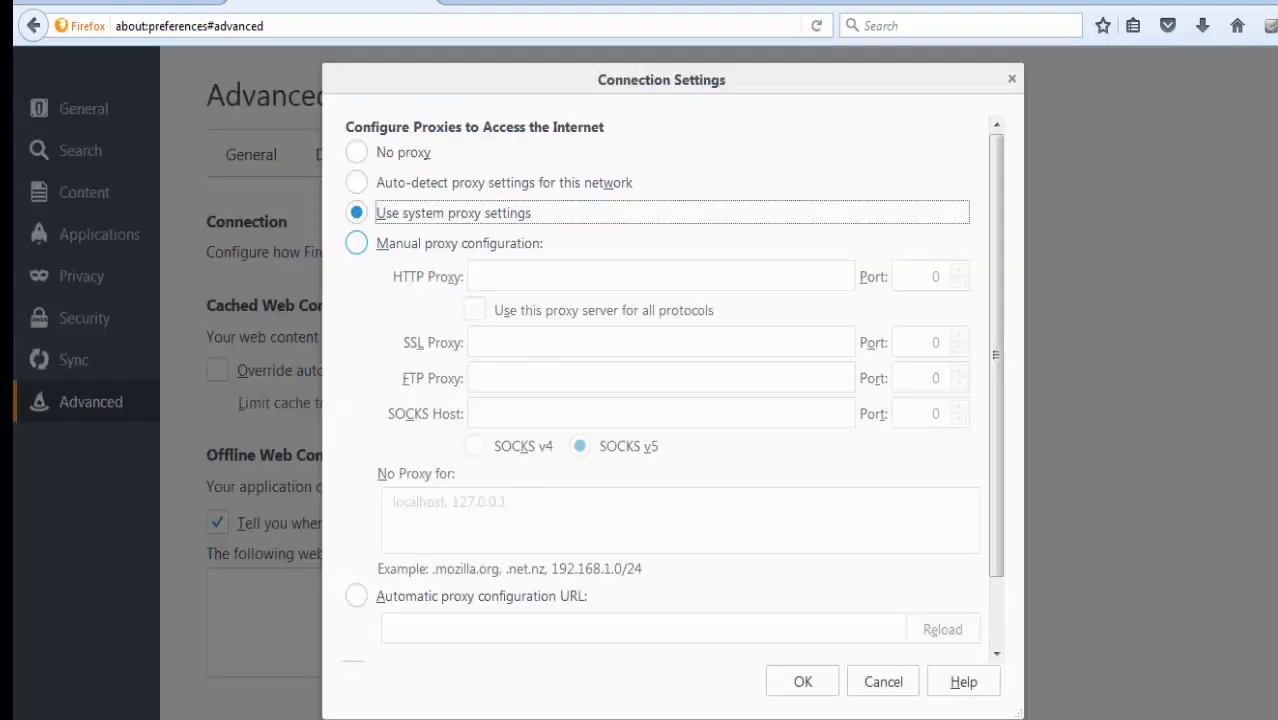
- Set a manual HTTP proxy localhost port 8888 for all protocols and confirm with OK
{"action": "left_click", "coordinate": [356, 244]}
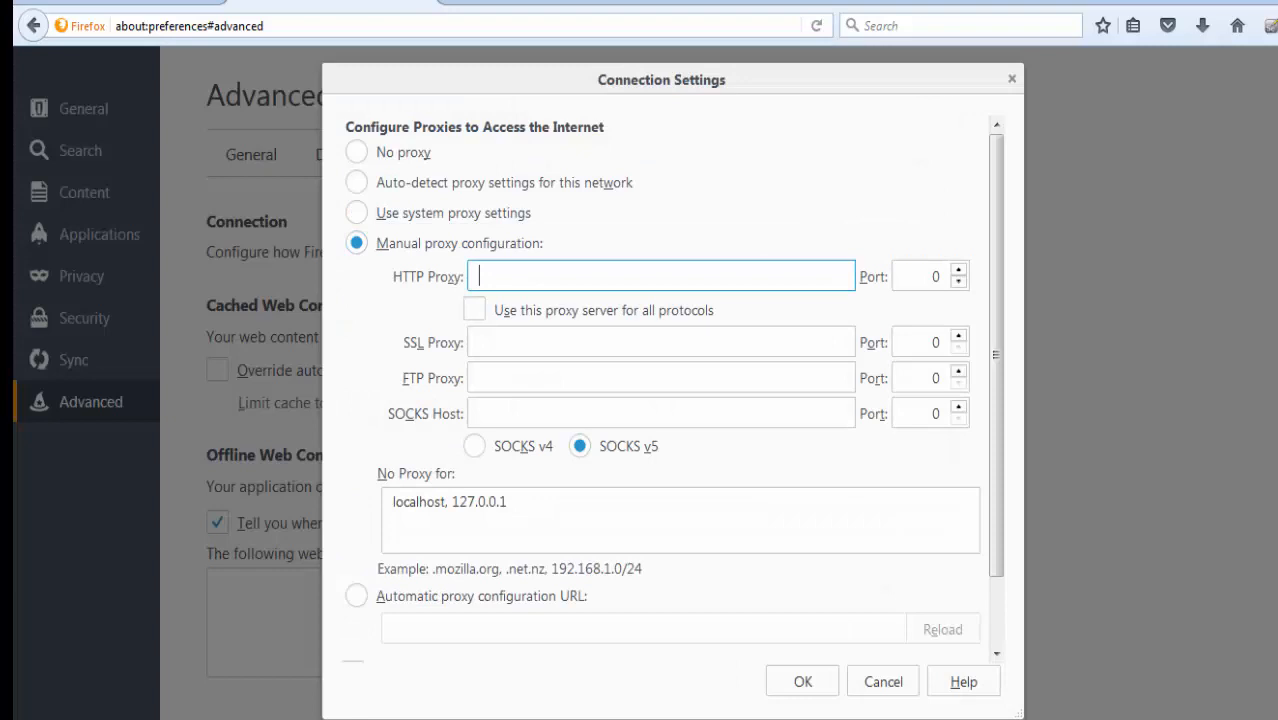
{"action": "type", "text": "localhost"}
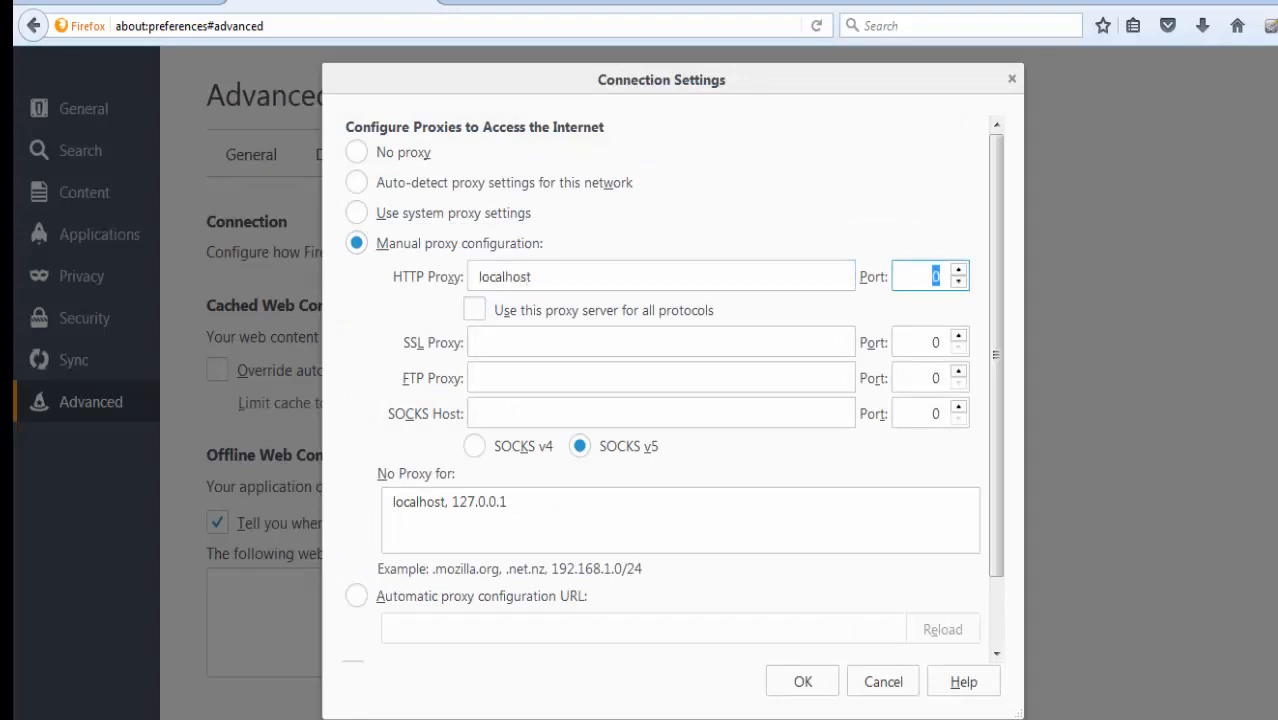
{"action": "type", "text": "8888"}
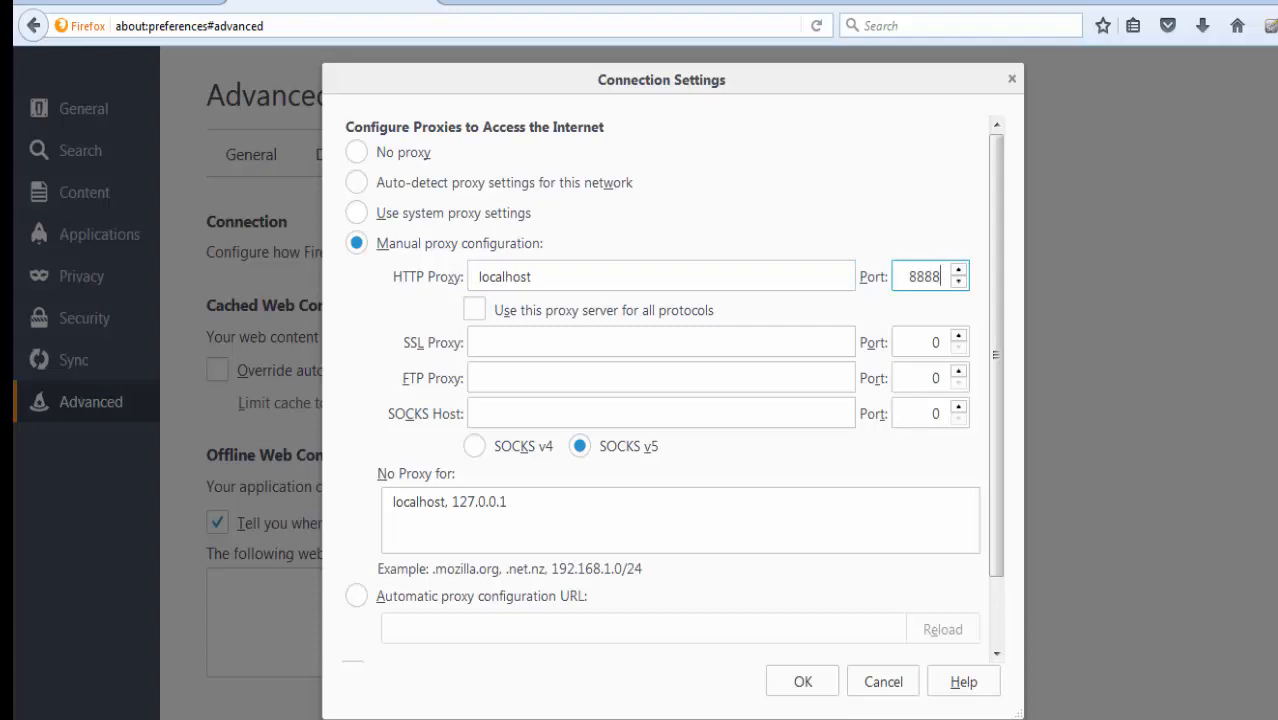
{"action": "left_click", "coordinate": [472, 308]}
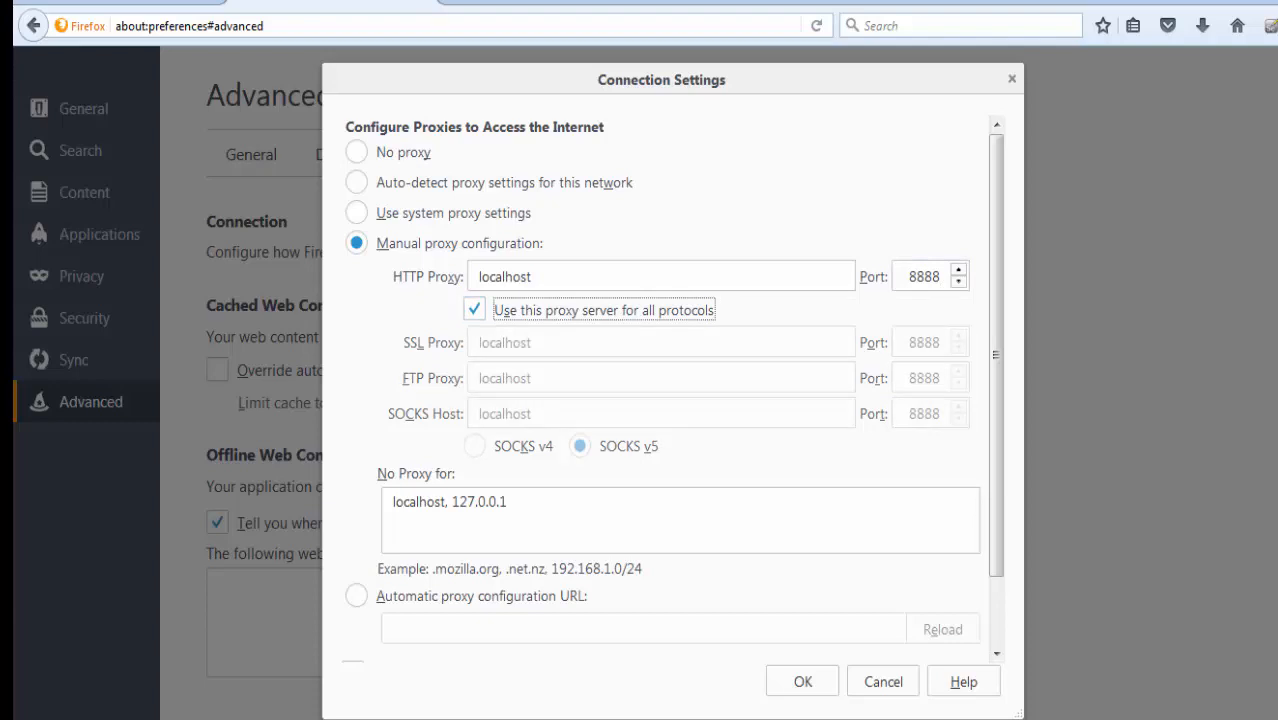
{"action": "left_click", "coordinate": [802, 680]}
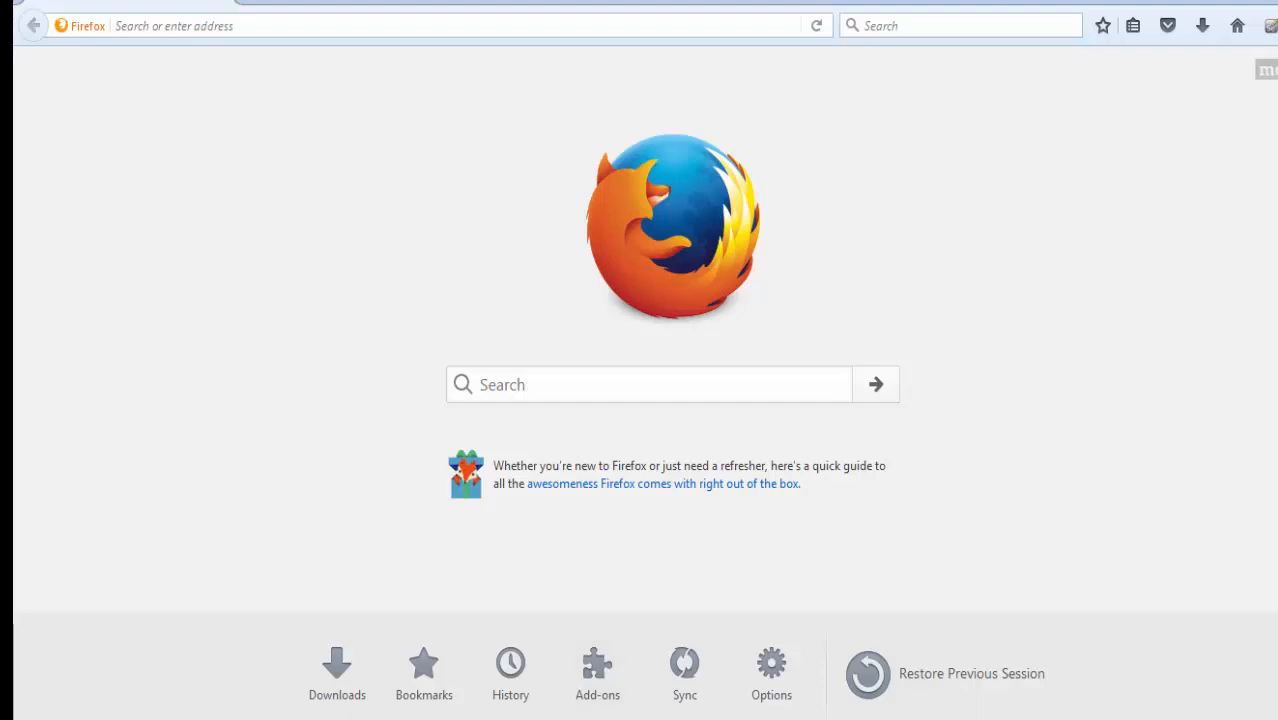
- Target the recorder at Thread Group > Open URL, start it and allow Java through the firewall
{"action": "type", "text": "angular-file-upload.appspot.com"}
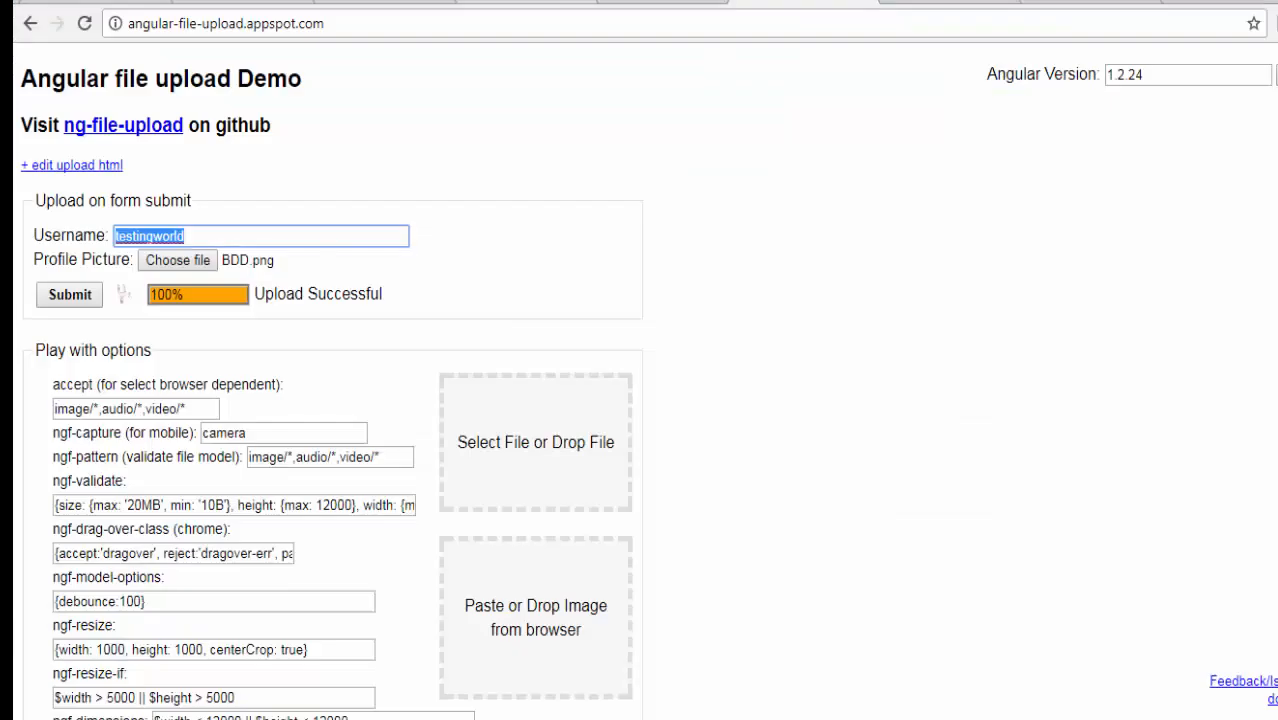
{"action": "left_click", "coordinate": [224, 24]}
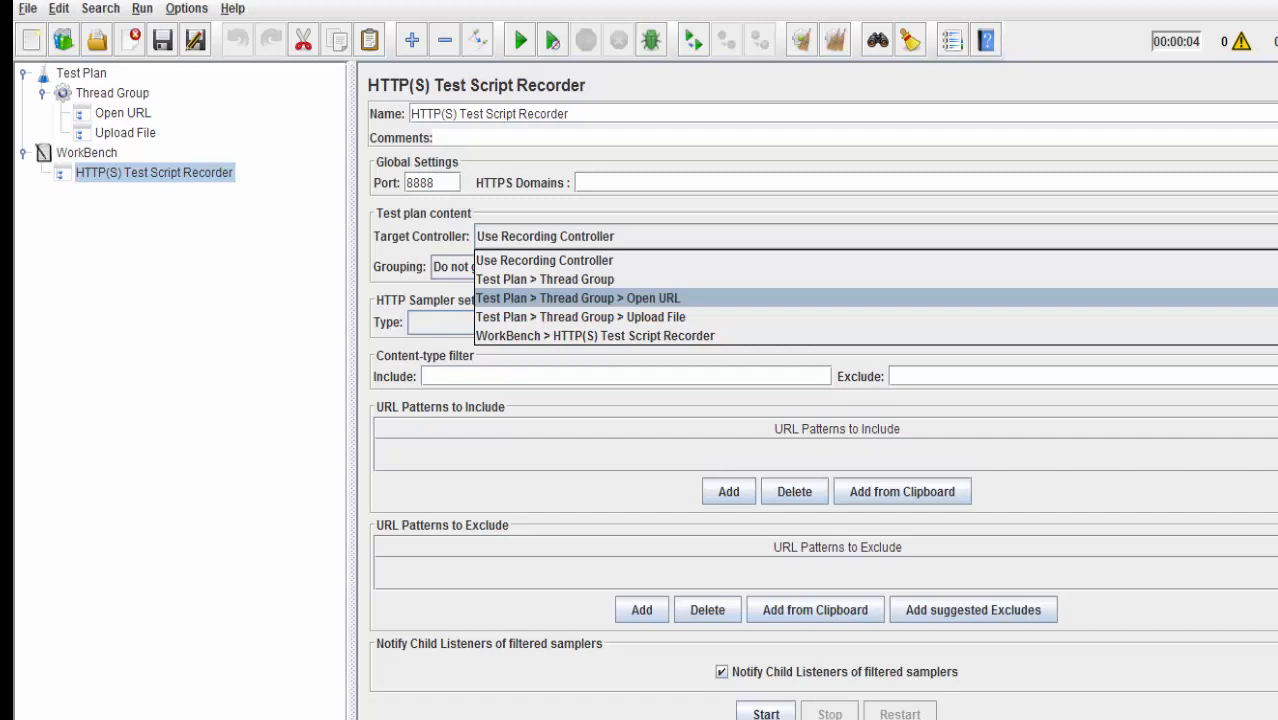
{"action": "left_click", "coordinate": [576, 298]}
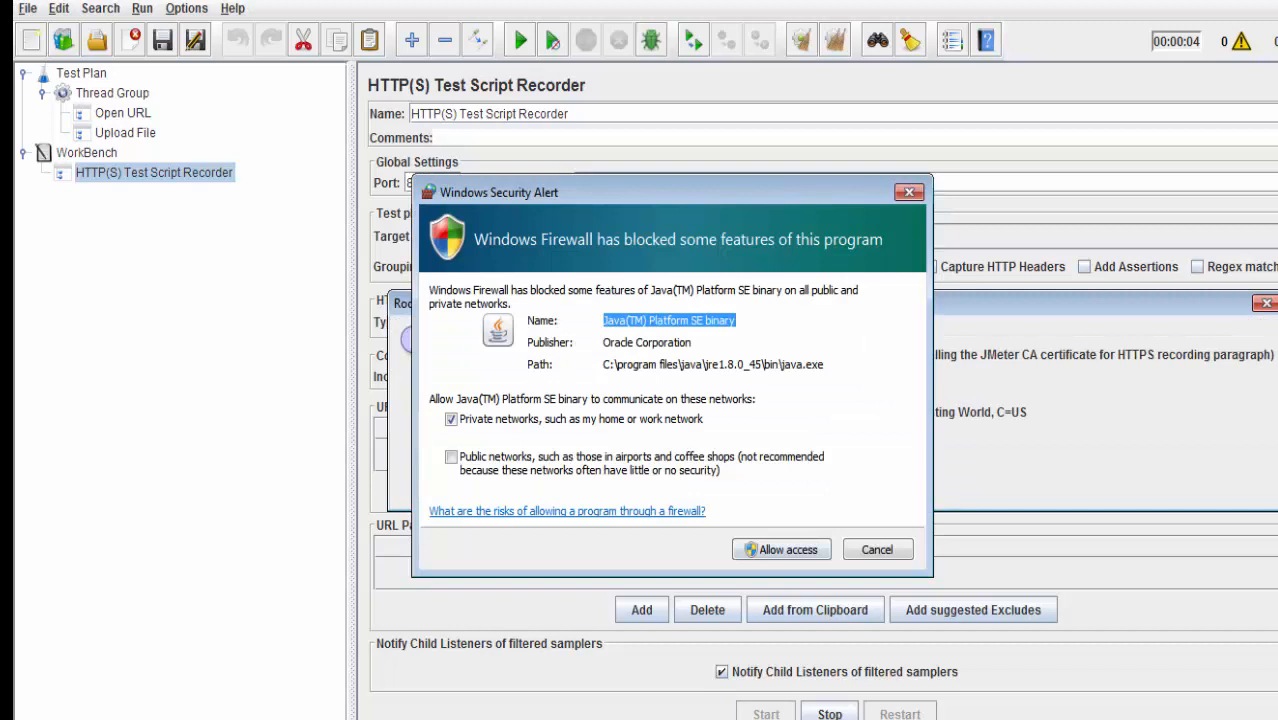
{"action": "left_click", "coordinate": [782, 548]}
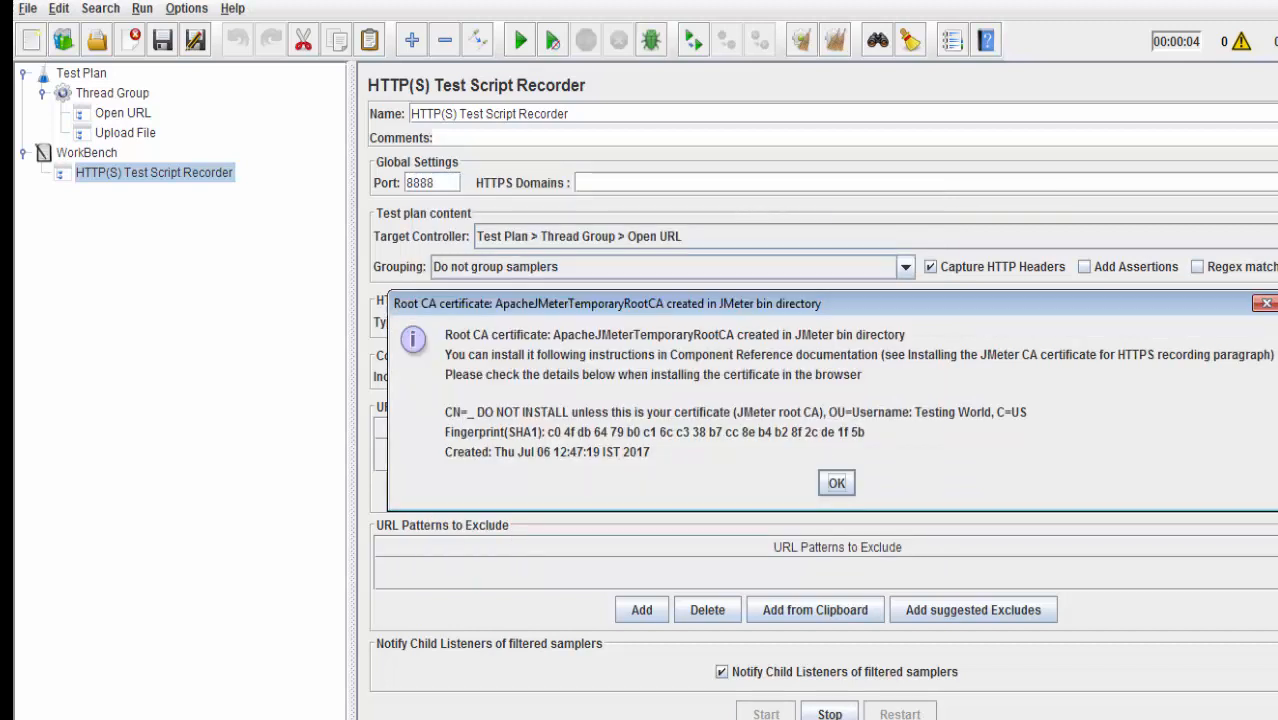
{"action": "left_click", "coordinate": [836, 482]}
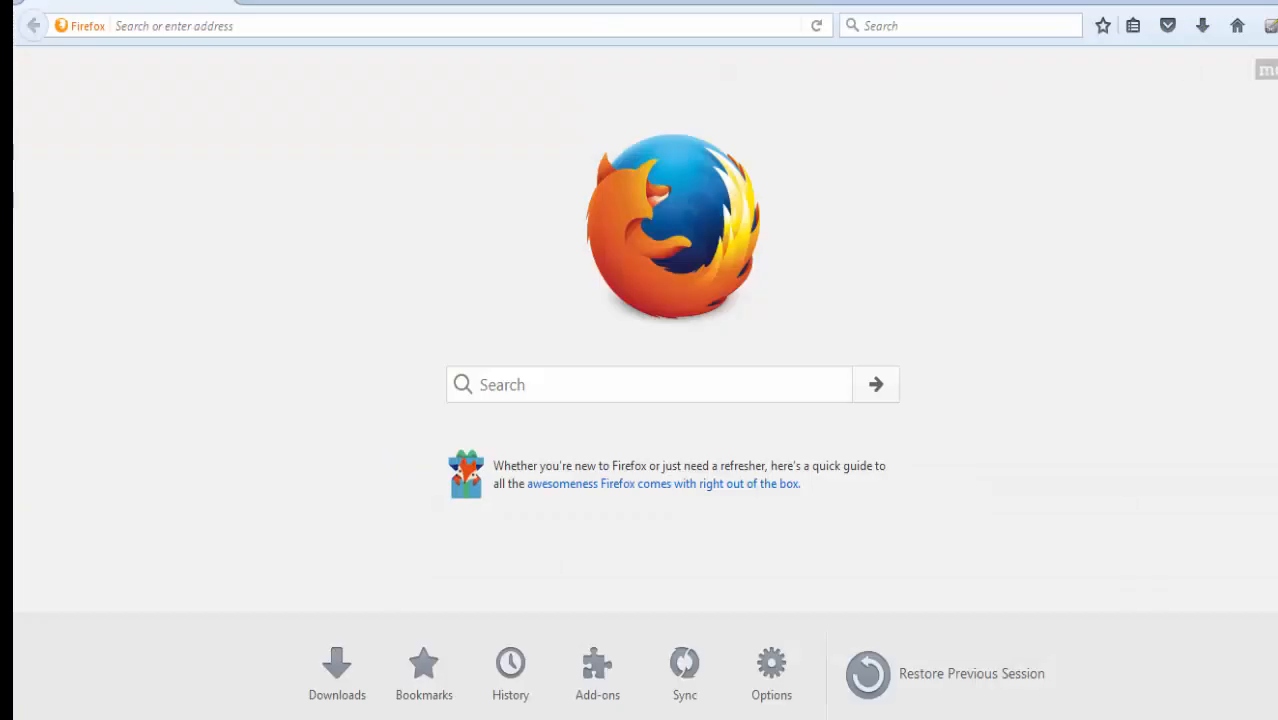
{"action": "type", "text": "http://angular-file-upload.appspot.com/"}
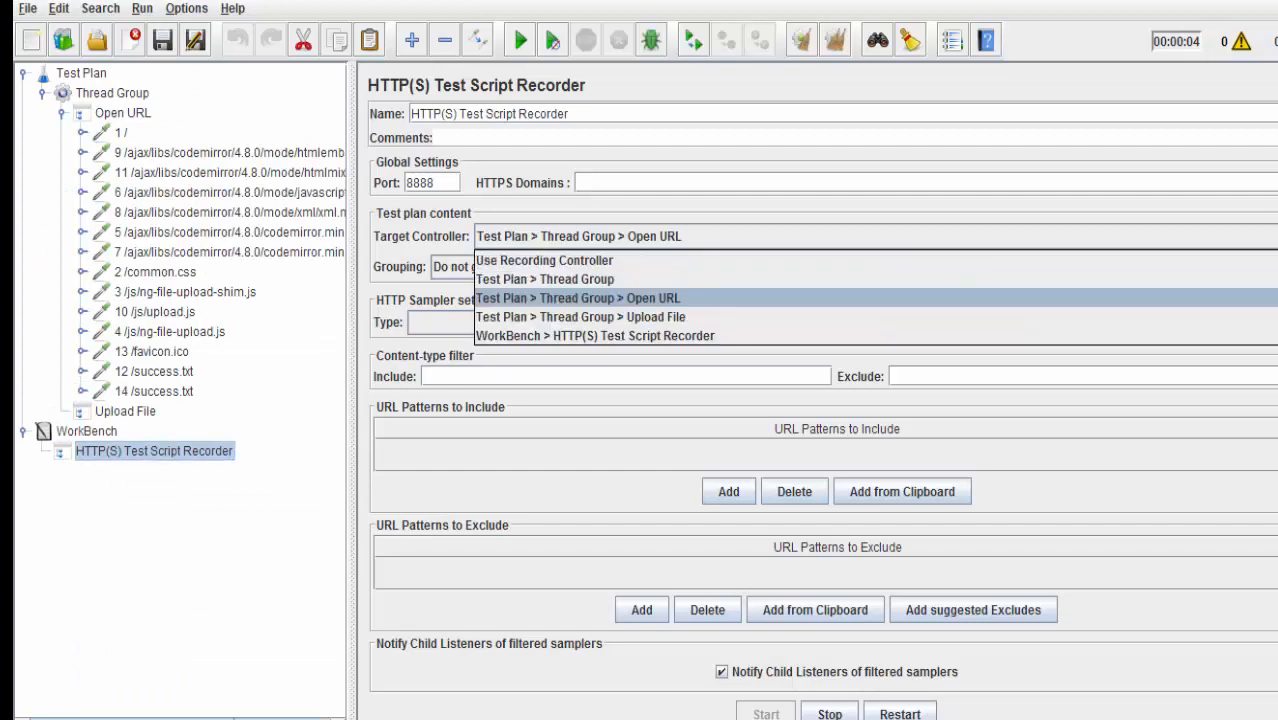
{"action": "left_click", "coordinate": [580, 316]}
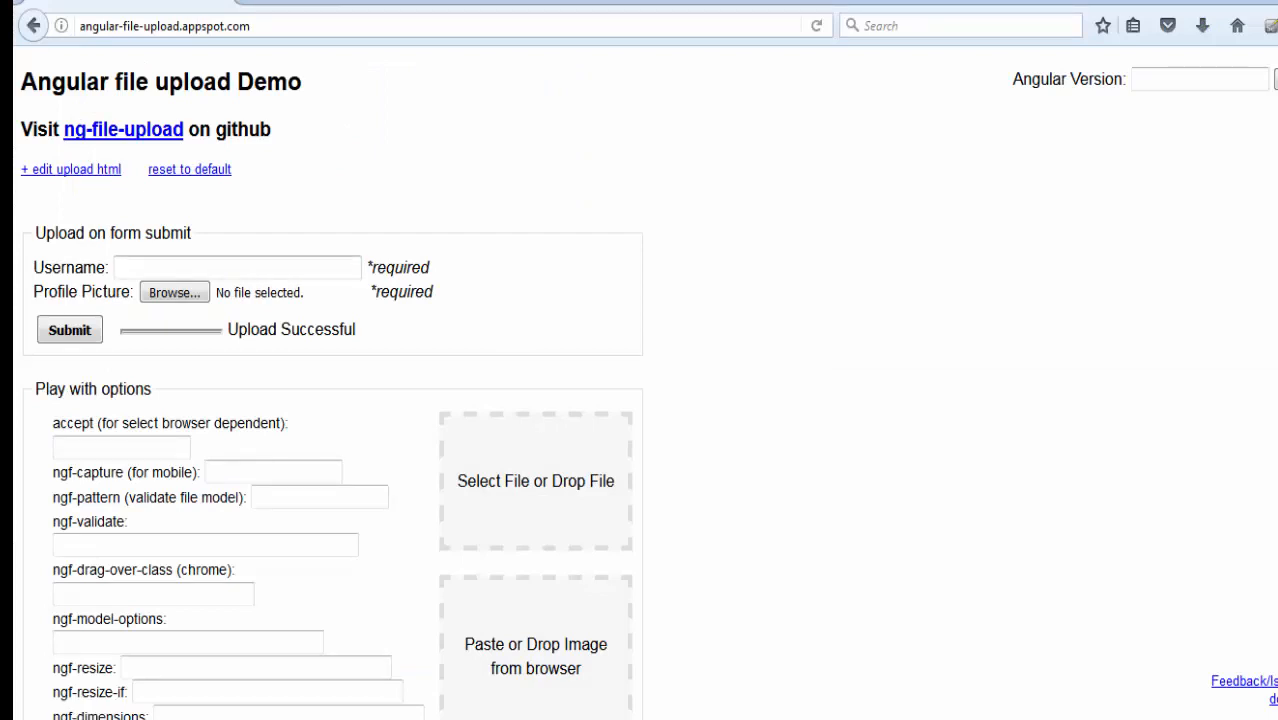
- Enter testingworld as the username on the demo form and minimise Firefox to the desktop
{"action": "type", "text": "t"}
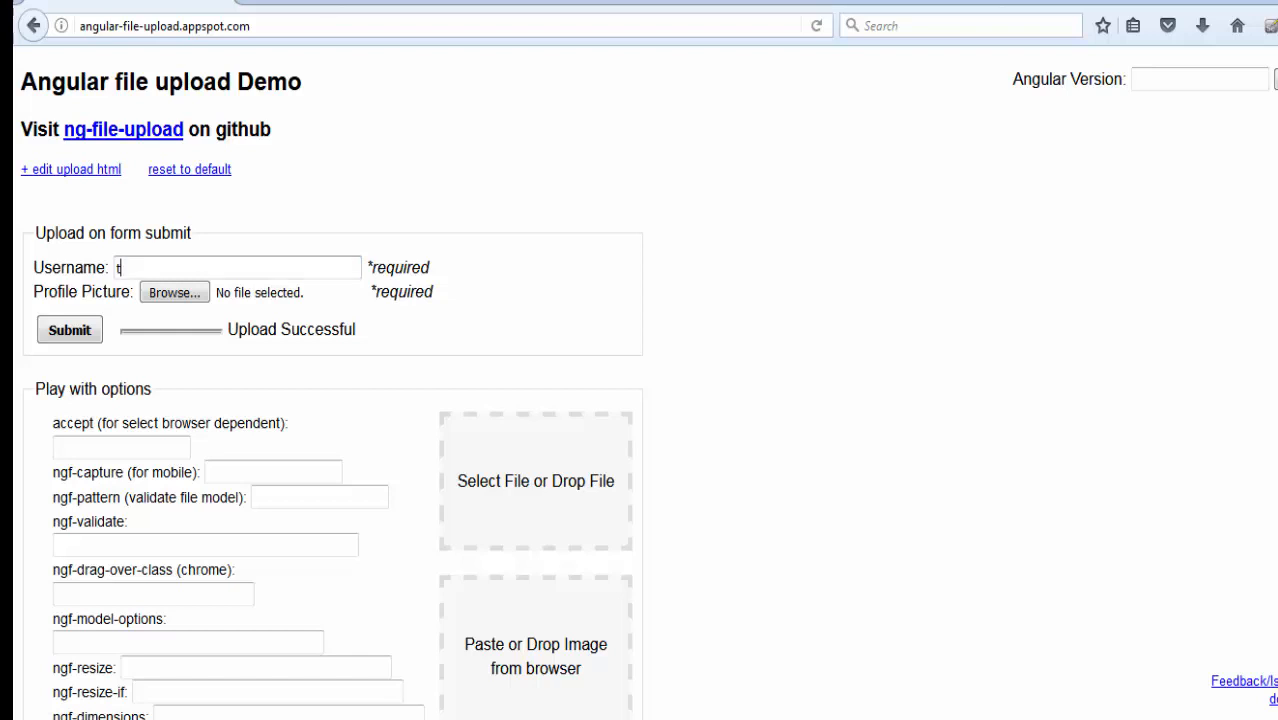
{"action": "type", "text": "estingwo"}
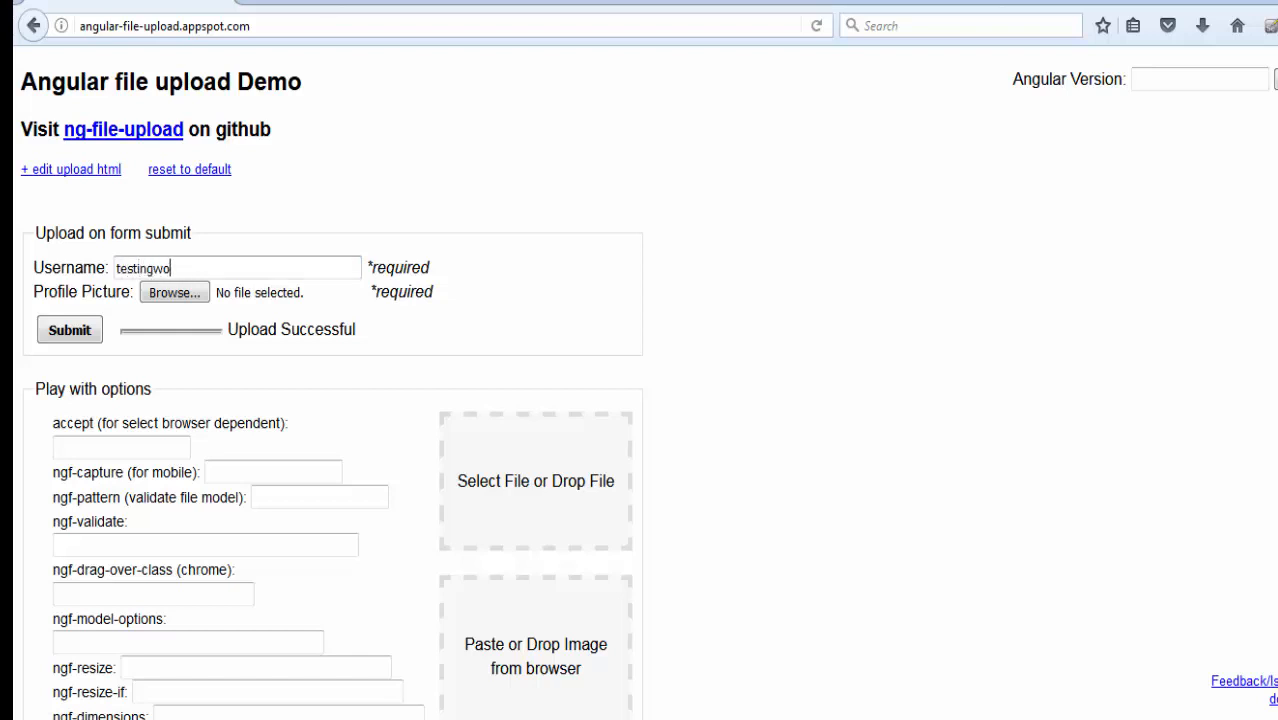
{"action": "type", "text": "rld"}
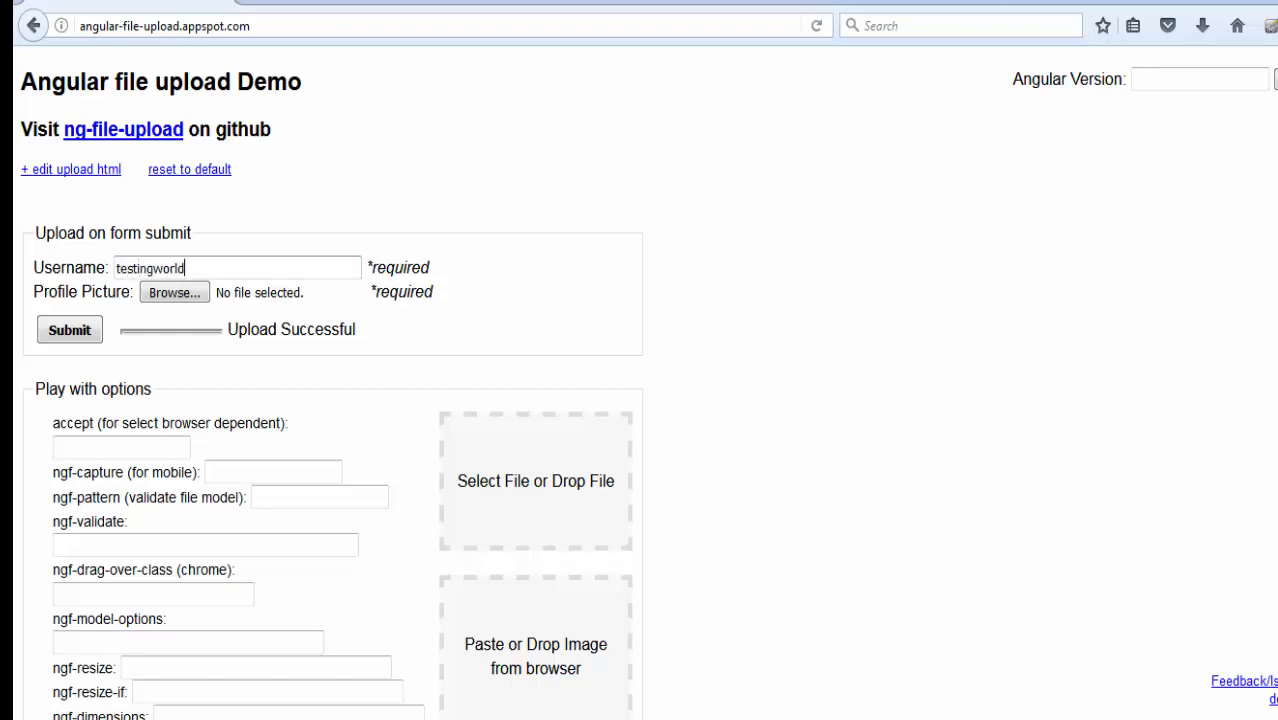
{"action": "left_click", "coordinate": [68, 328]}
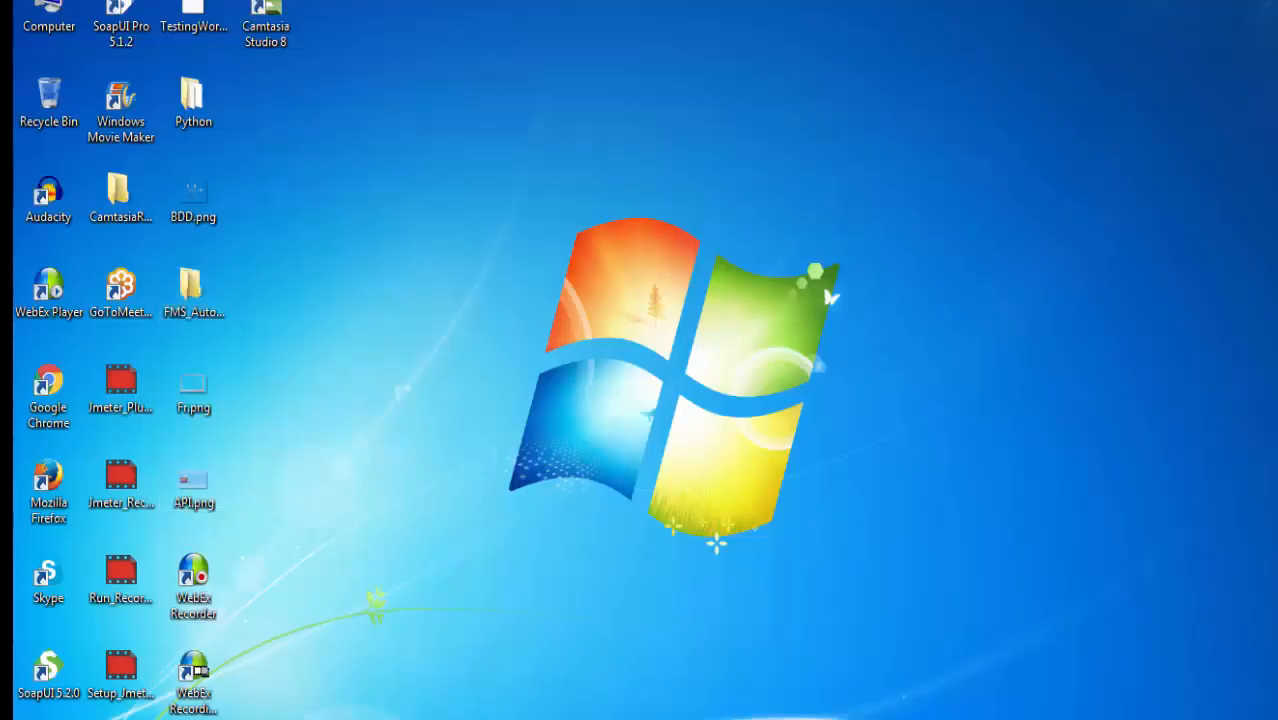
- Browse for a profile picture, opening the file chooser at the Desktop folder
{"action": "left_click", "coordinate": [192, 198]}
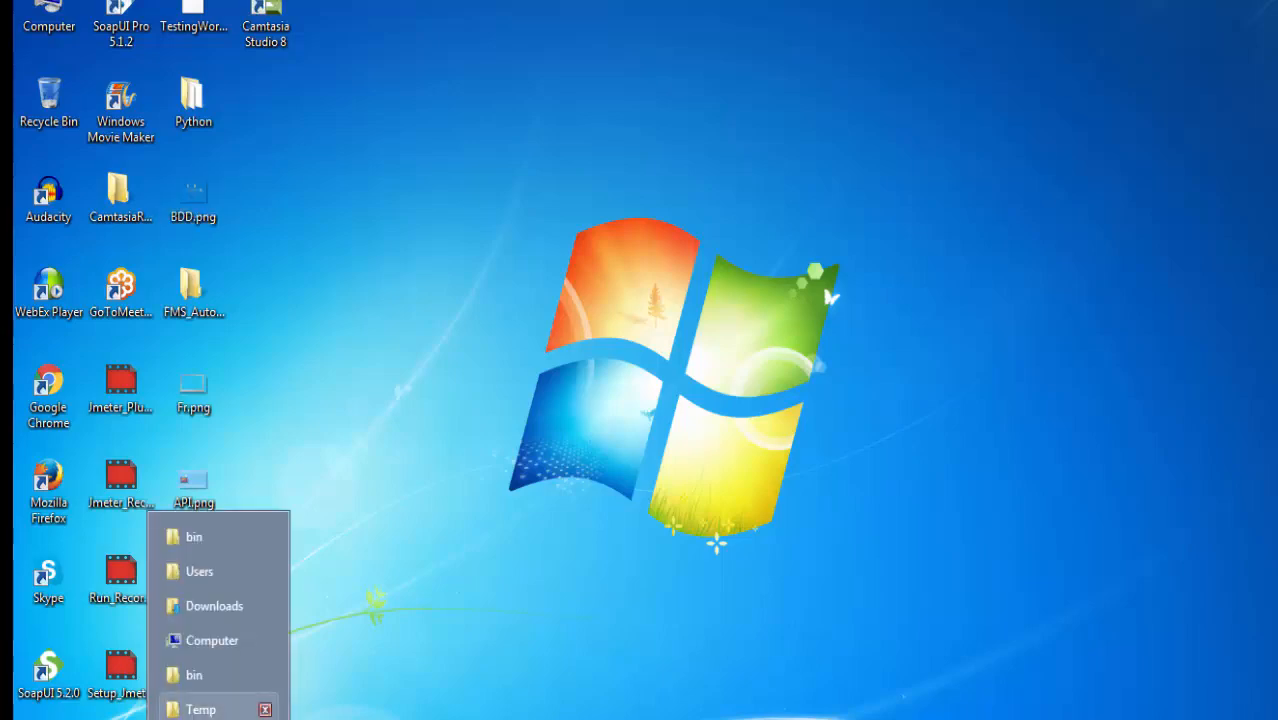
{"action": "left_click", "coordinate": [194, 536]}
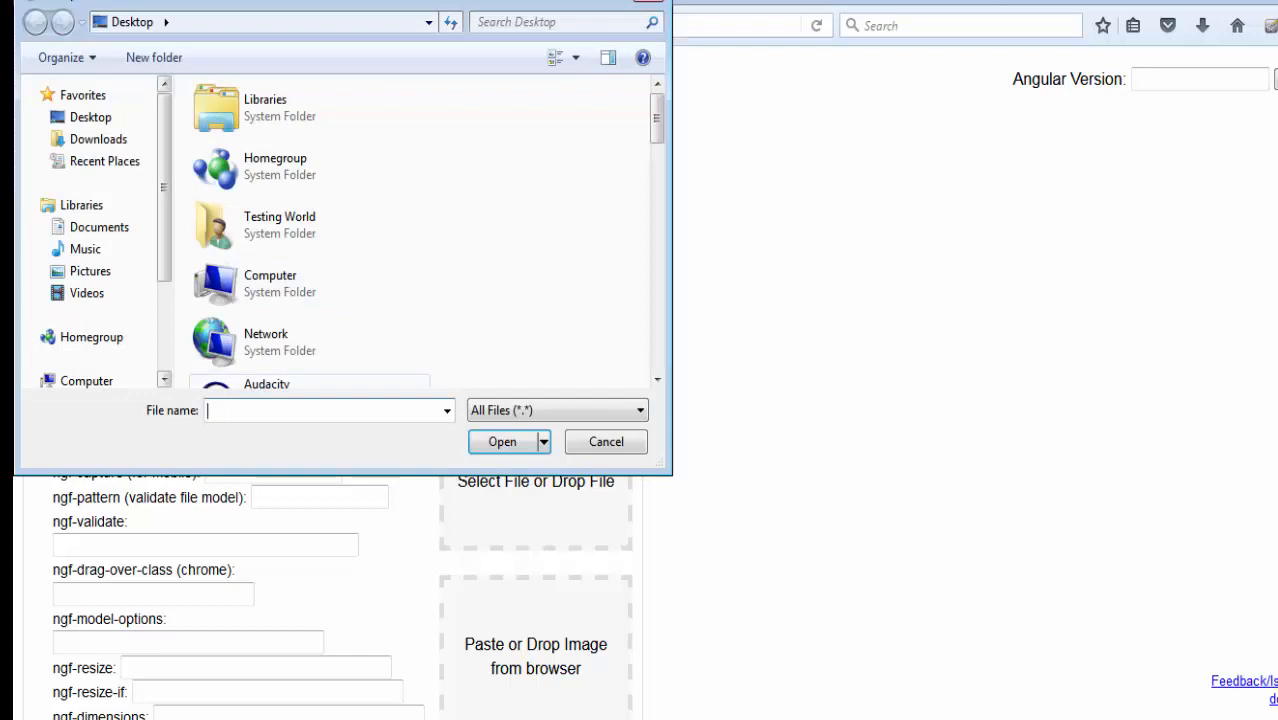
- Attach E:\apache-jmeter-3.1\bin\BDD.png as the profile picture and submit the upload form
{"action": "type", "text": "E:\\"}
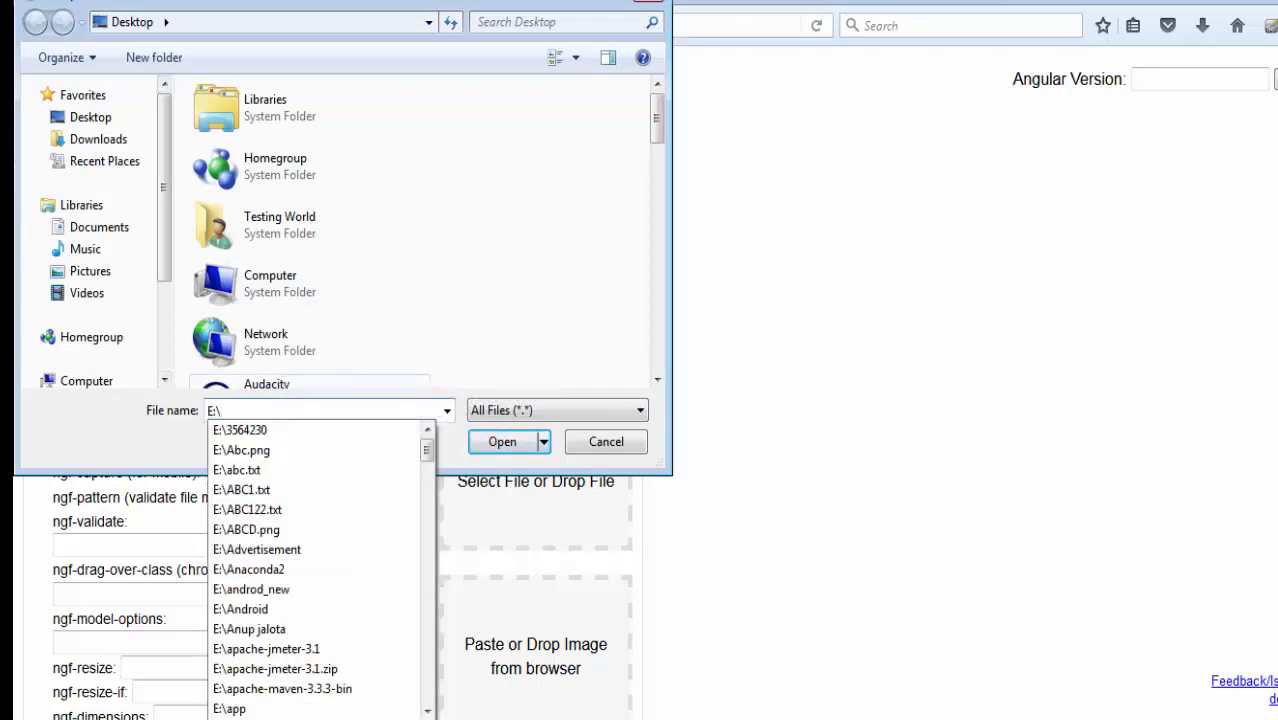
{"action": "type", "text": "a"}
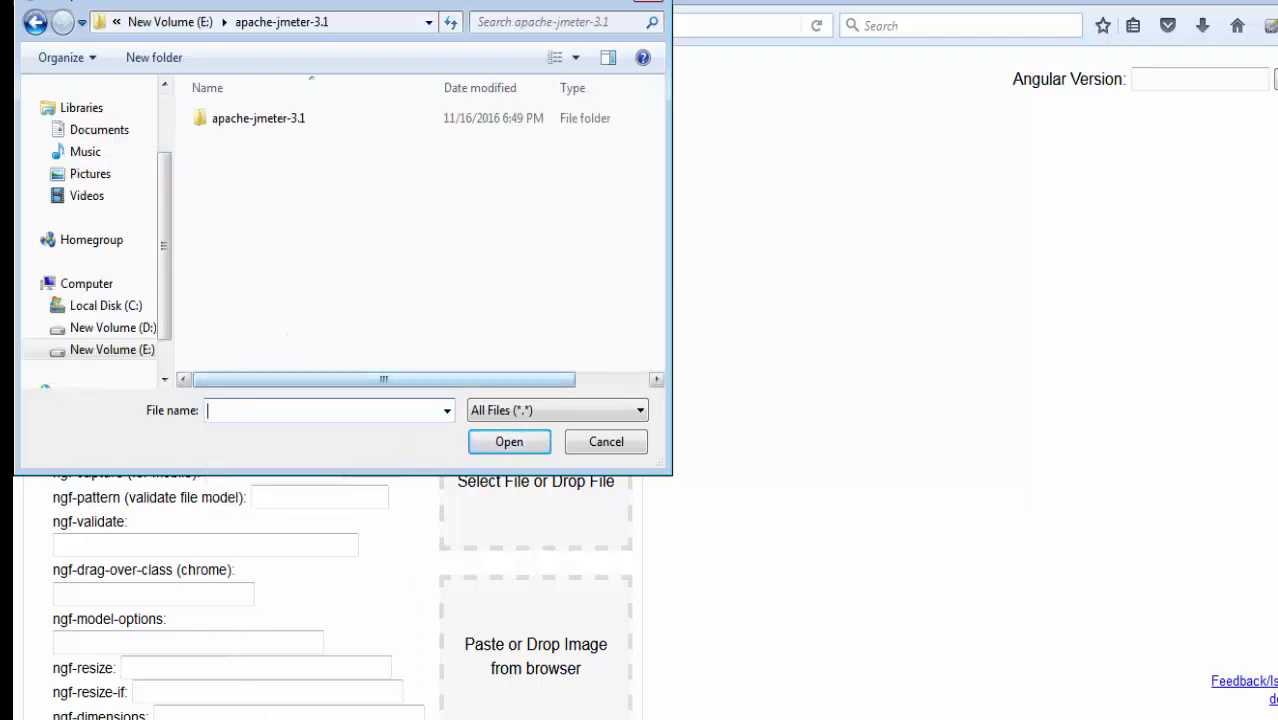
{"action": "double_click", "coordinate": [258, 118]}
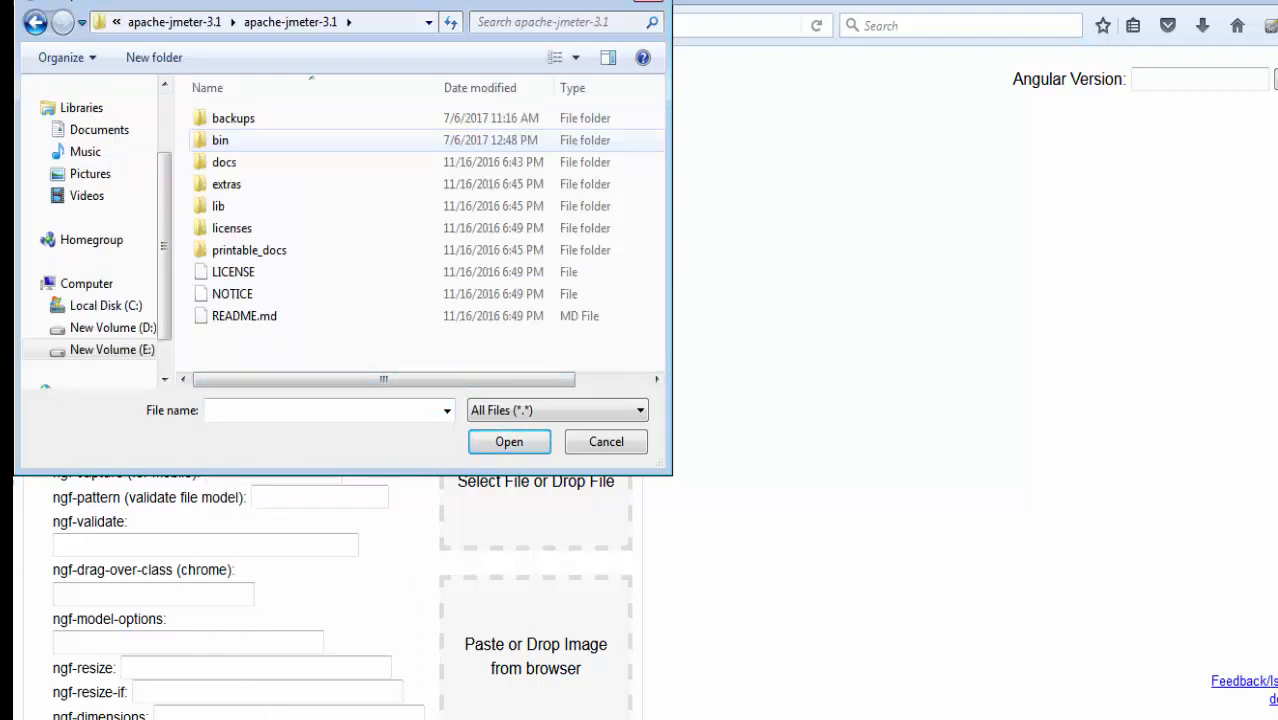
{"action": "double_click", "coordinate": [220, 140]}
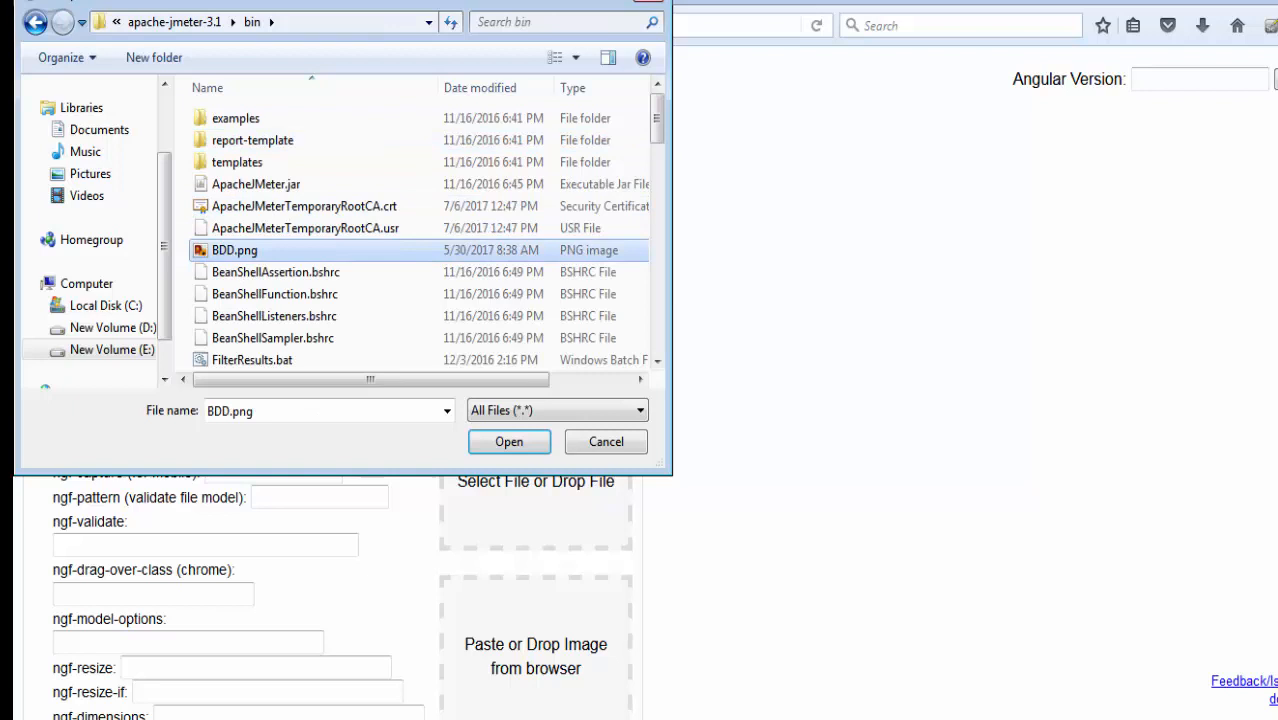
{"action": "left_click", "coordinate": [508, 442]}
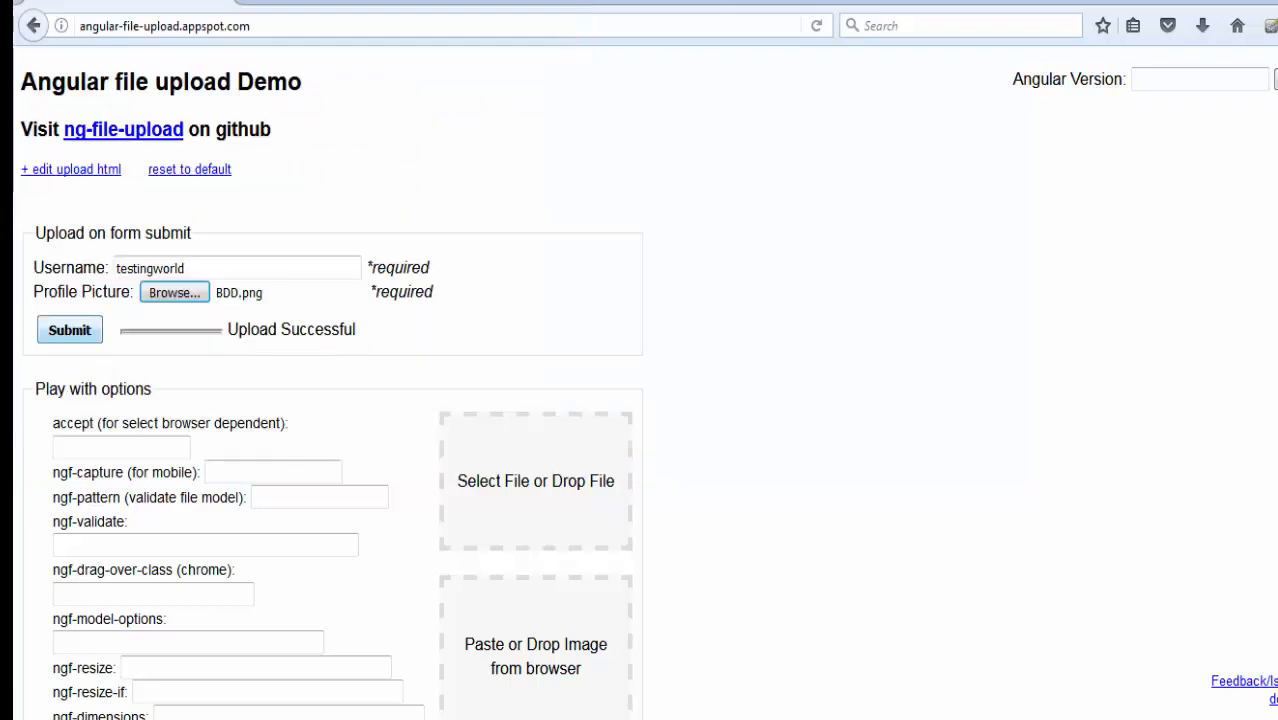
{"action": "left_click", "coordinate": [68, 328]}
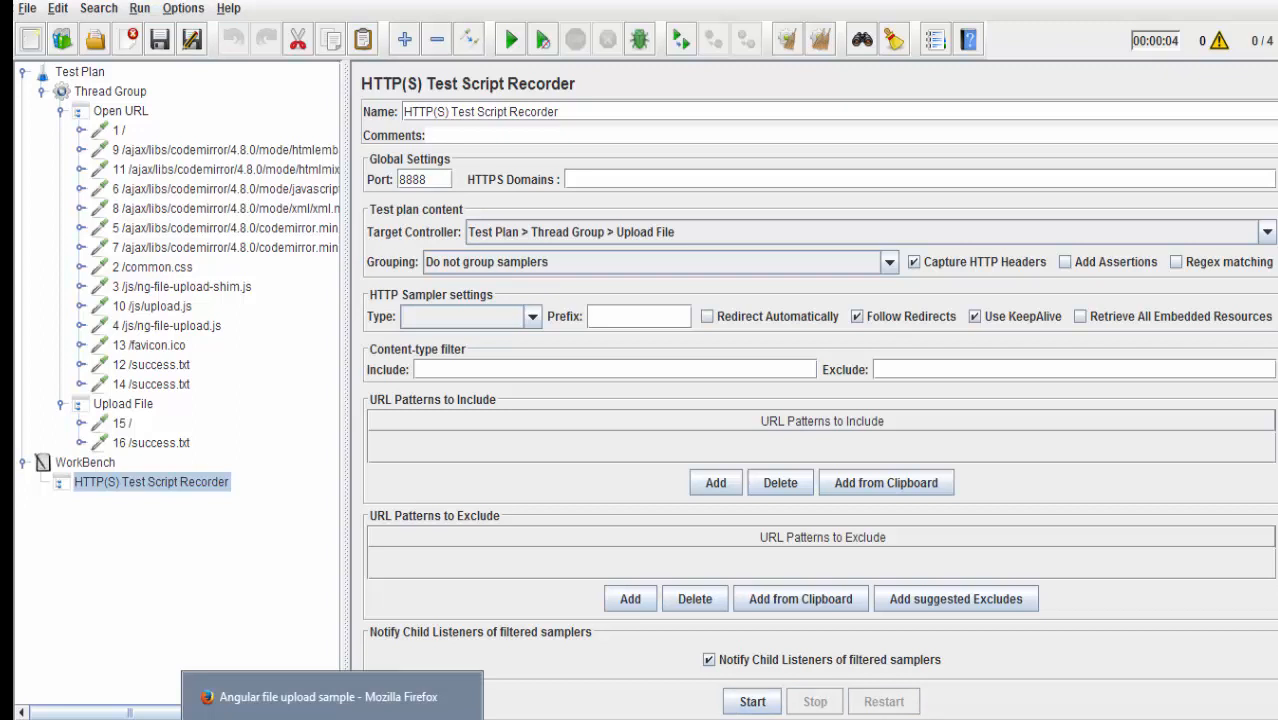
- Review Firefox's connection settings showing the manual proxy localhost:8888 for all protocols
{"action": "left_click", "coordinate": [330, 696]}
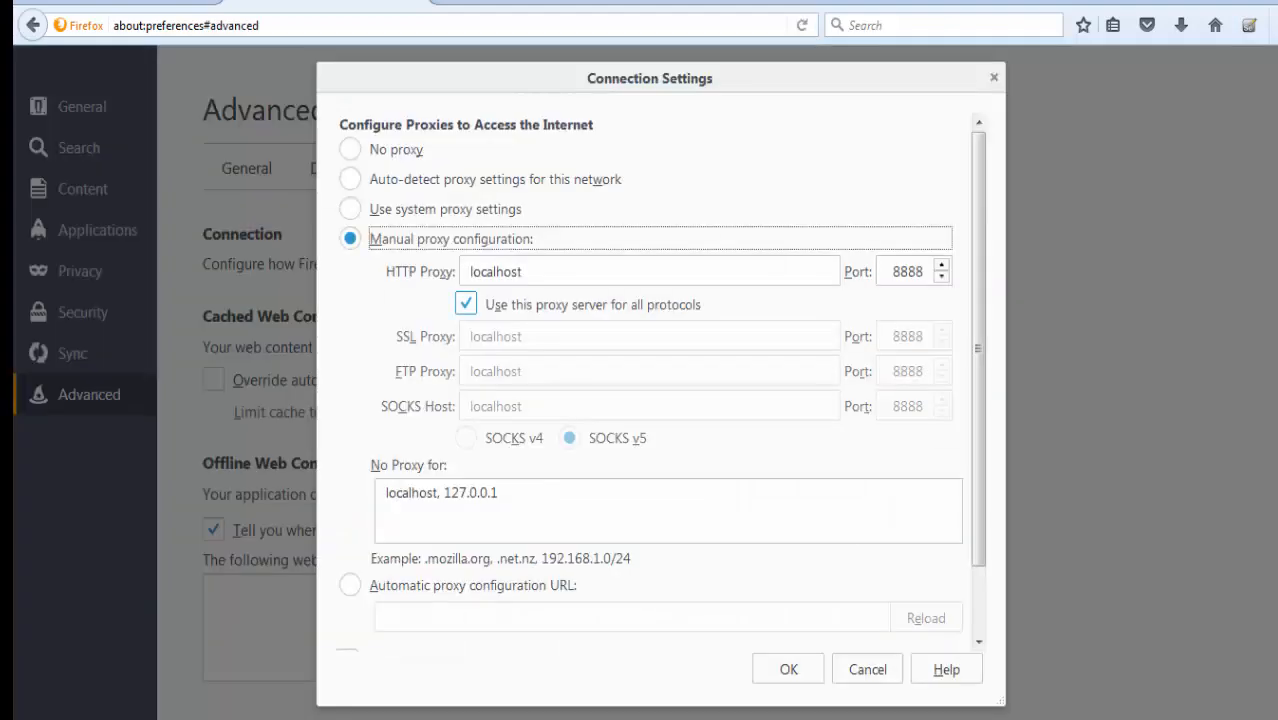
{"action": "left_click", "coordinate": [350, 148]}
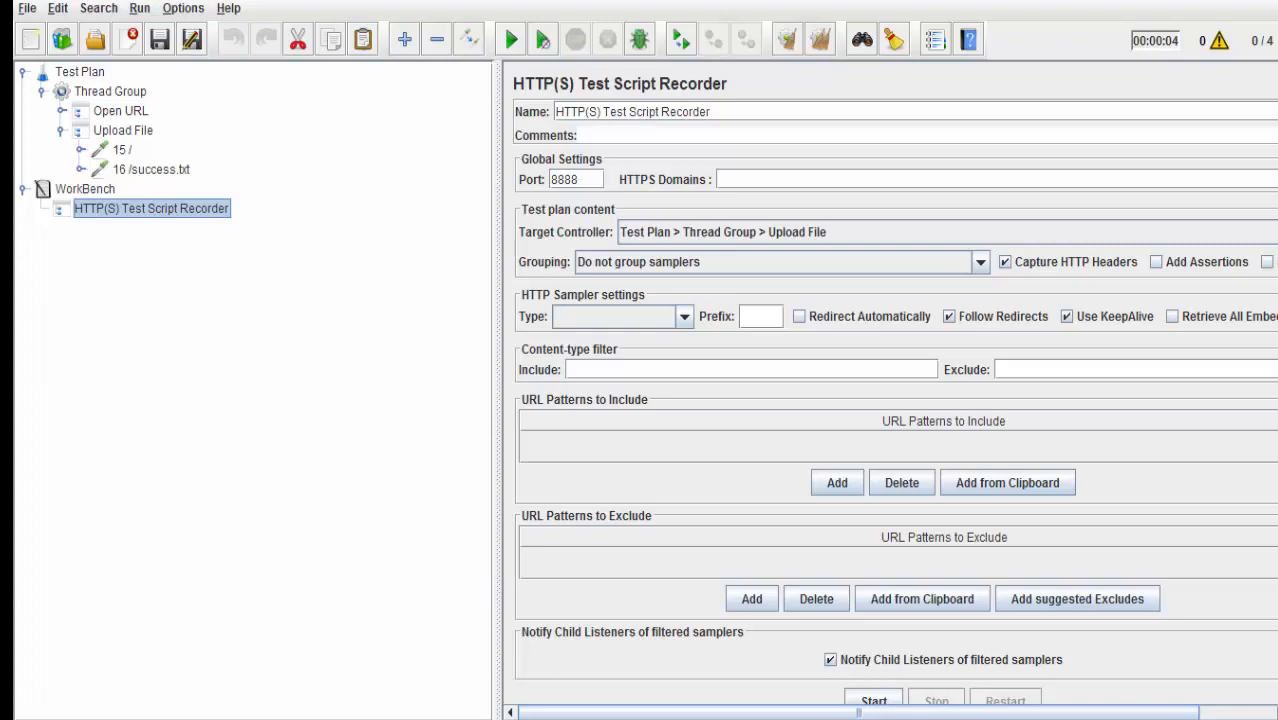
- Add an HTTP Cache Manager and an HTTP Cookie Manager to the Thread Group
{"action": "right_click", "coordinate": [108, 92]}
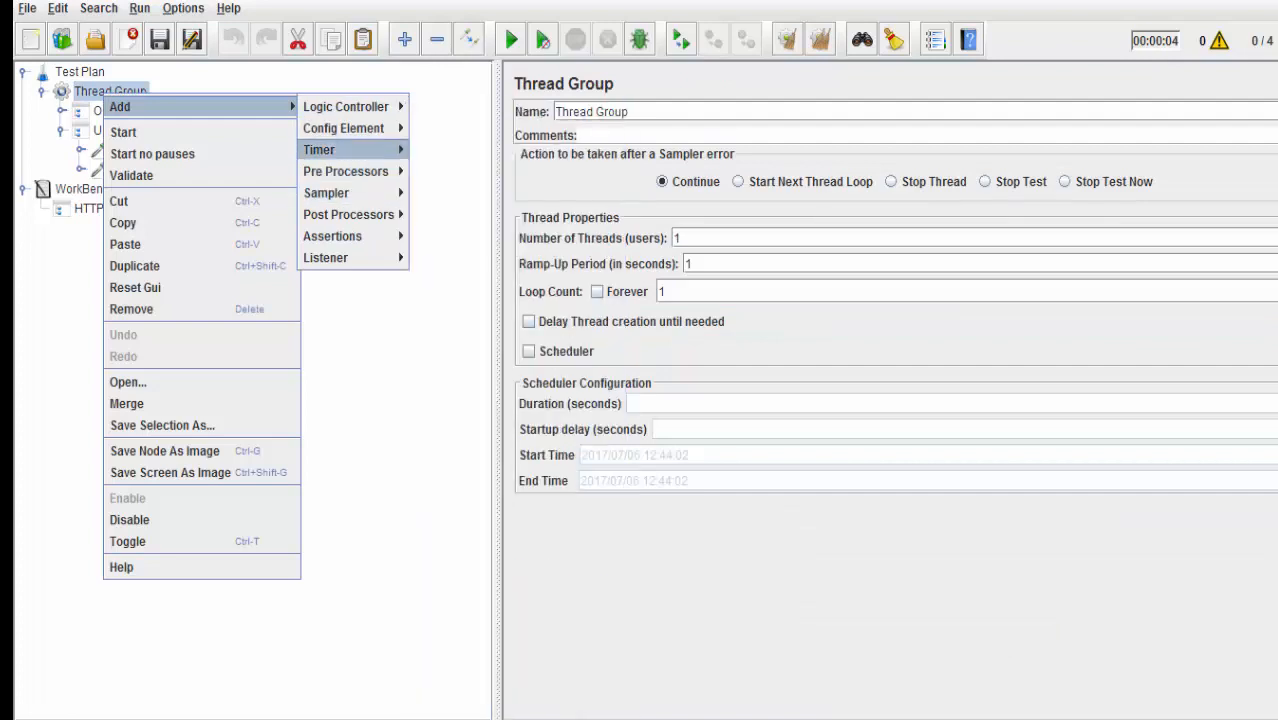
{"action": "mouse_move", "coordinate": [318, 148]}
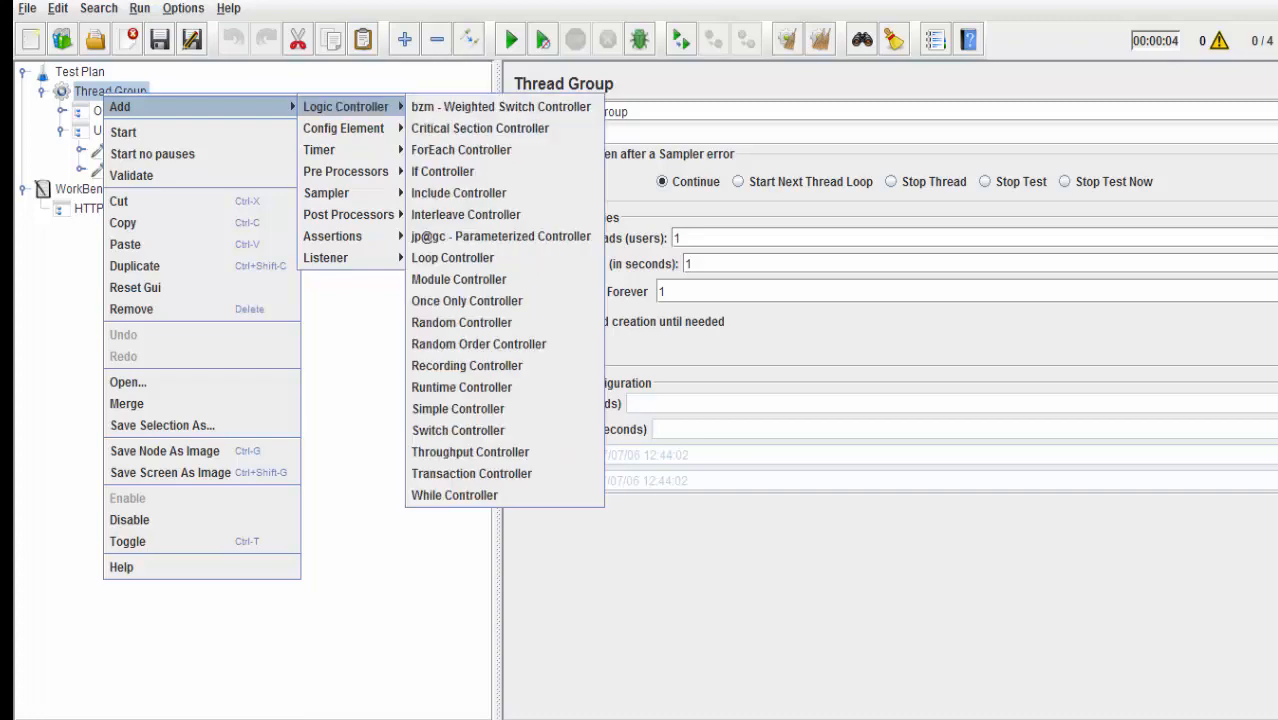
{"action": "mouse_move", "coordinate": [344, 128]}
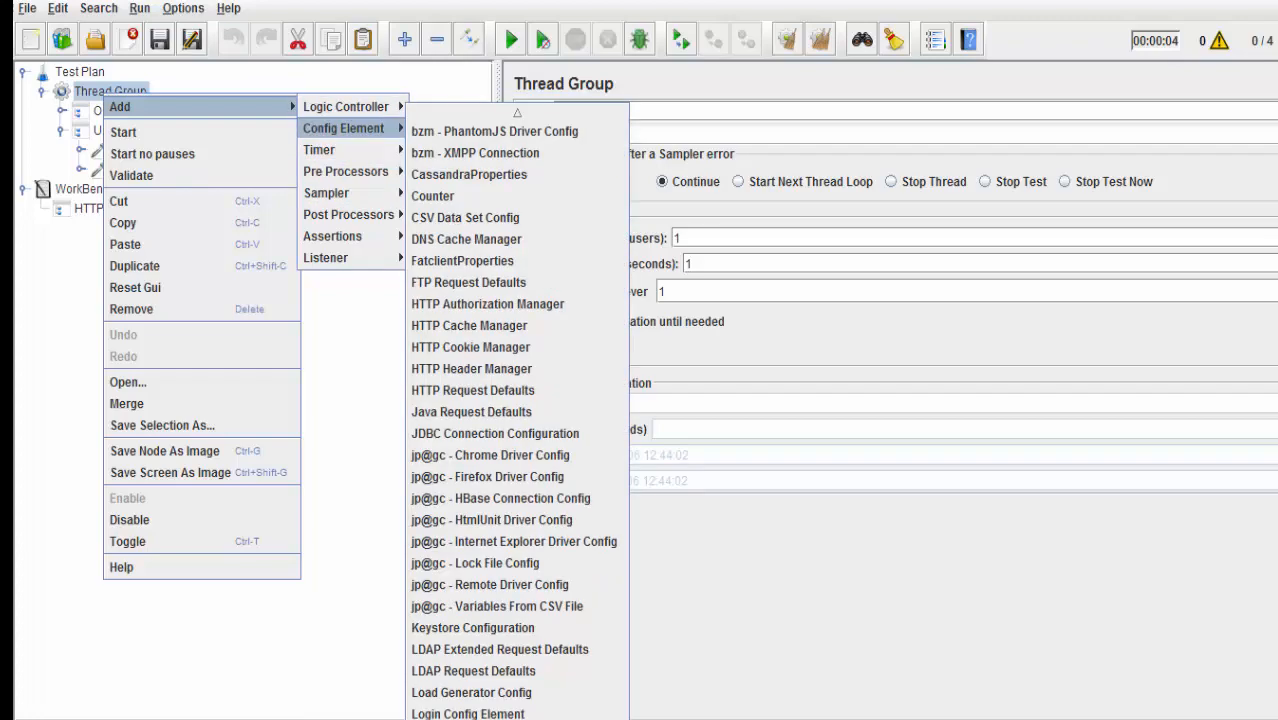
{"action": "left_click", "coordinate": [468, 324]}
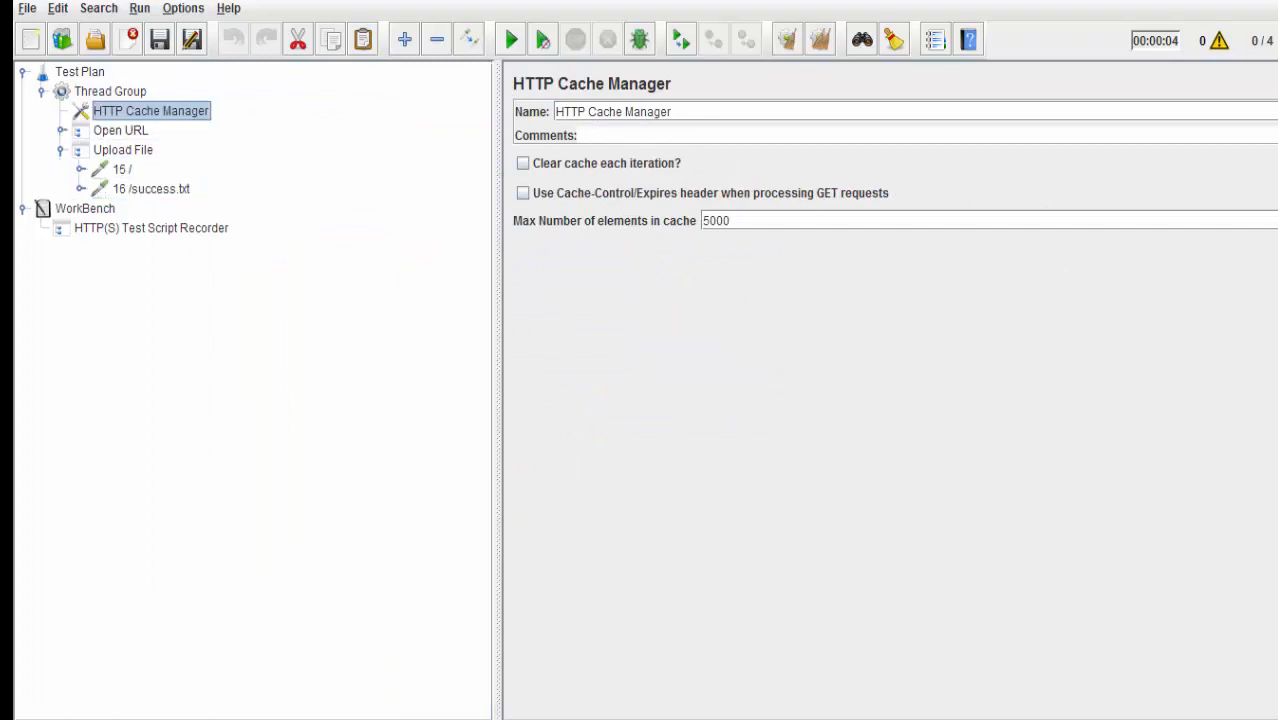
{"action": "right_click", "coordinate": [110, 92]}
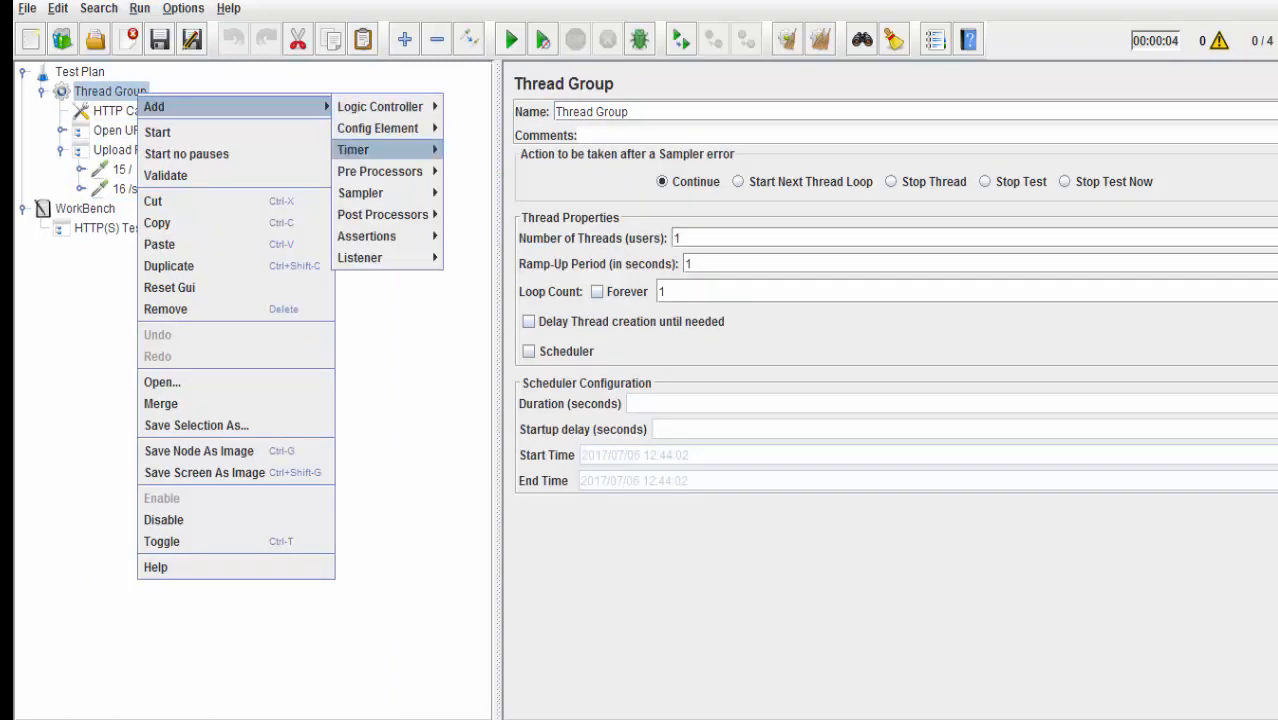
{"action": "mouse_move", "coordinate": [378, 128]}
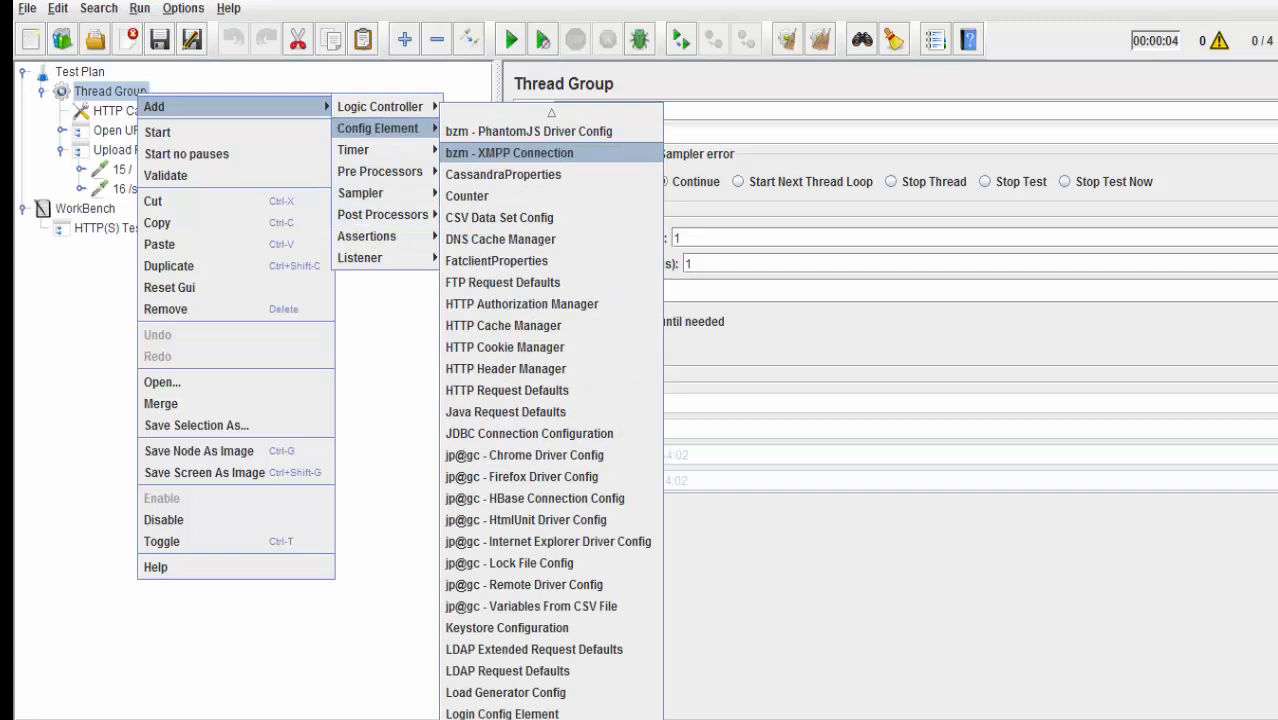
{"action": "mouse_move", "coordinate": [504, 412]}
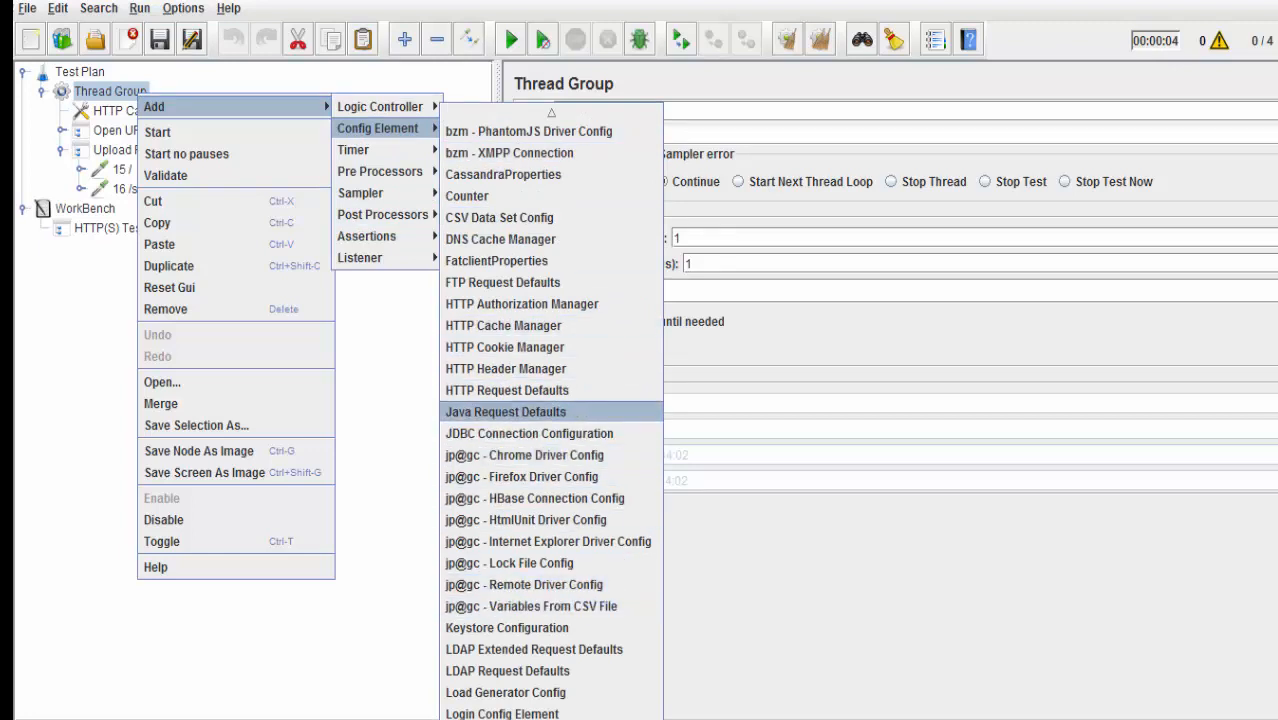
{"action": "mouse_move", "coordinate": [504, 348]}
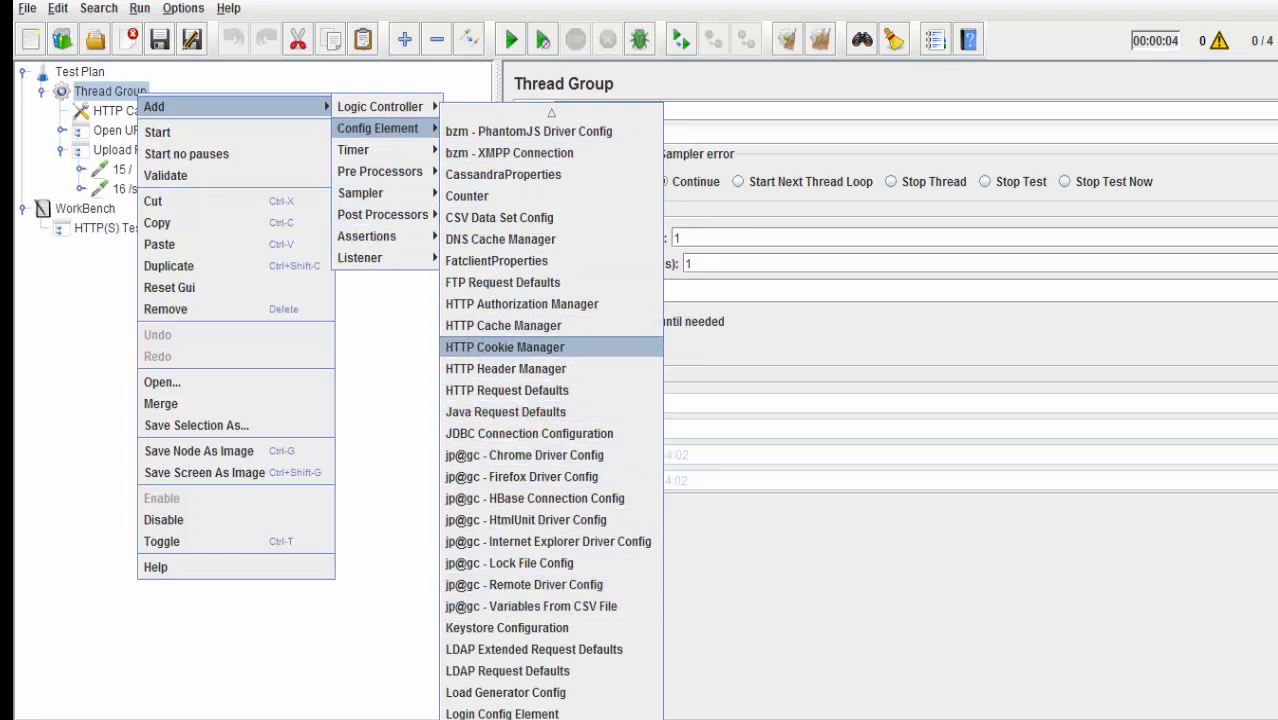
{"action": "left_click", "coordinate": [504, 348]}
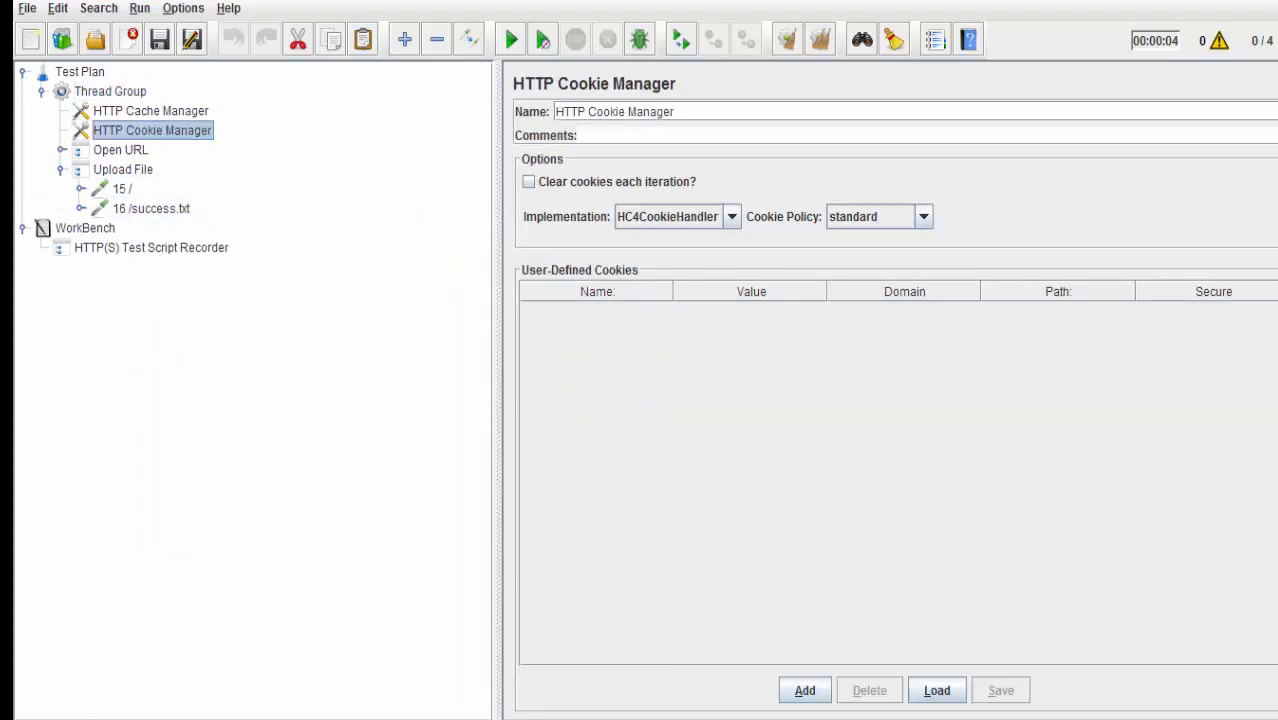
{"action": "left_click", "coordinate": [150, 110]}
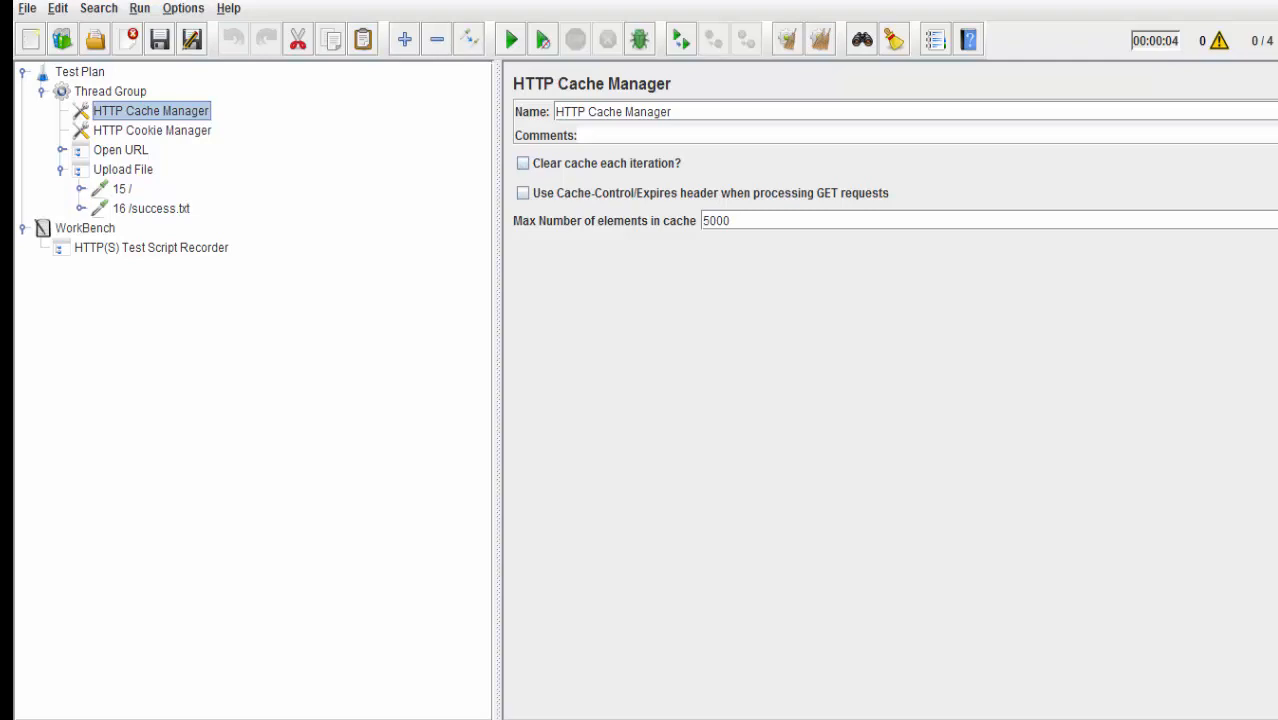
- Enable 'Clear cookies each iteration?' on the HTTP Cookie Manager
{"action": "left_click", "coordinate": [152, 130]}
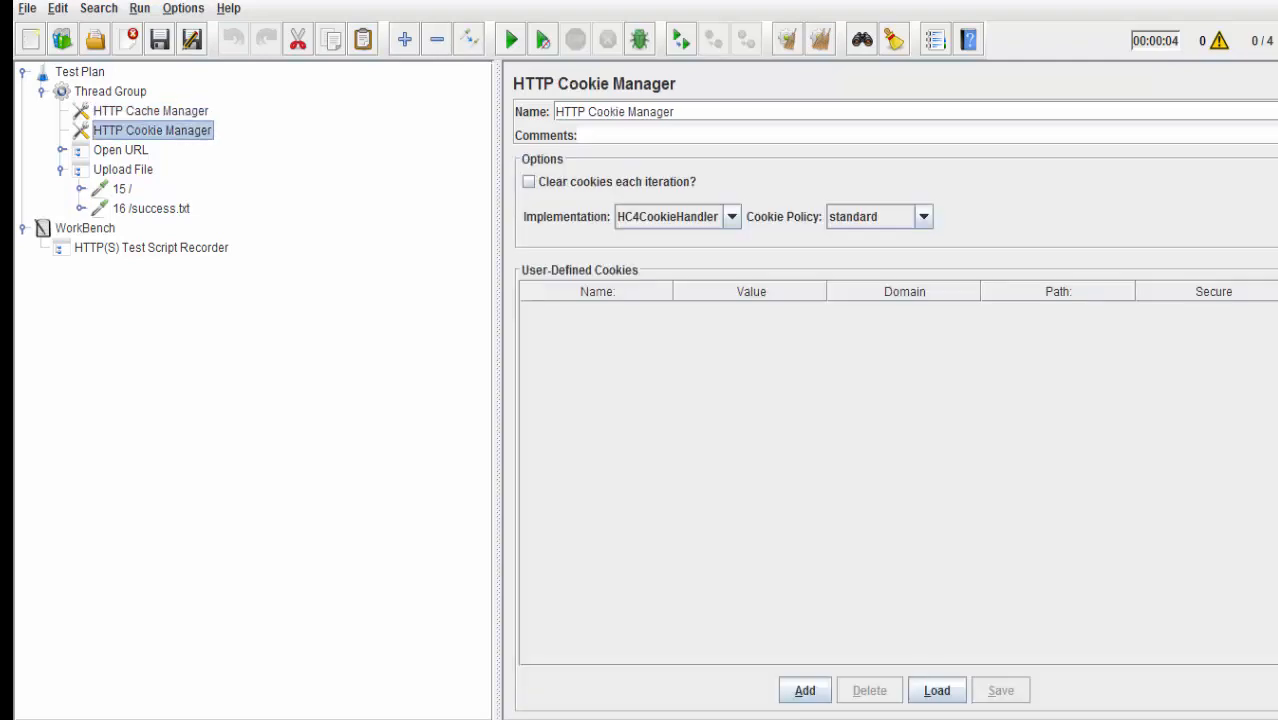
{"action": "left_click", "coordinate": [528, 180]}
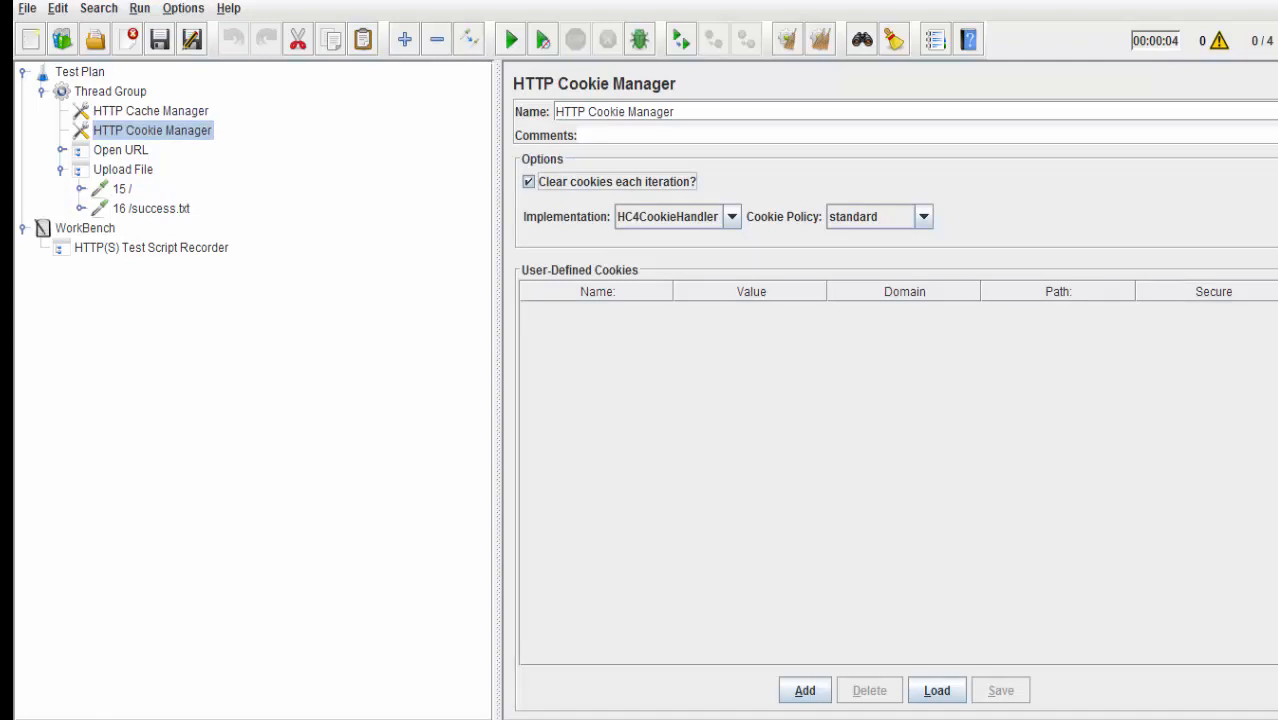
{"action": "left_click", "coordinate": [120, 148]}
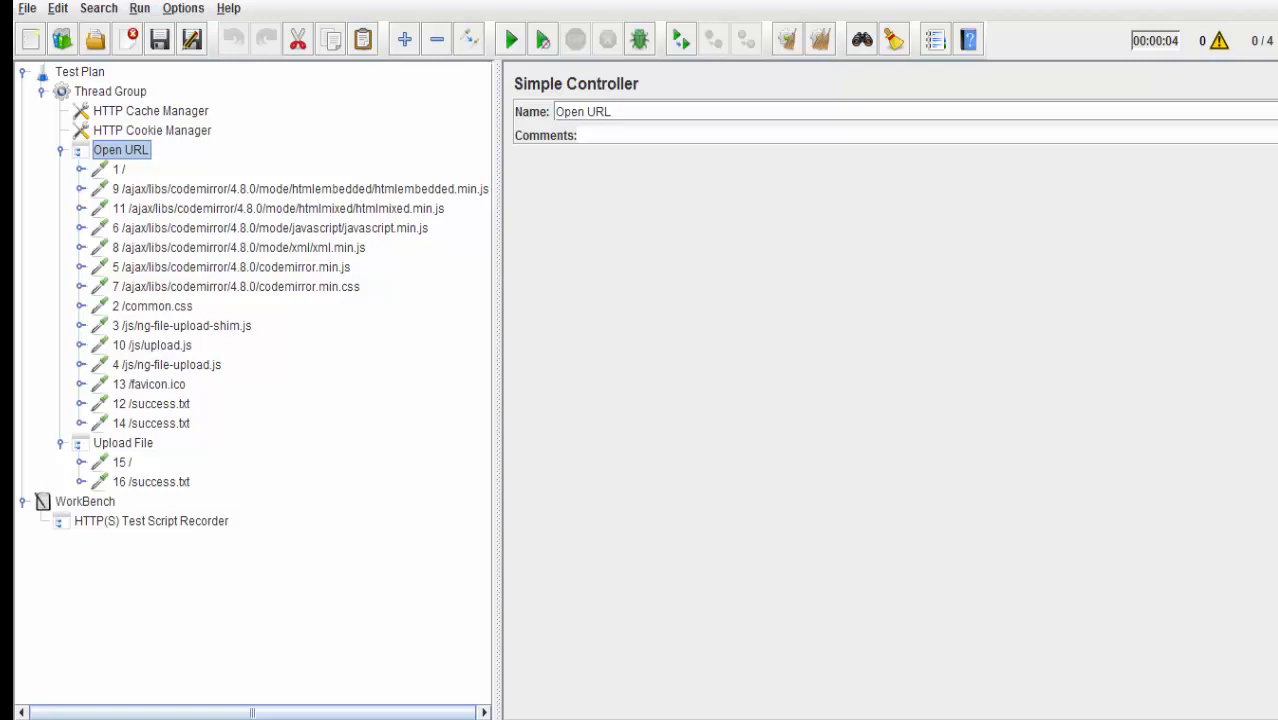
- Inspect the javascript.min.js, codemirror.min.css and htmlembedded.min.js requests under Open URL
{"action": "left_click", "coordinate": [268, 228]}
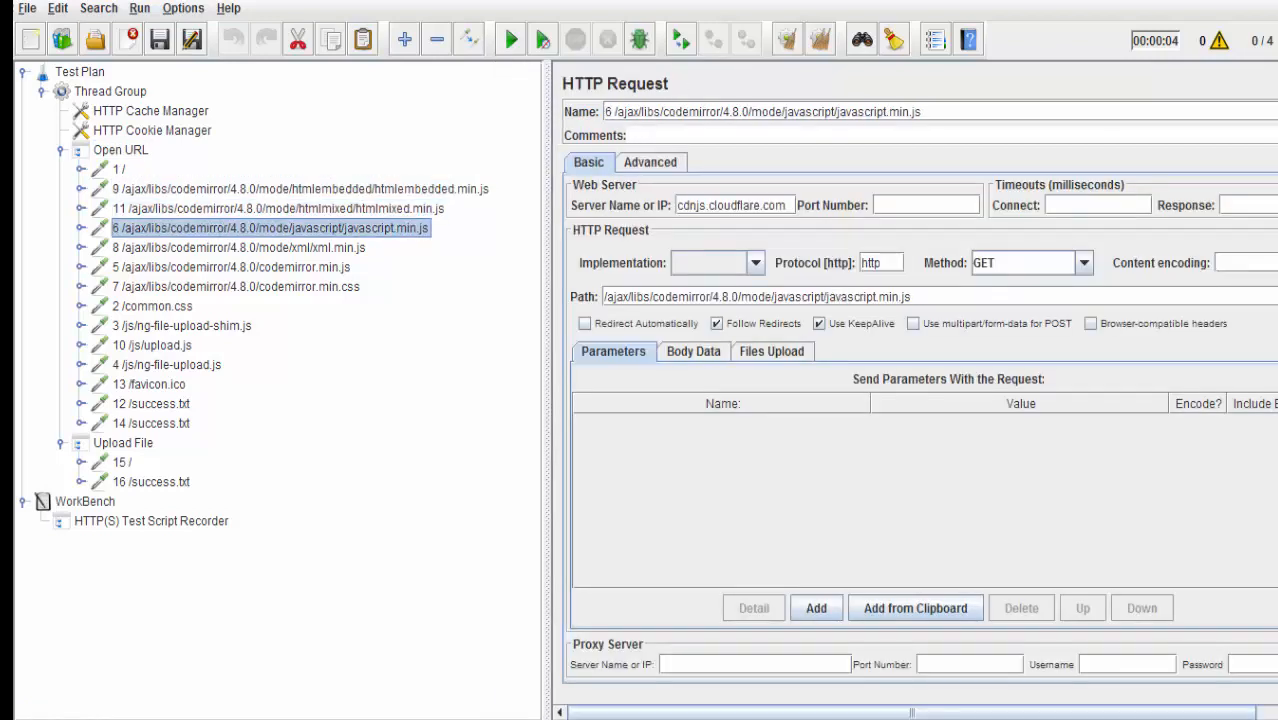
{"action": "left_click", "coordinate": [238, 288]}
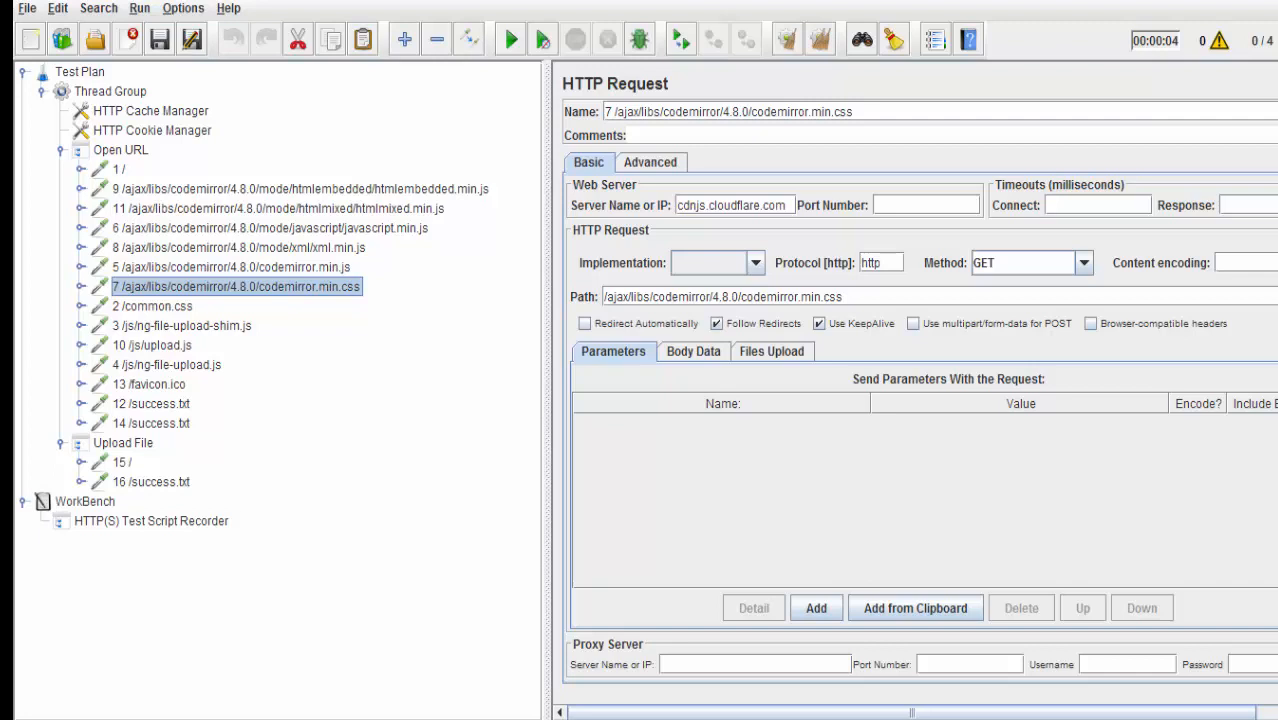
{"action": "left_click", "coordinate": [280, 208]}
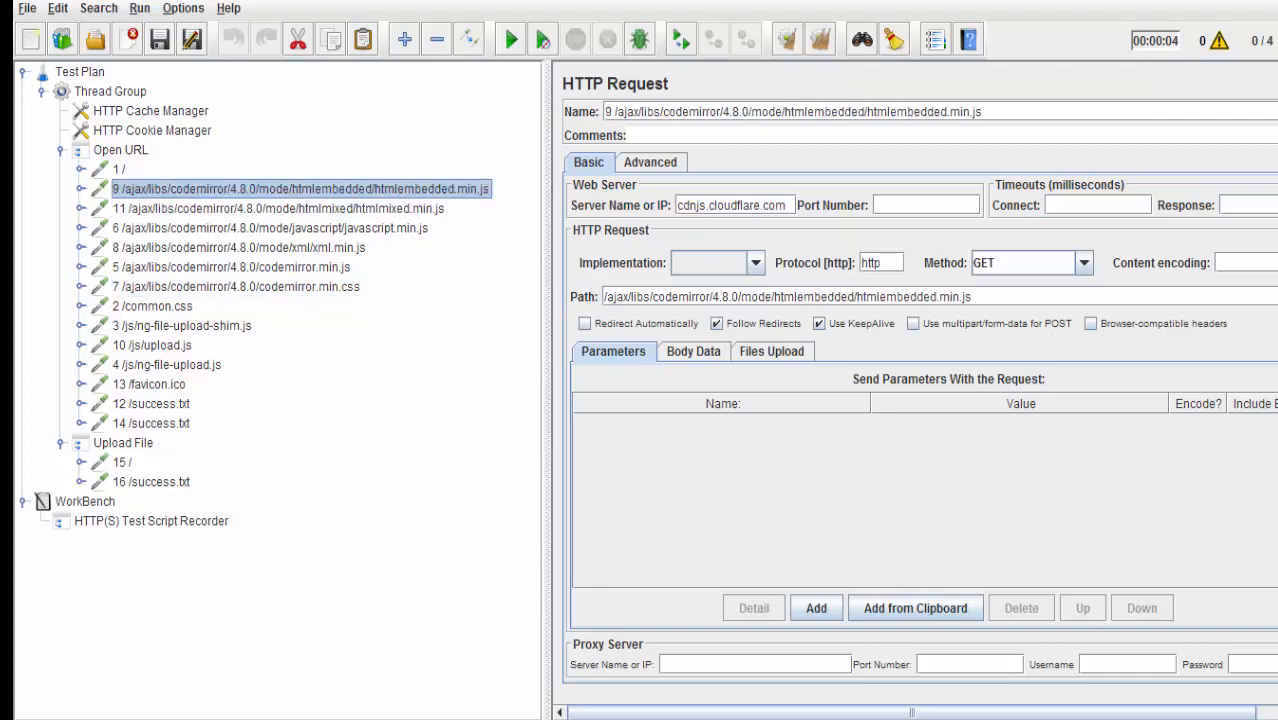
- Delete the codemirror, common.css and JS requests, leaving root, favicon.ico and two success.txt samplers
{"action": "left_click", "coordinate": [152, 306]}
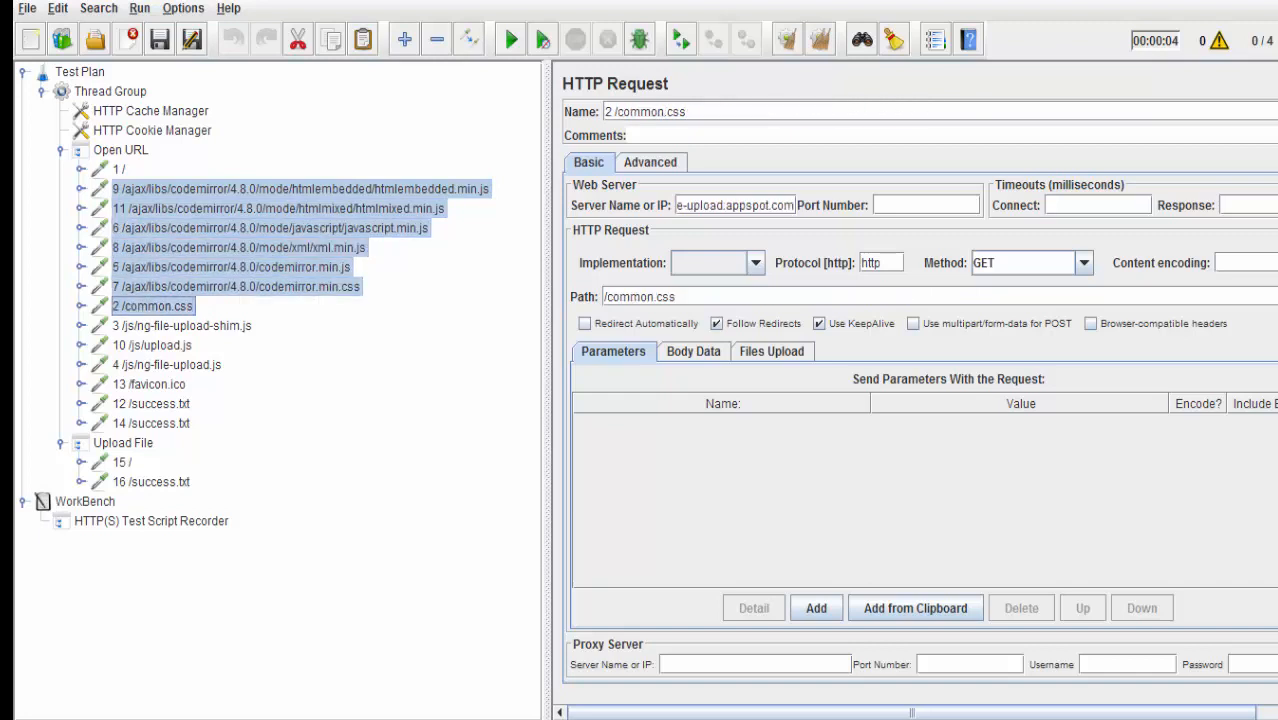
{"action": "left_click", "coordinate": [184, 324]}
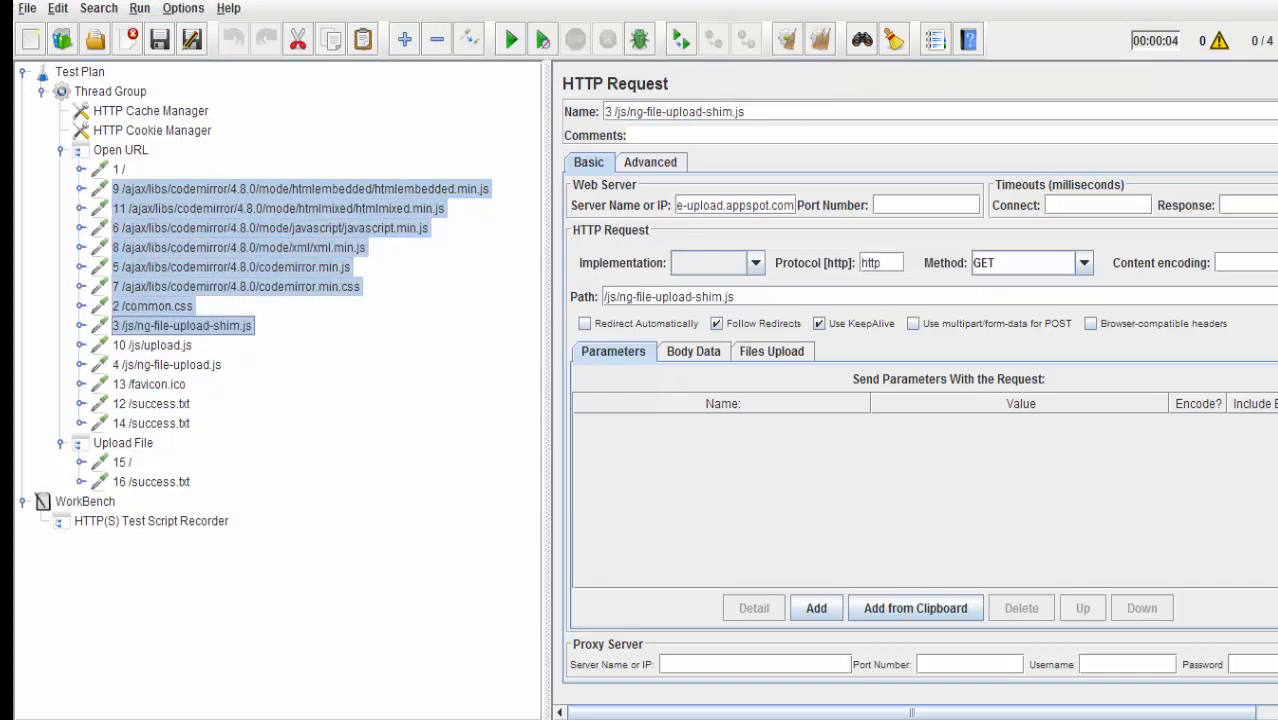
{"action": "left_click", "coordinate": [168, 364]}
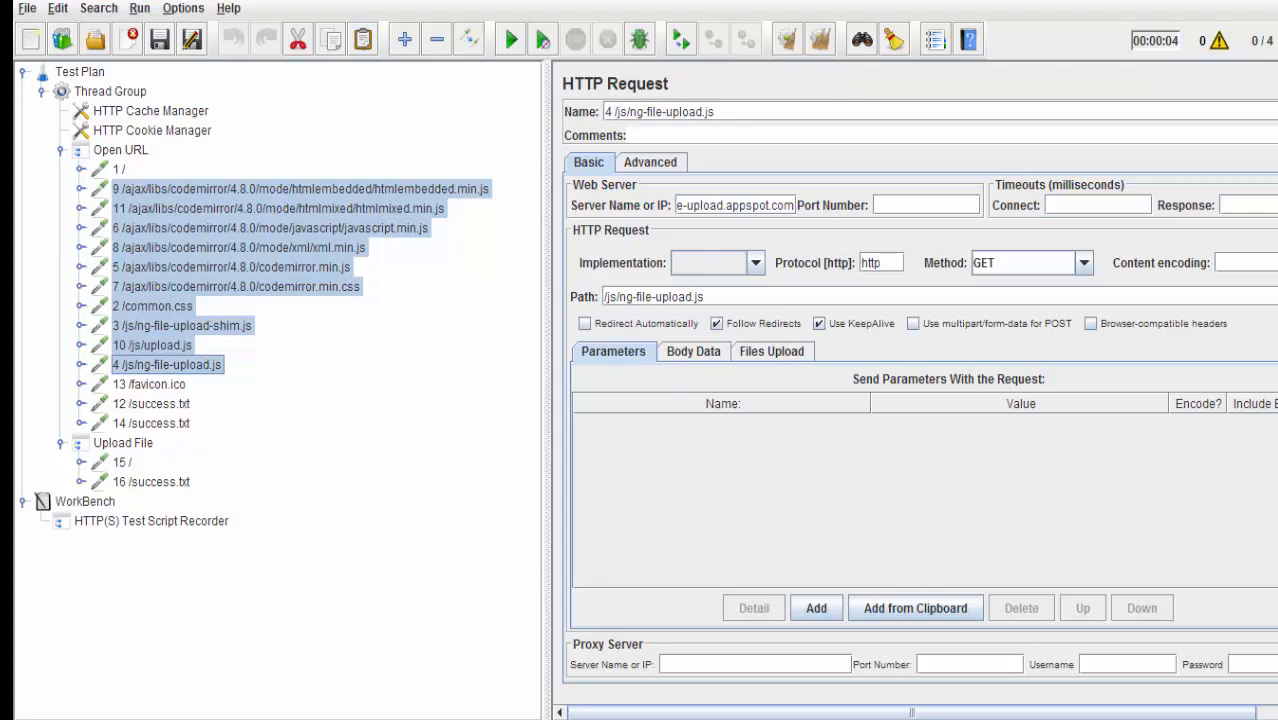
{"action": "left_click", "coordinate": [120, 148]}
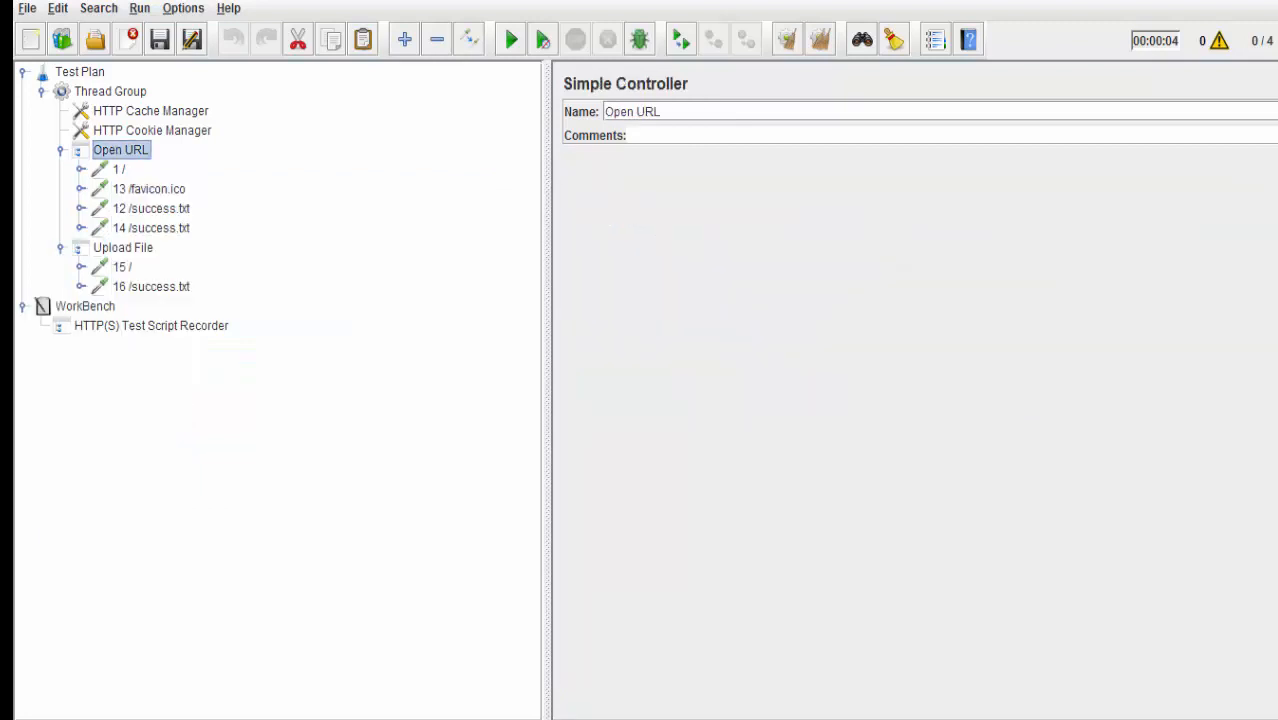
{"action": "left_click", "coordinate": [152, 208]}
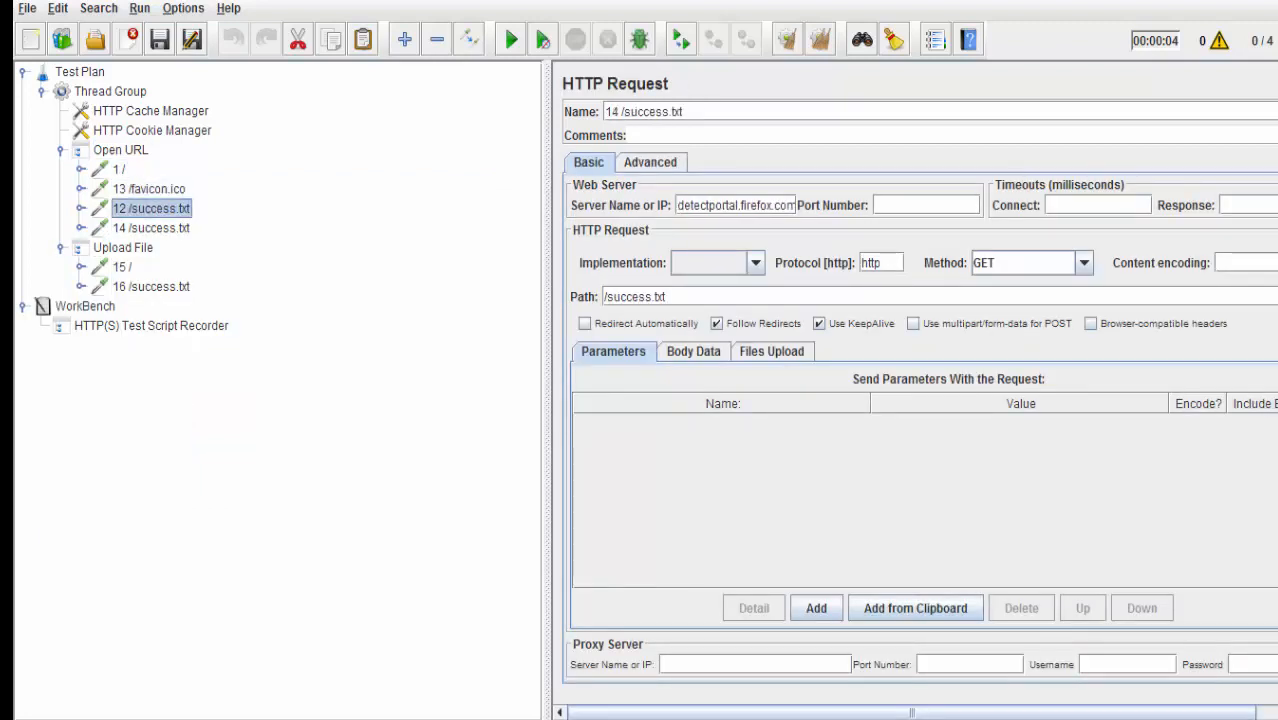
- Review the 15 / upload and 16 /success.txt samplers, then show the Thread Group with 1 user, 1 loop
{"action": "left_click", "coordinate": [122, 268]}
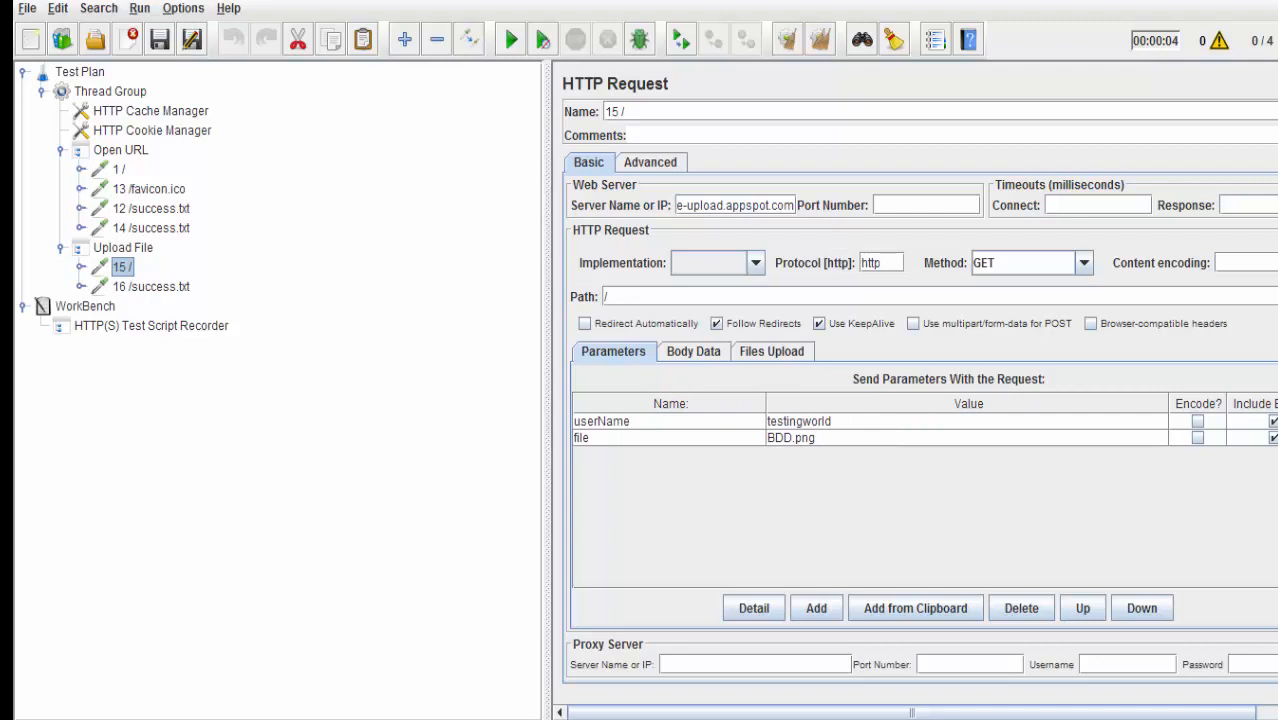
{"action": "left_click", "coordinate": [152, 286]}
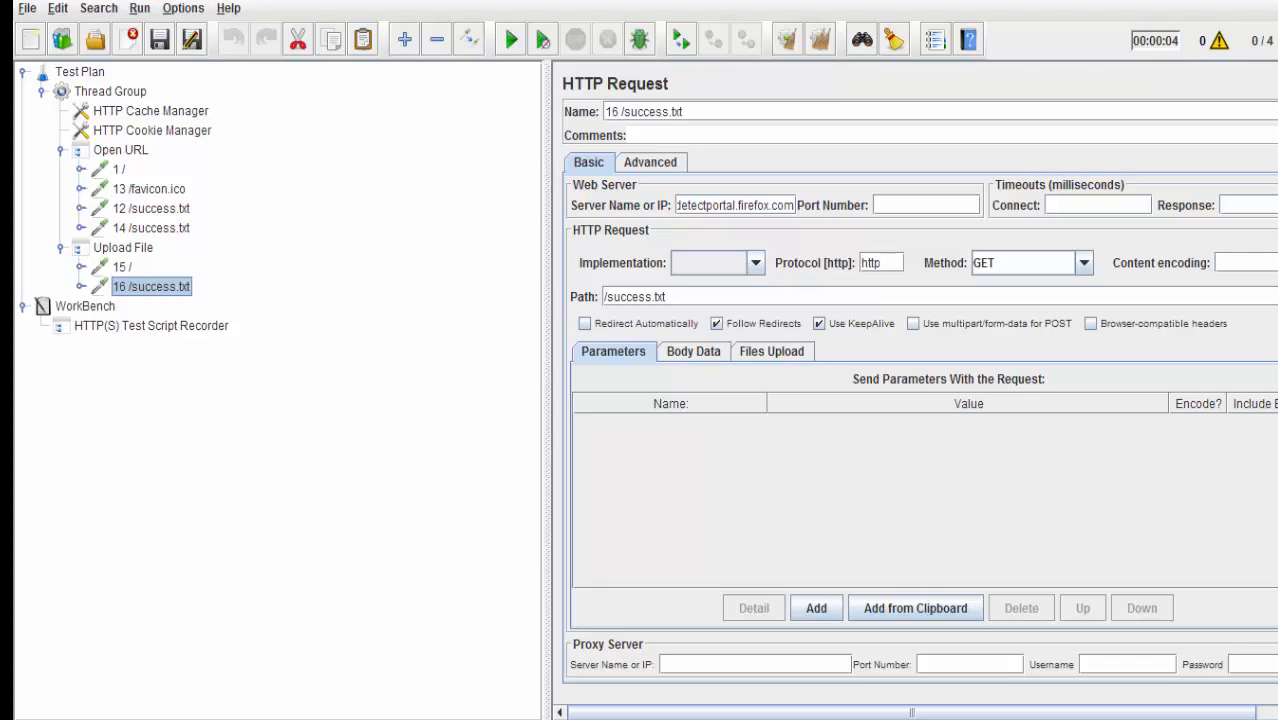
{"action": "left_click", "coordinate": [110, 92]}
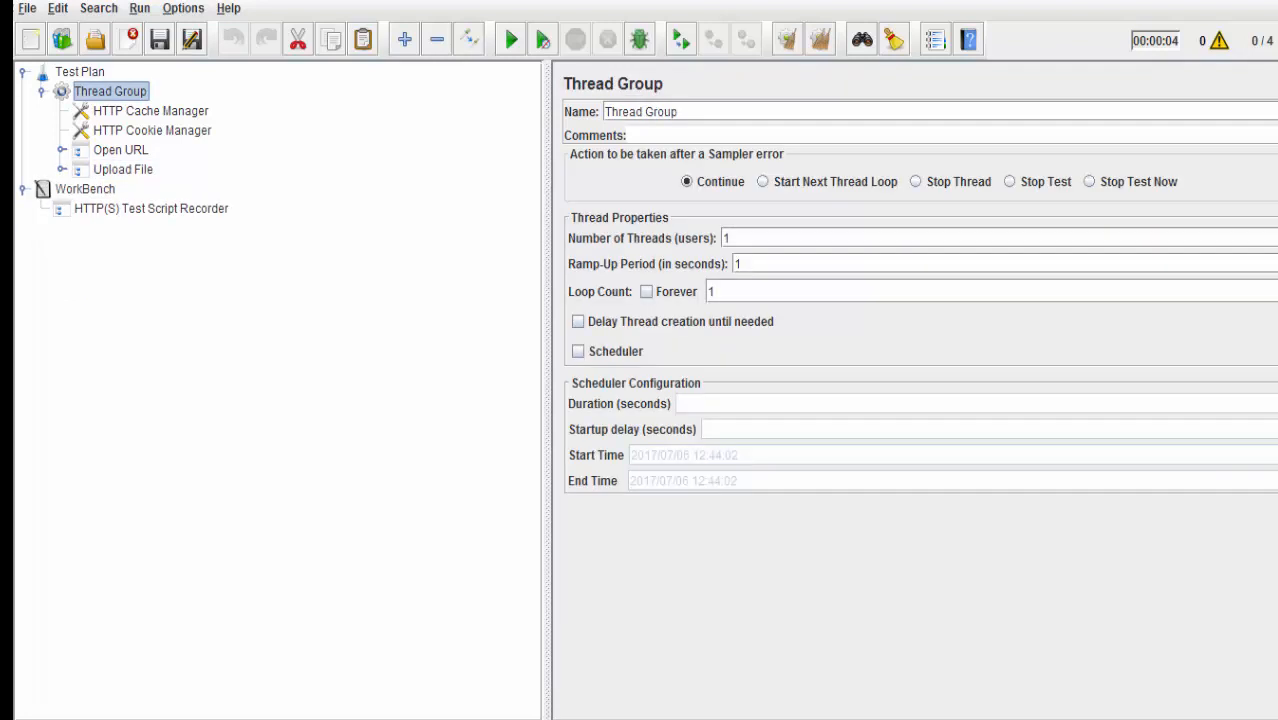
- Add a View Results Tree listener to the Thread Group below Upload File
{"action": "right_click", "coordinate": [110, 92]}
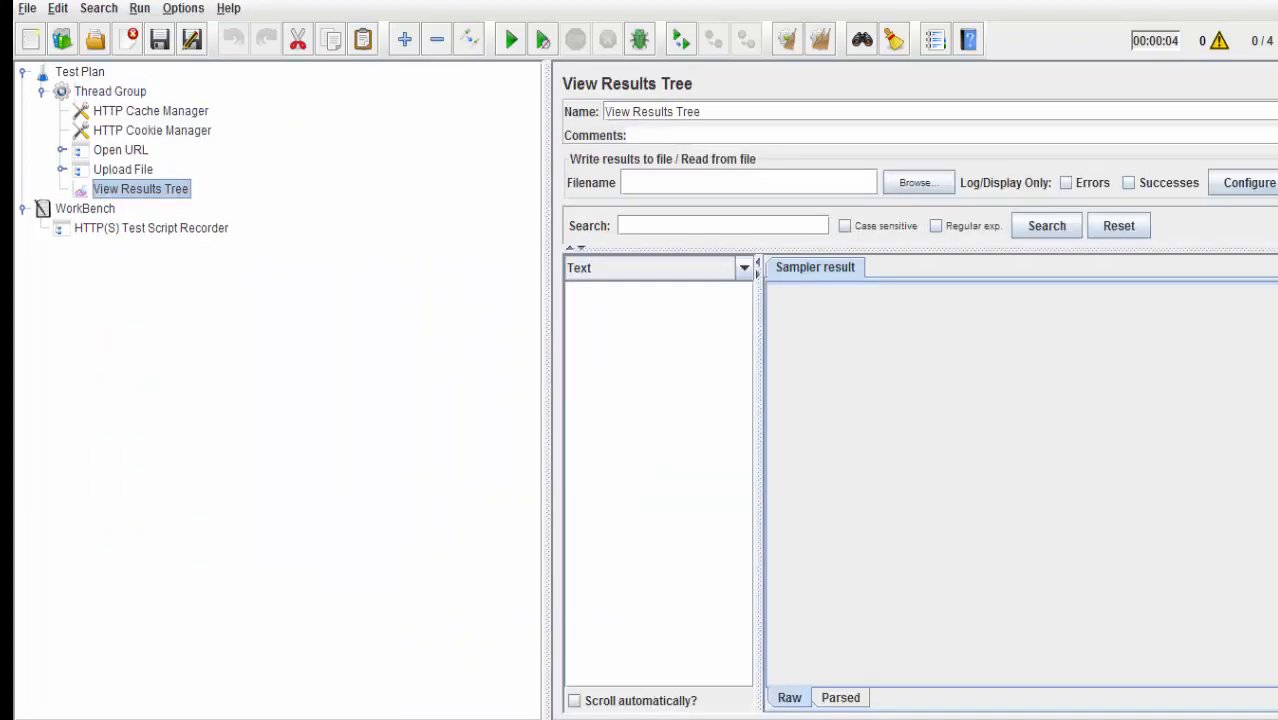
{"action": "left_click", "coordinate": [160, 40]}
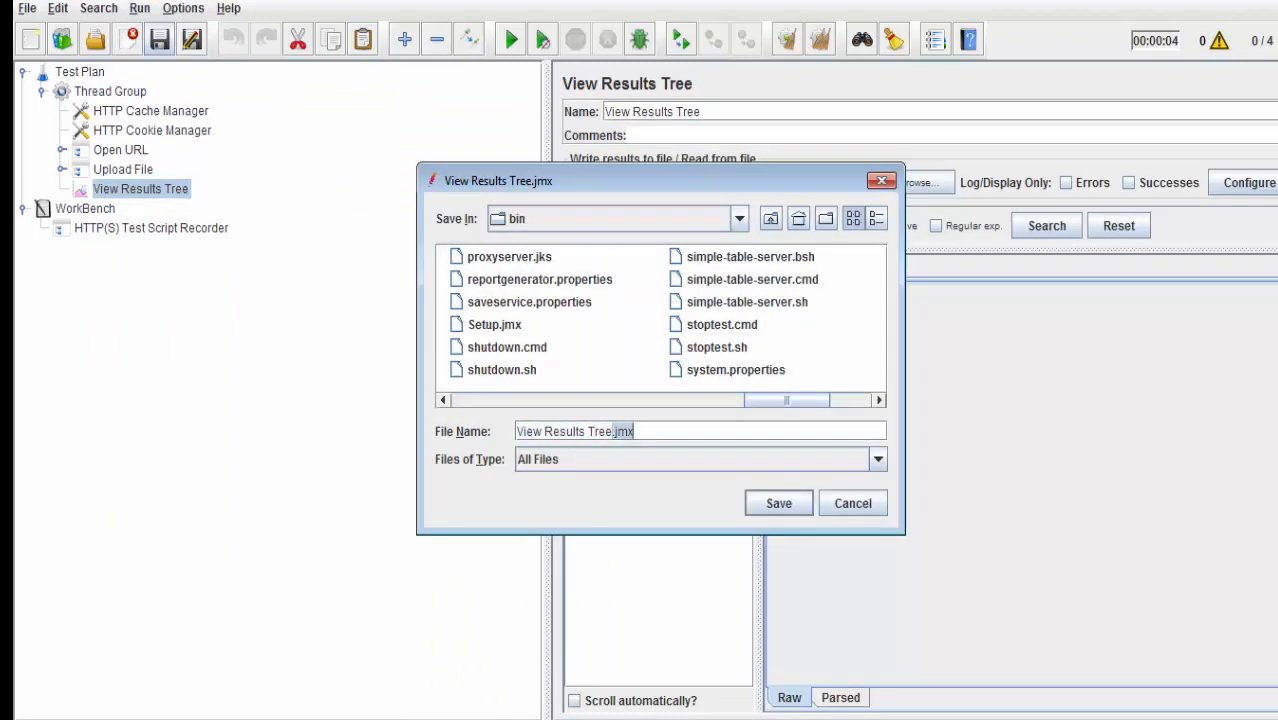
{"action": "type", "text": "File"}
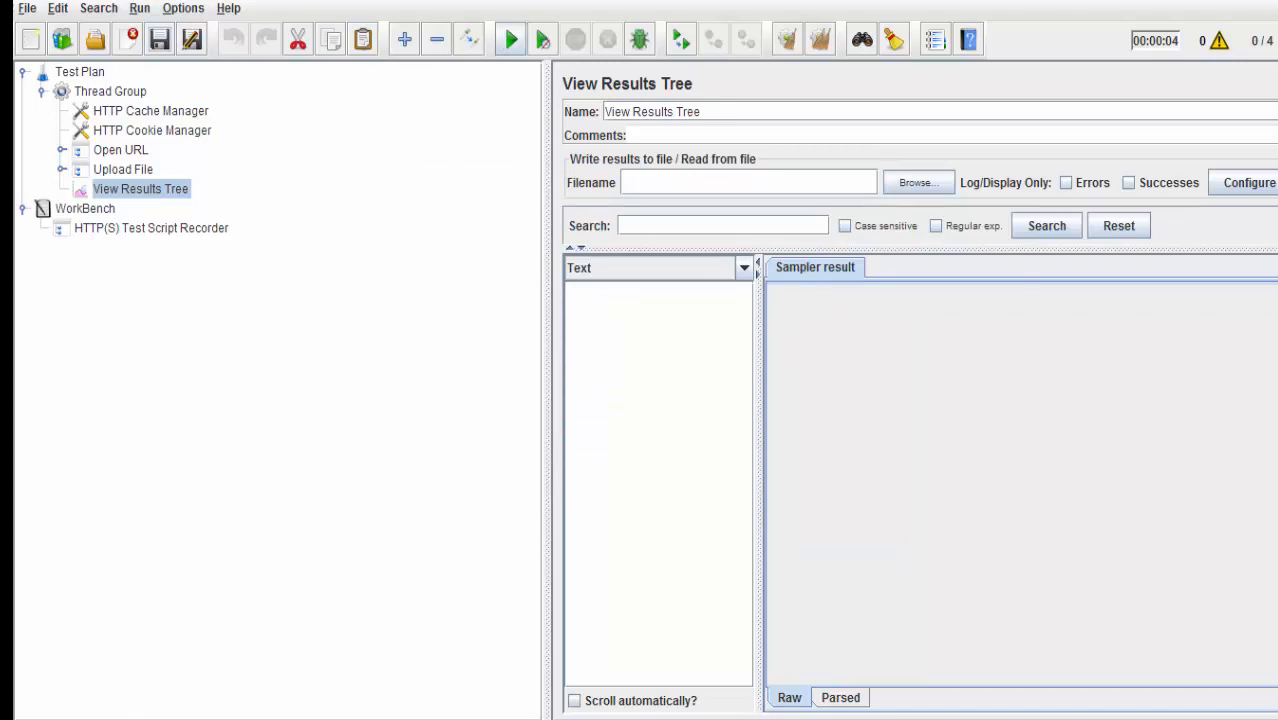
- Run the test plan and check sample 15 / request and response rendered as the Upload Successful page
{"action": "left_click", "coordinate": [510, 40]}
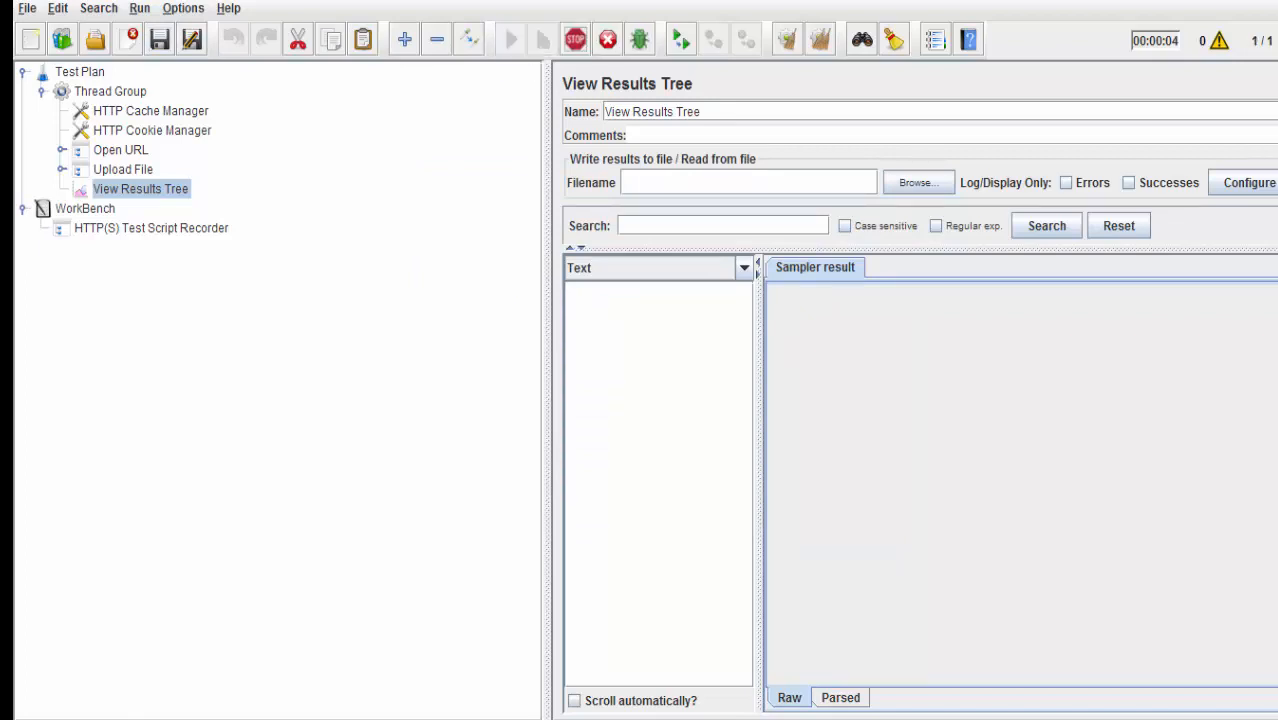
{"action": "left_click", "coordinate": [510, 40]}
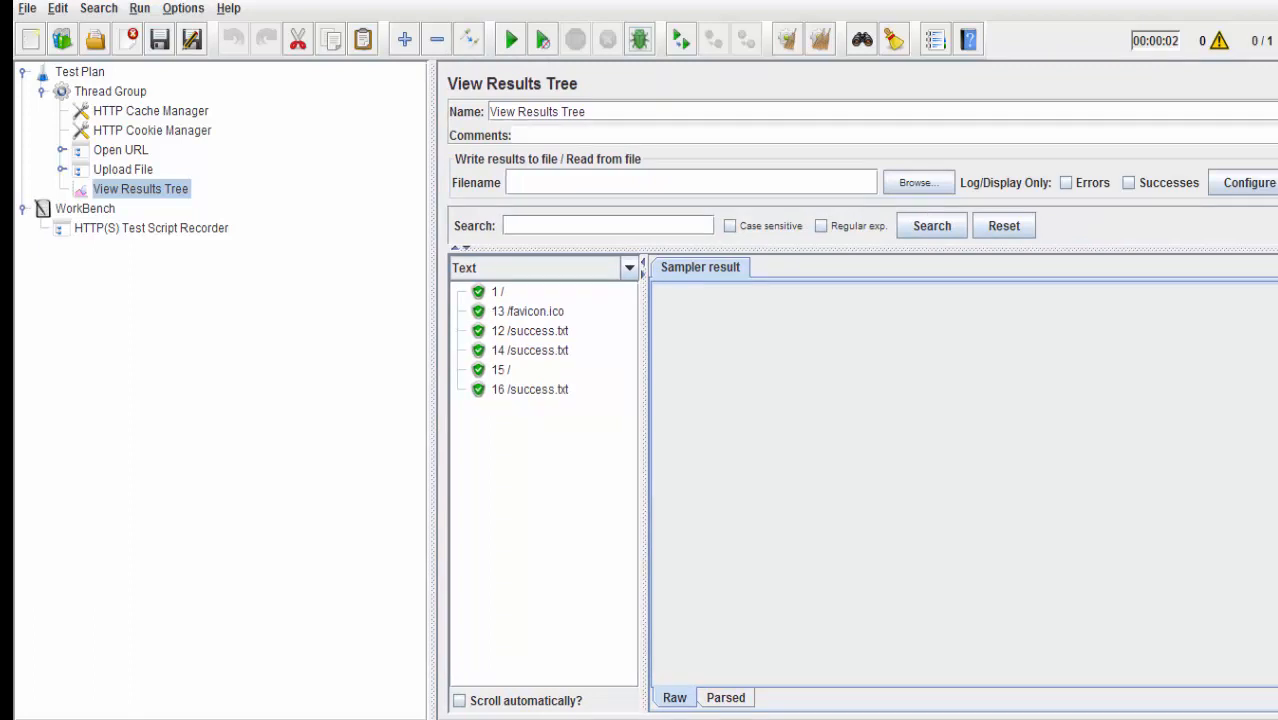
{"action": "left_click", "coordinate": [500, 368]}
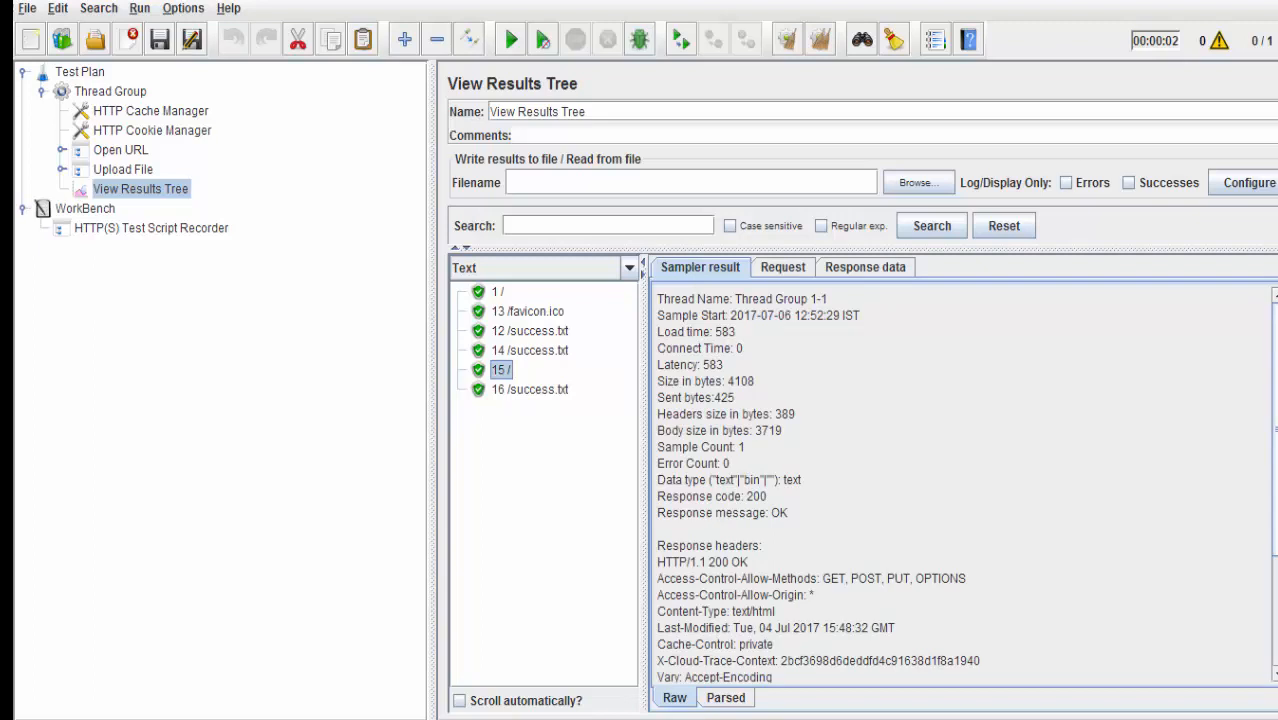
{"action": "left_click", "coordinate": [782, 268]}
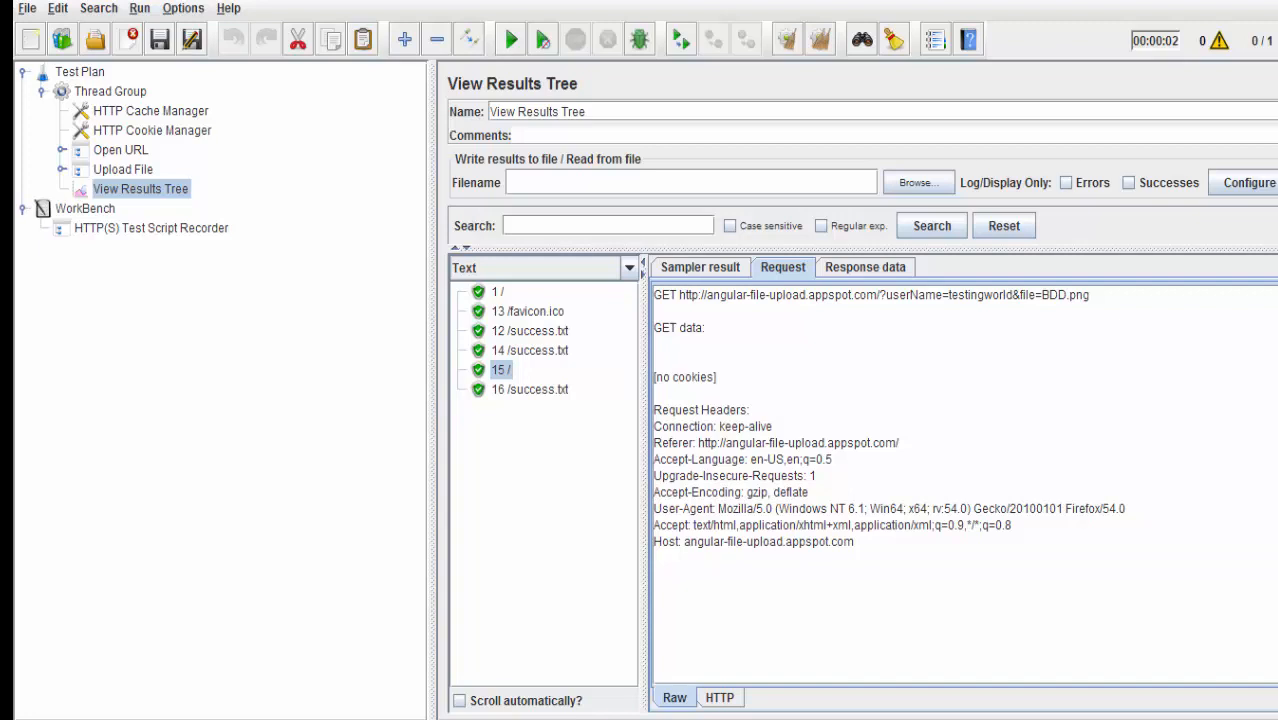
{"action": "left_click", "coordinate": [864, 268]}
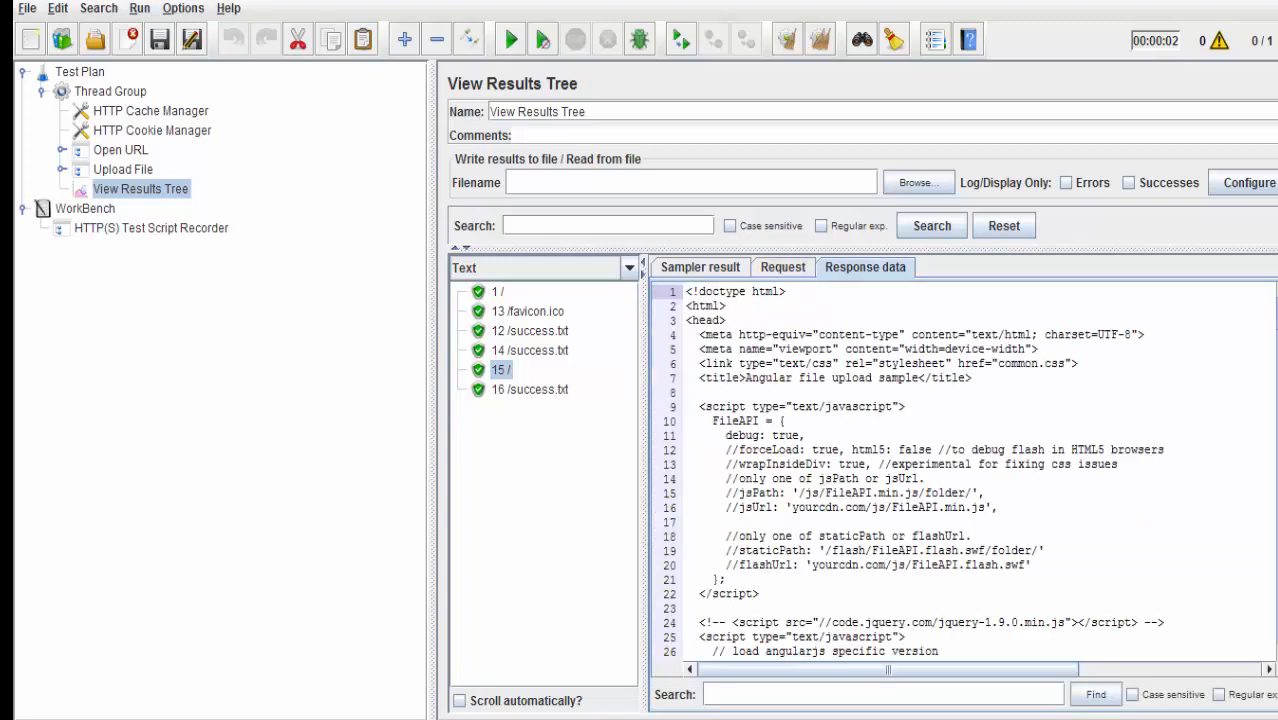
{"action": "left_click", "coordinate": [628, 268]}
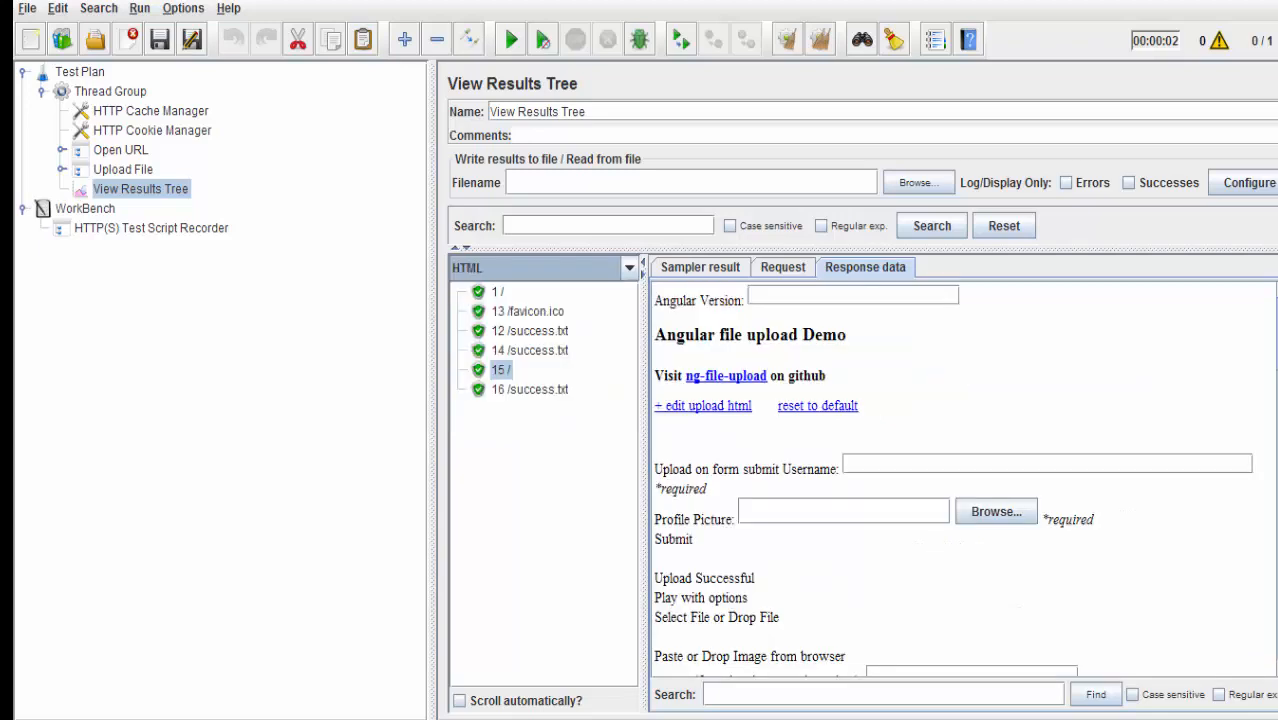
{"action": "scroll", "scroll_direction": "down", "scroll_amount": 3}
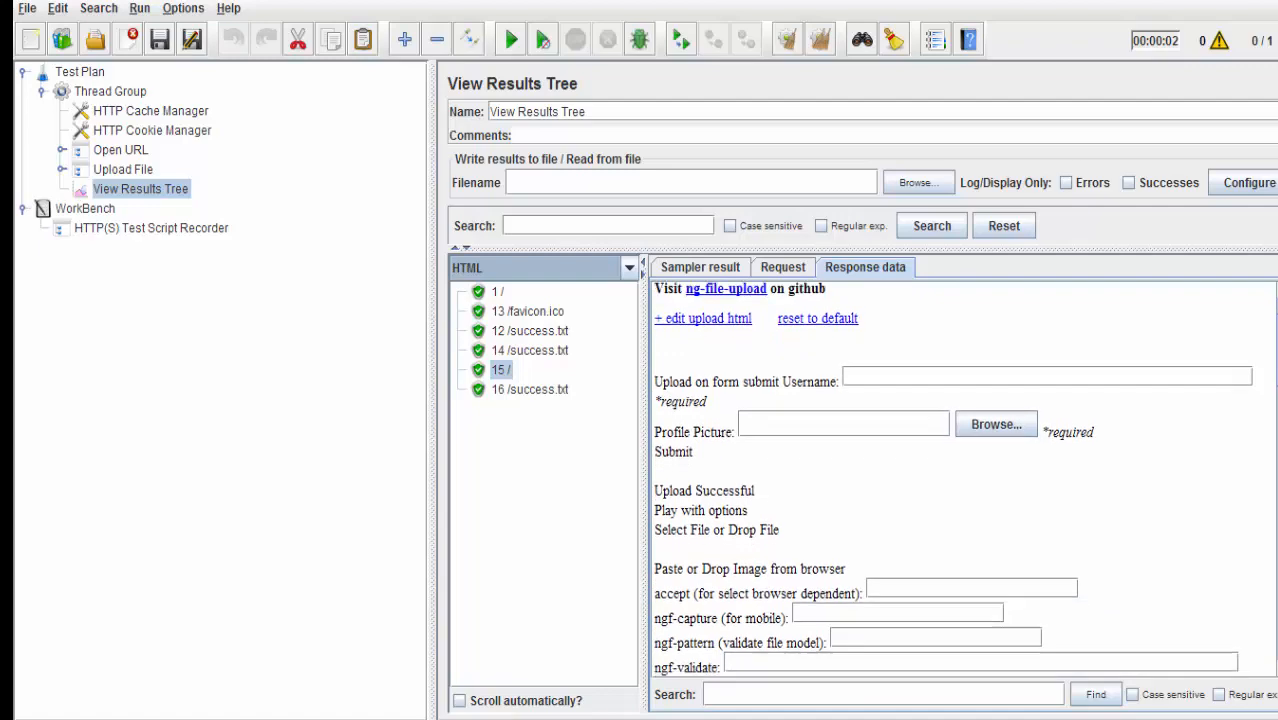
- Inspect the 16 /success.txt sample's request and result details
{"action": "left_click", "coordinate": [530, 388]}
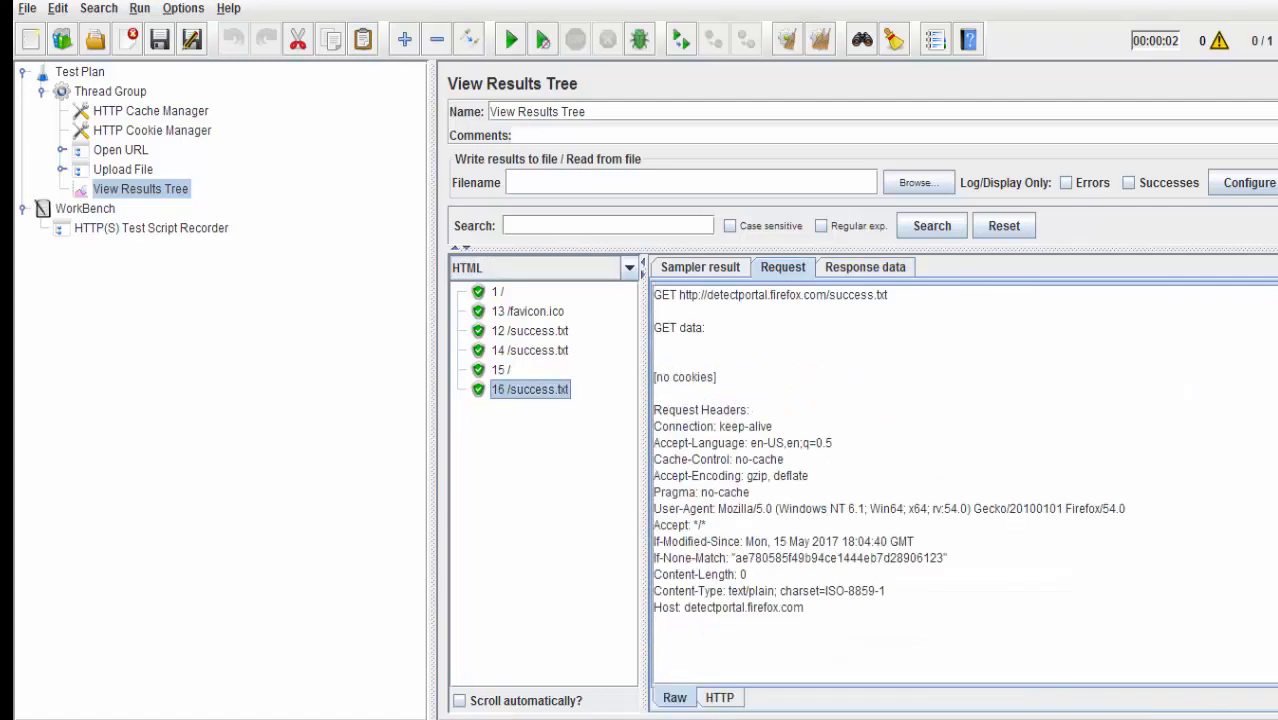
{"action": "left_click", "coordinate": [700, 268]}
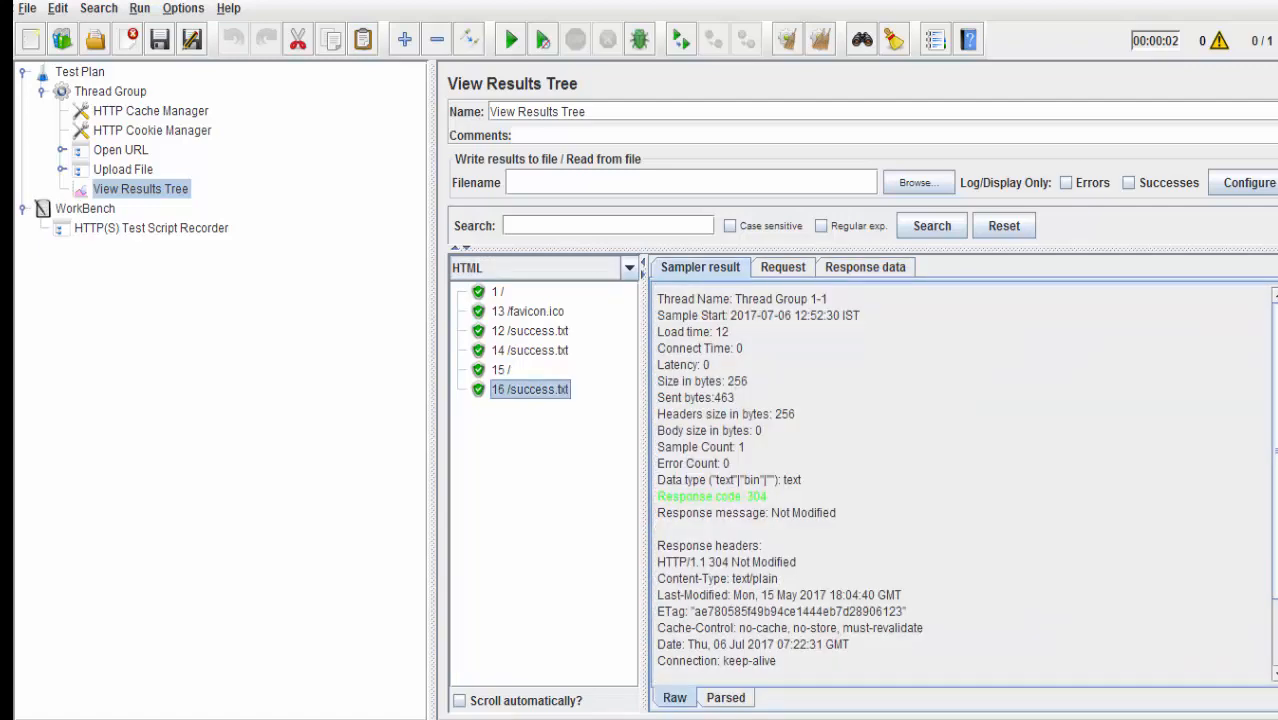